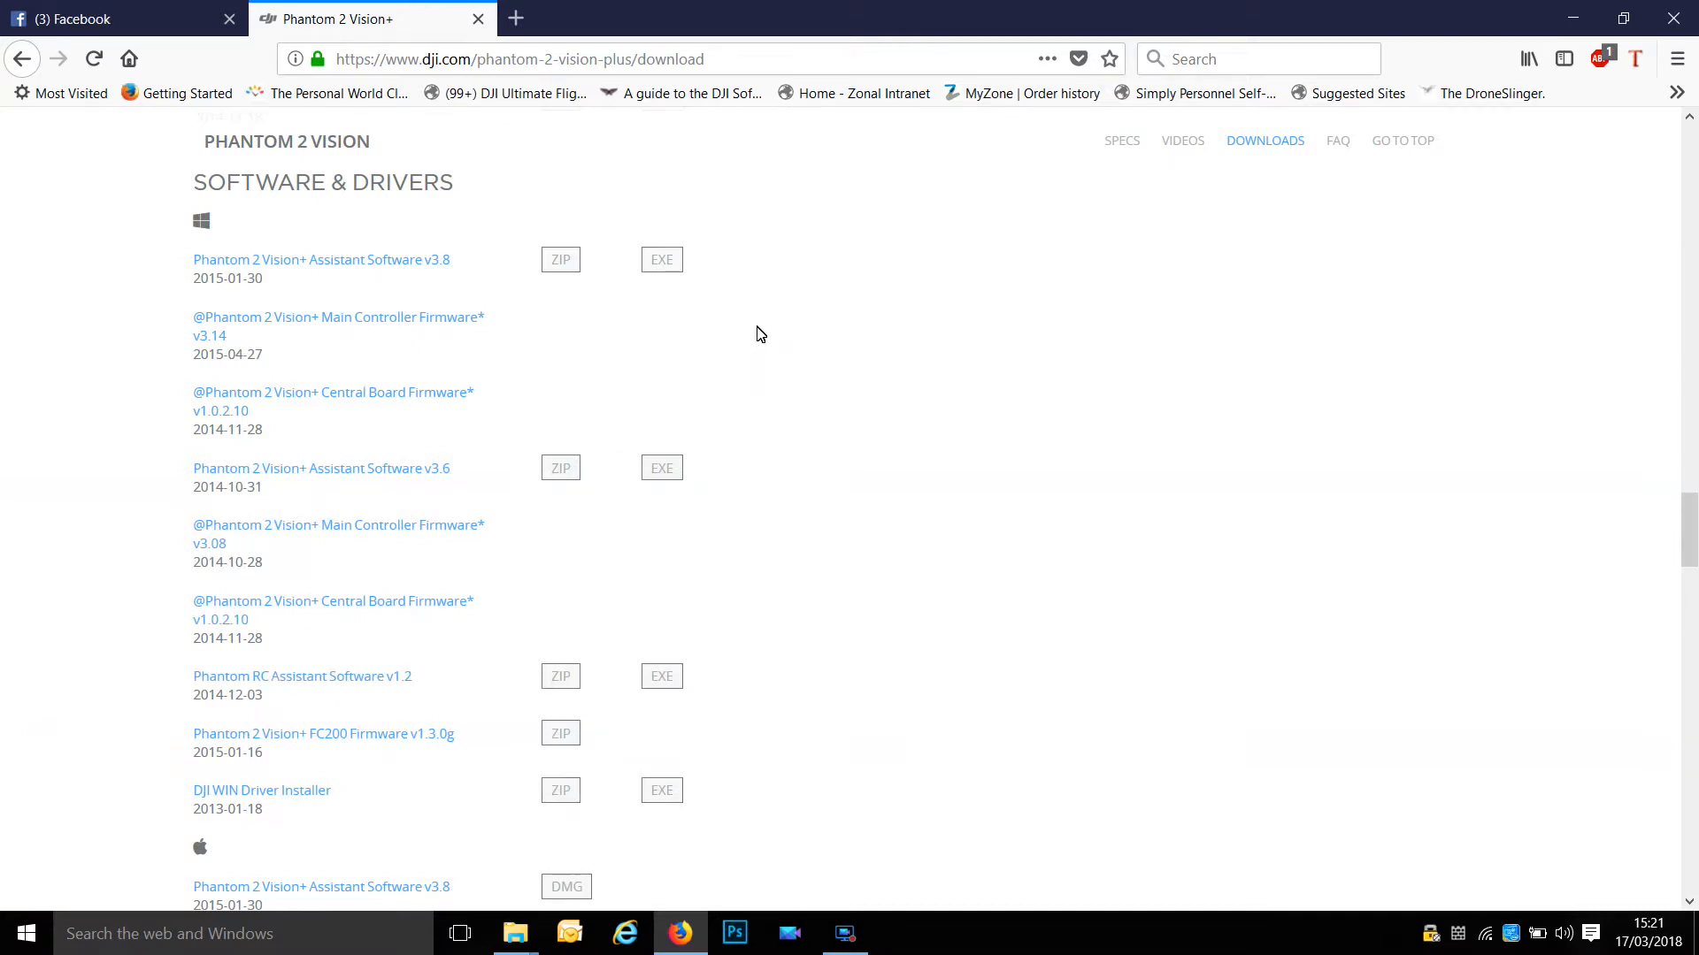
{"action": "mouse_move", "coordinate": [455, 287]}
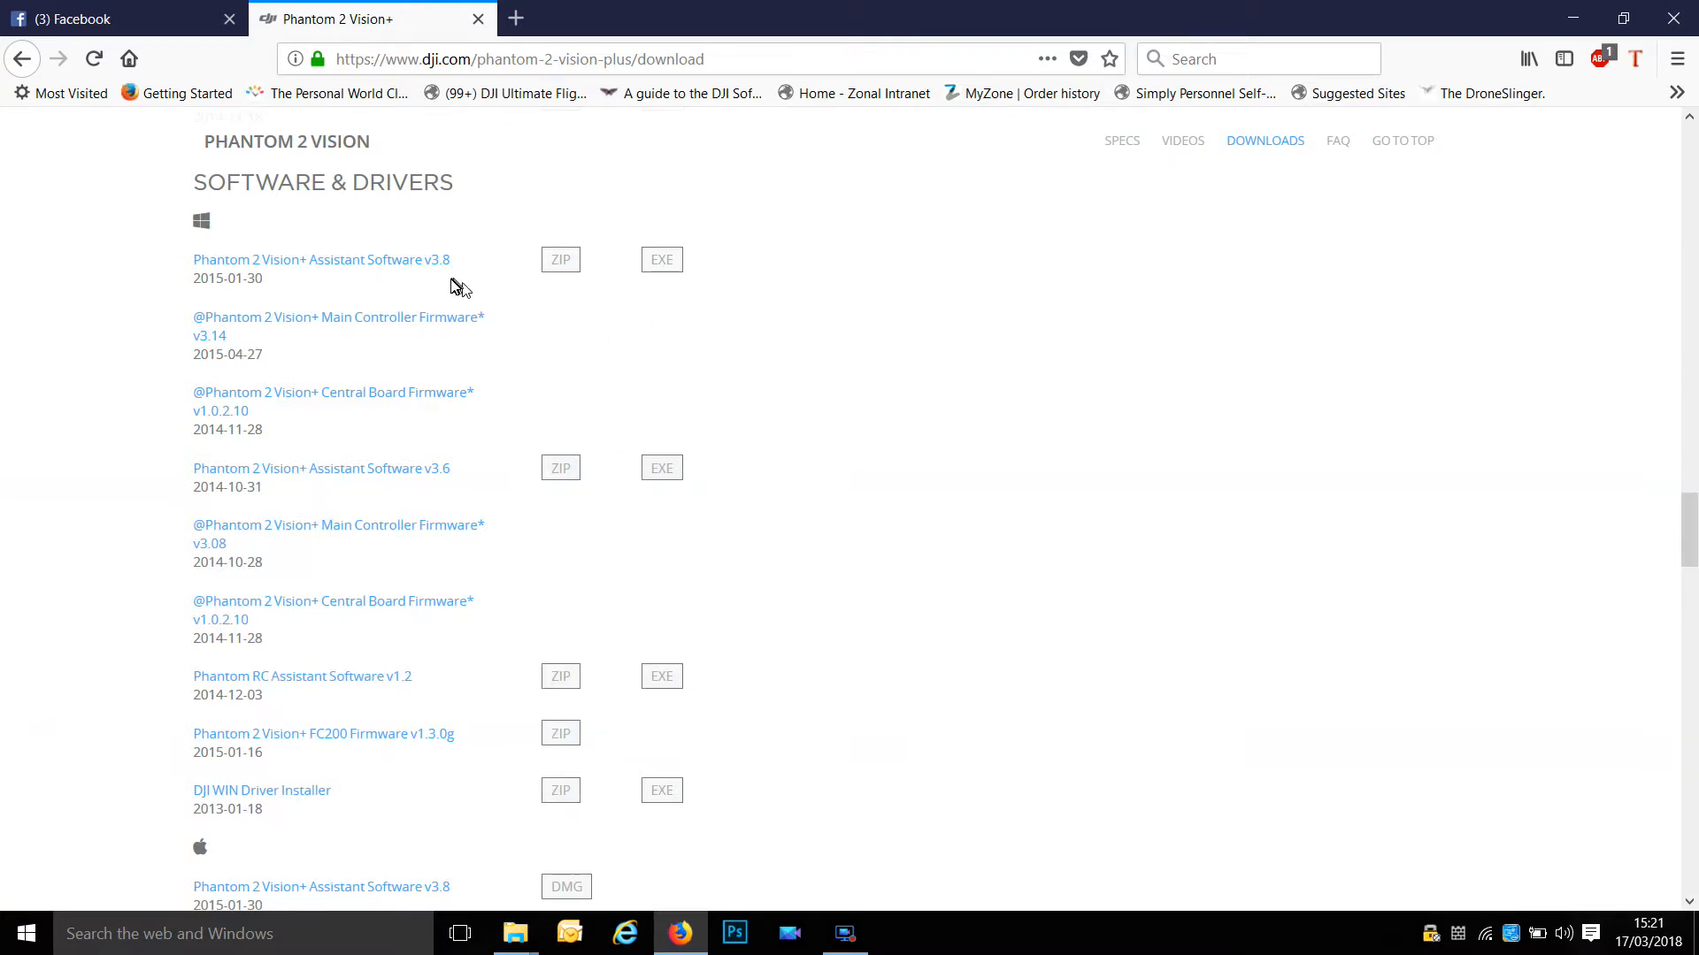
{"action": "mouse_move", "coordinate": [449, 269]}
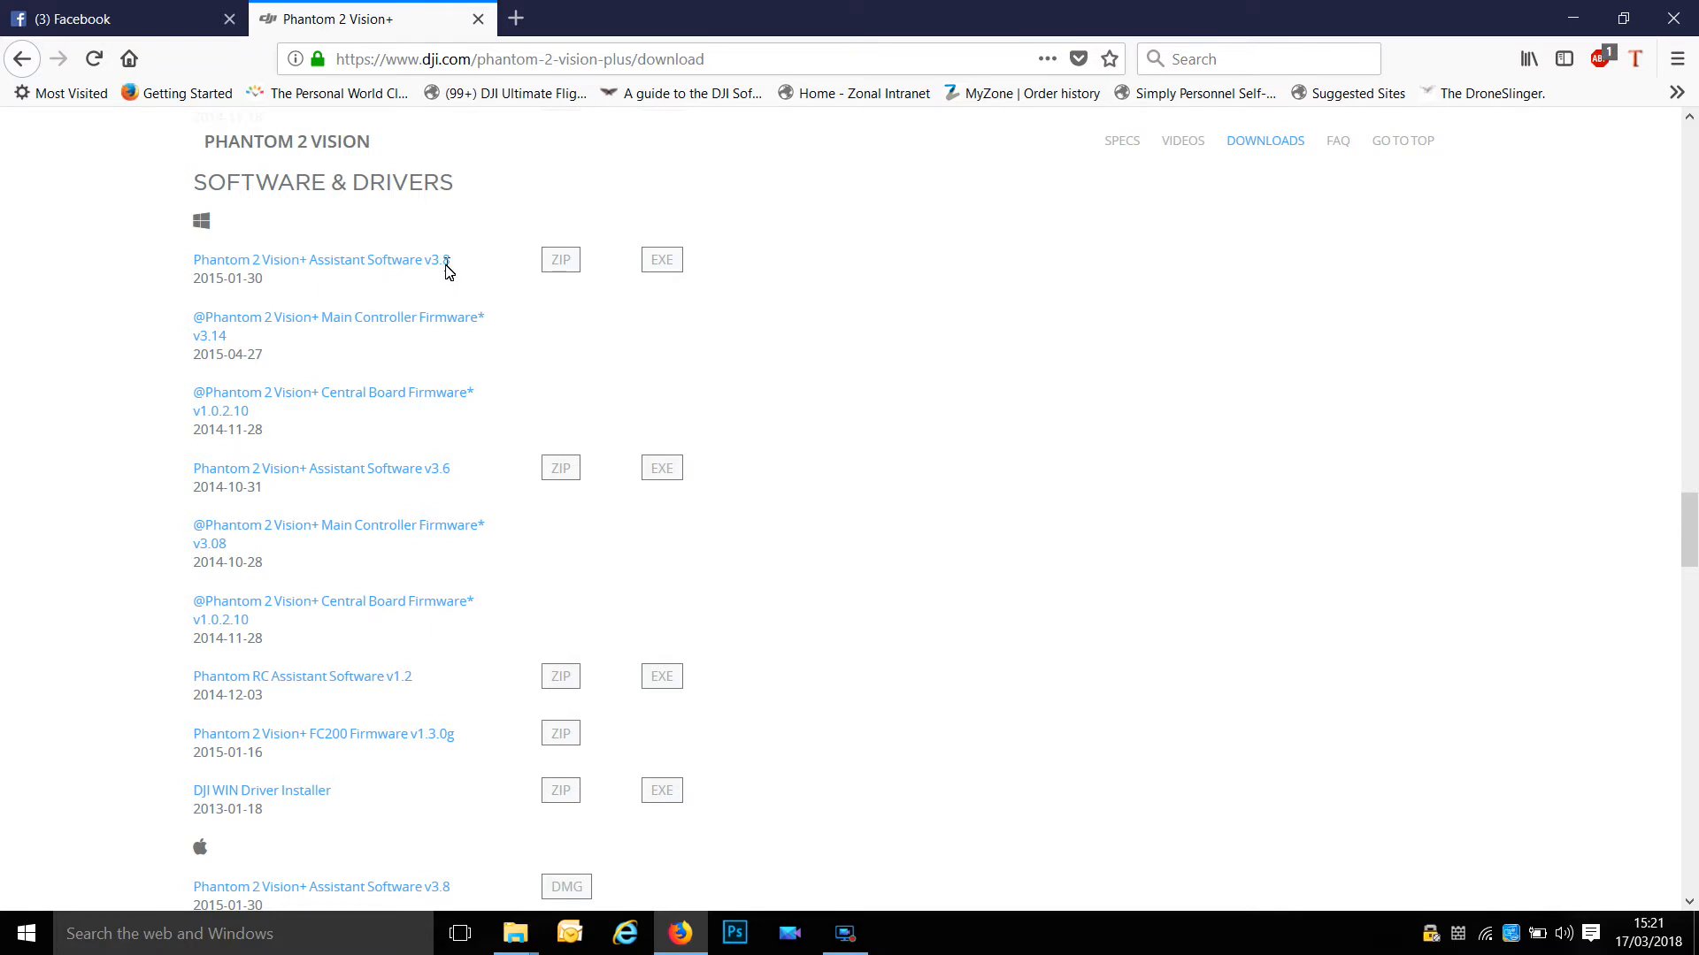
Step: Point out the Assistant Software v3.8 and DJI WIN Driver Installer downloads
{"action": "left_click", "coordinate": [446, 263]}
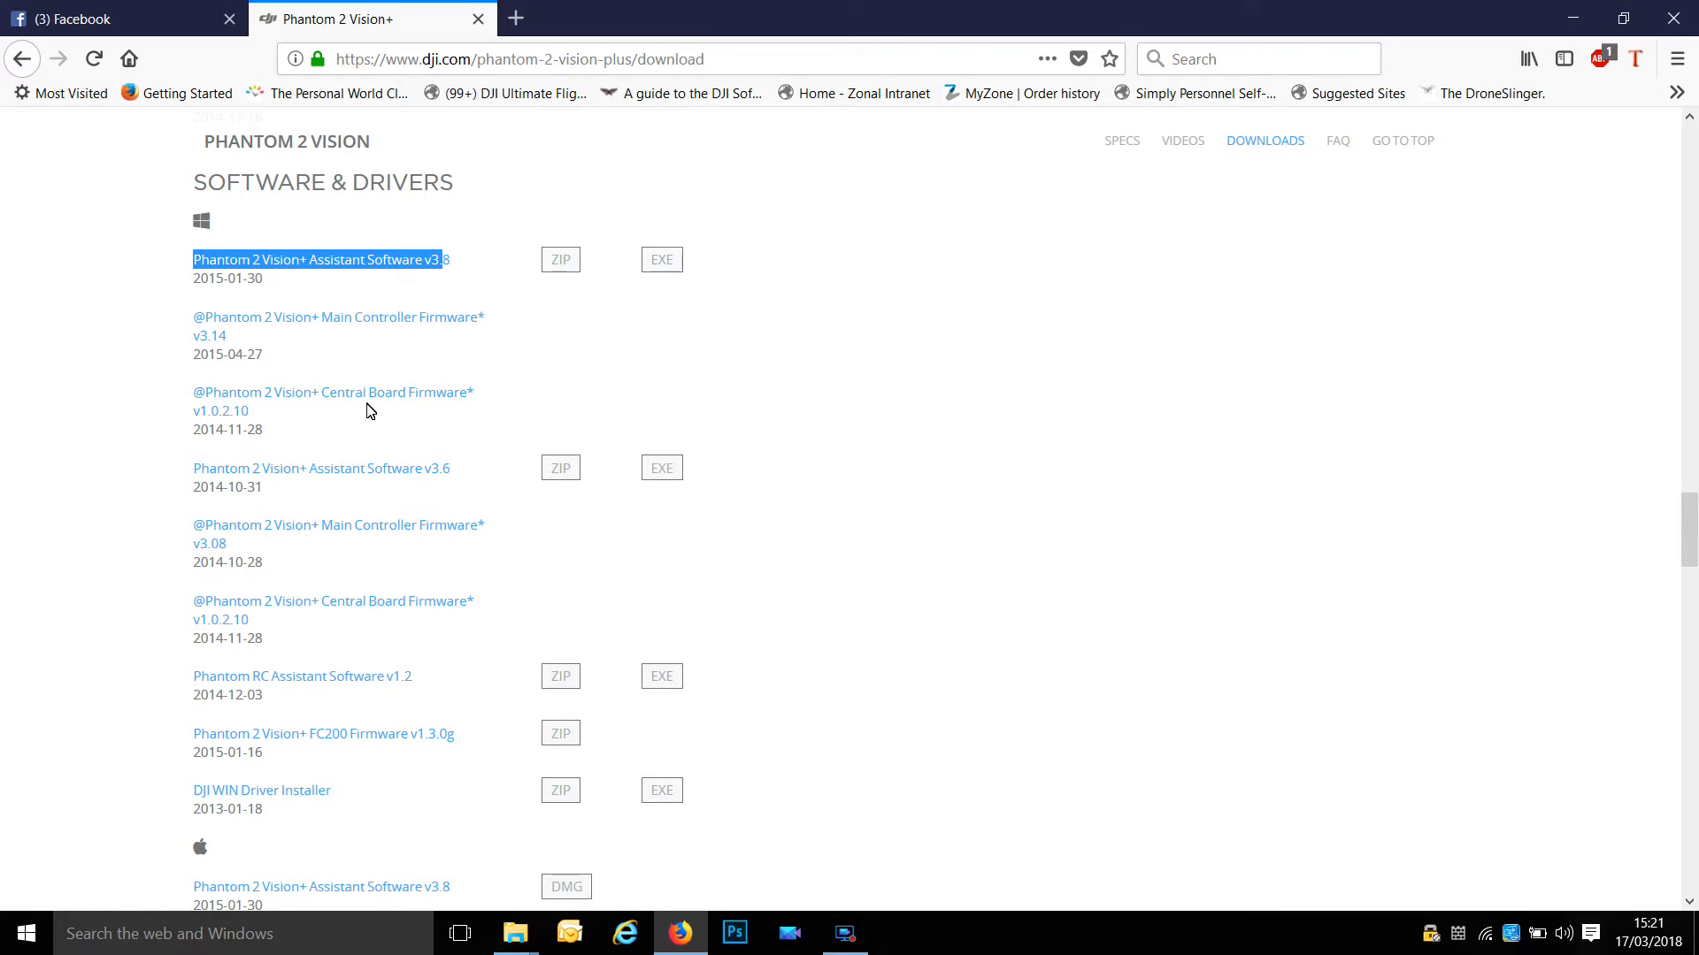
{"action": "mouse_move", "coordinate": [393, 717]}
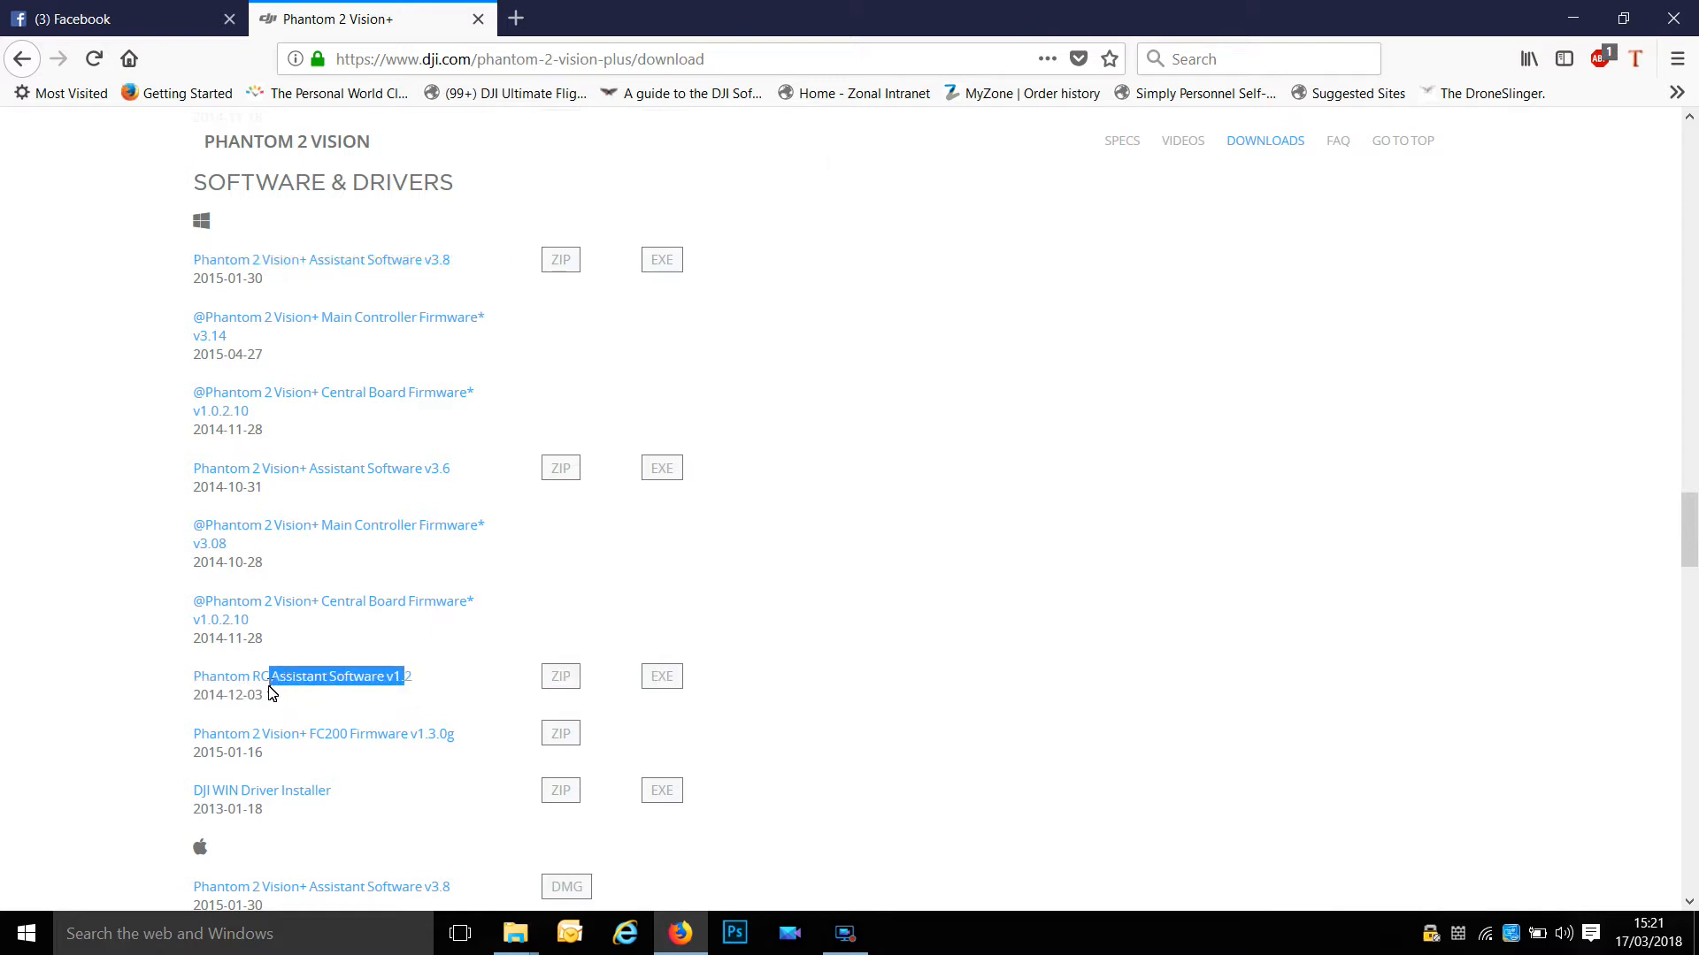
{"action": "mouse_move", "coordinate": [329, 793]}
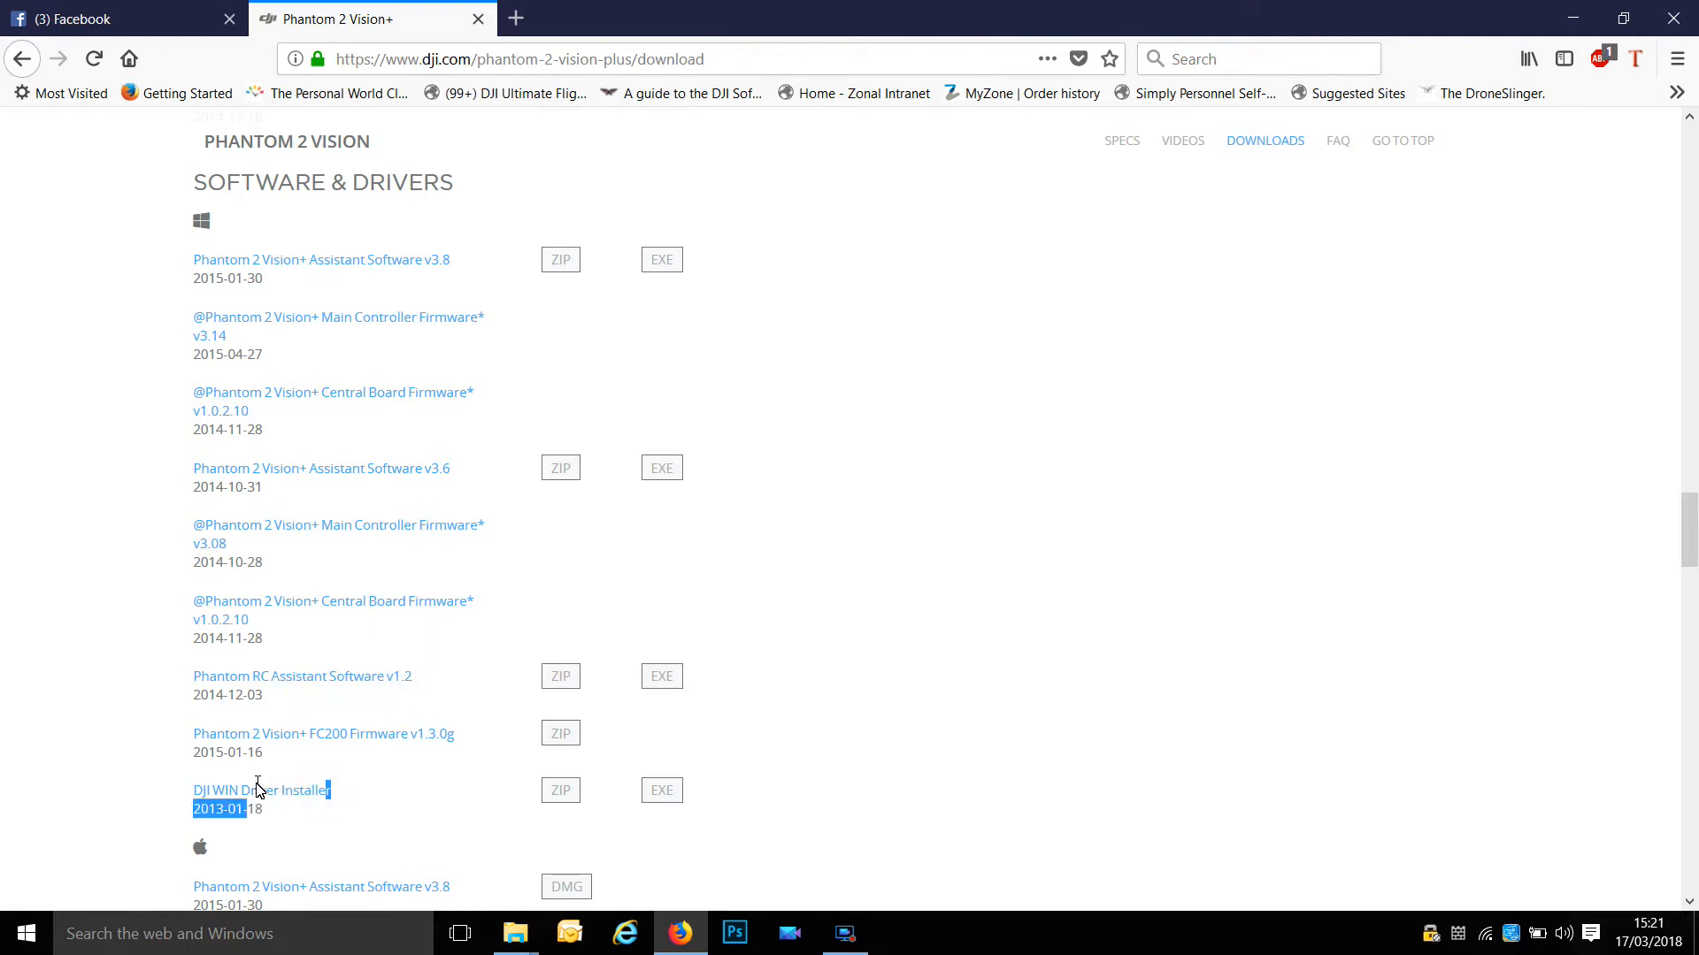
{"action": "left_click", "coordinate": [343, 779]}
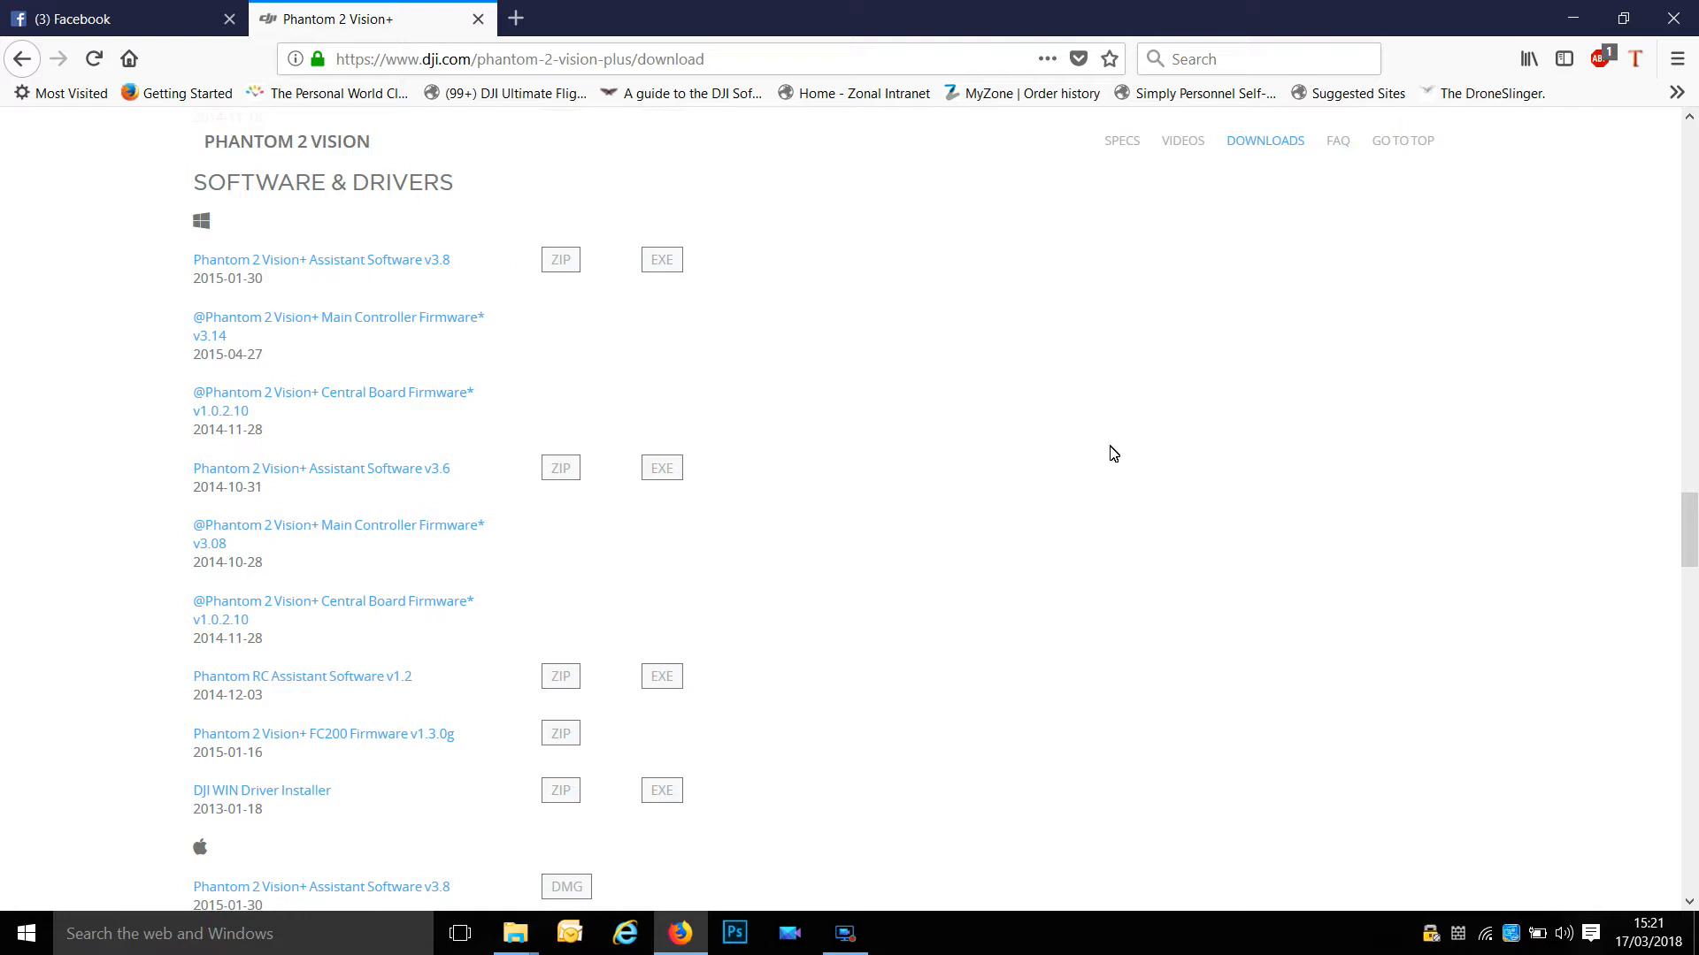
{"action": "mouse_move", "coordinate": [1269, 350]}
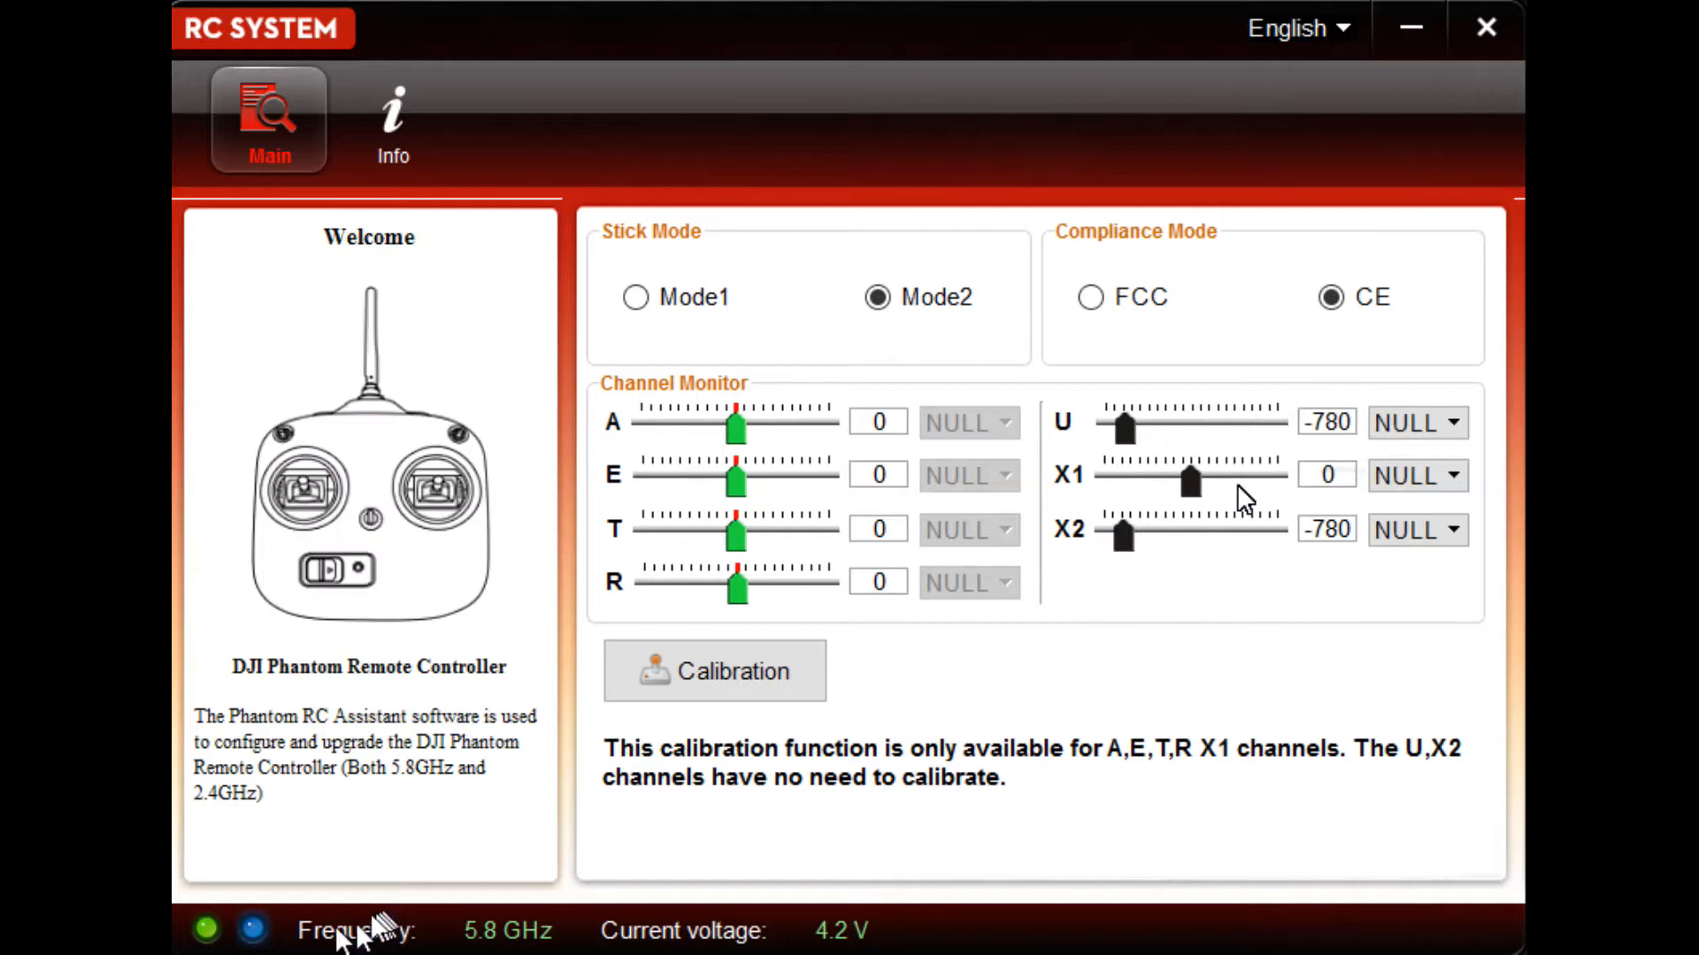
{"action": "mouse_move", "coordinate": [455, 949]}
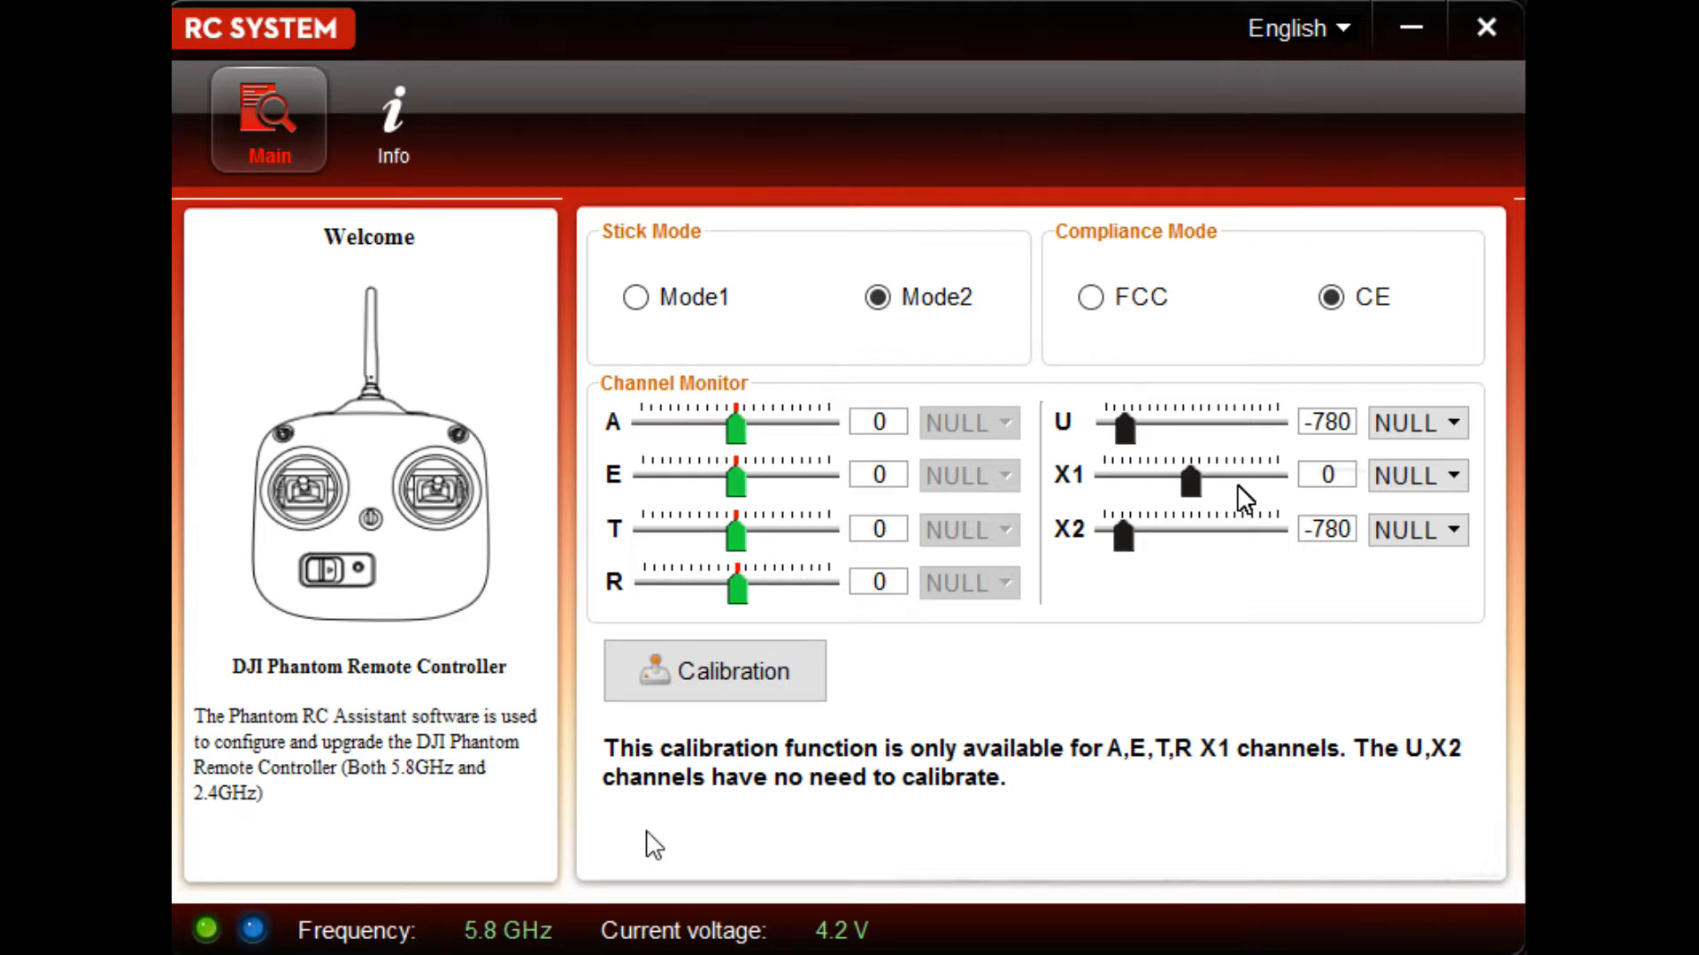
Step: Calibrate the controller sticks through the centring and circular-swirl stages
{"action": "left_click", "coordinate": [715, 673]}
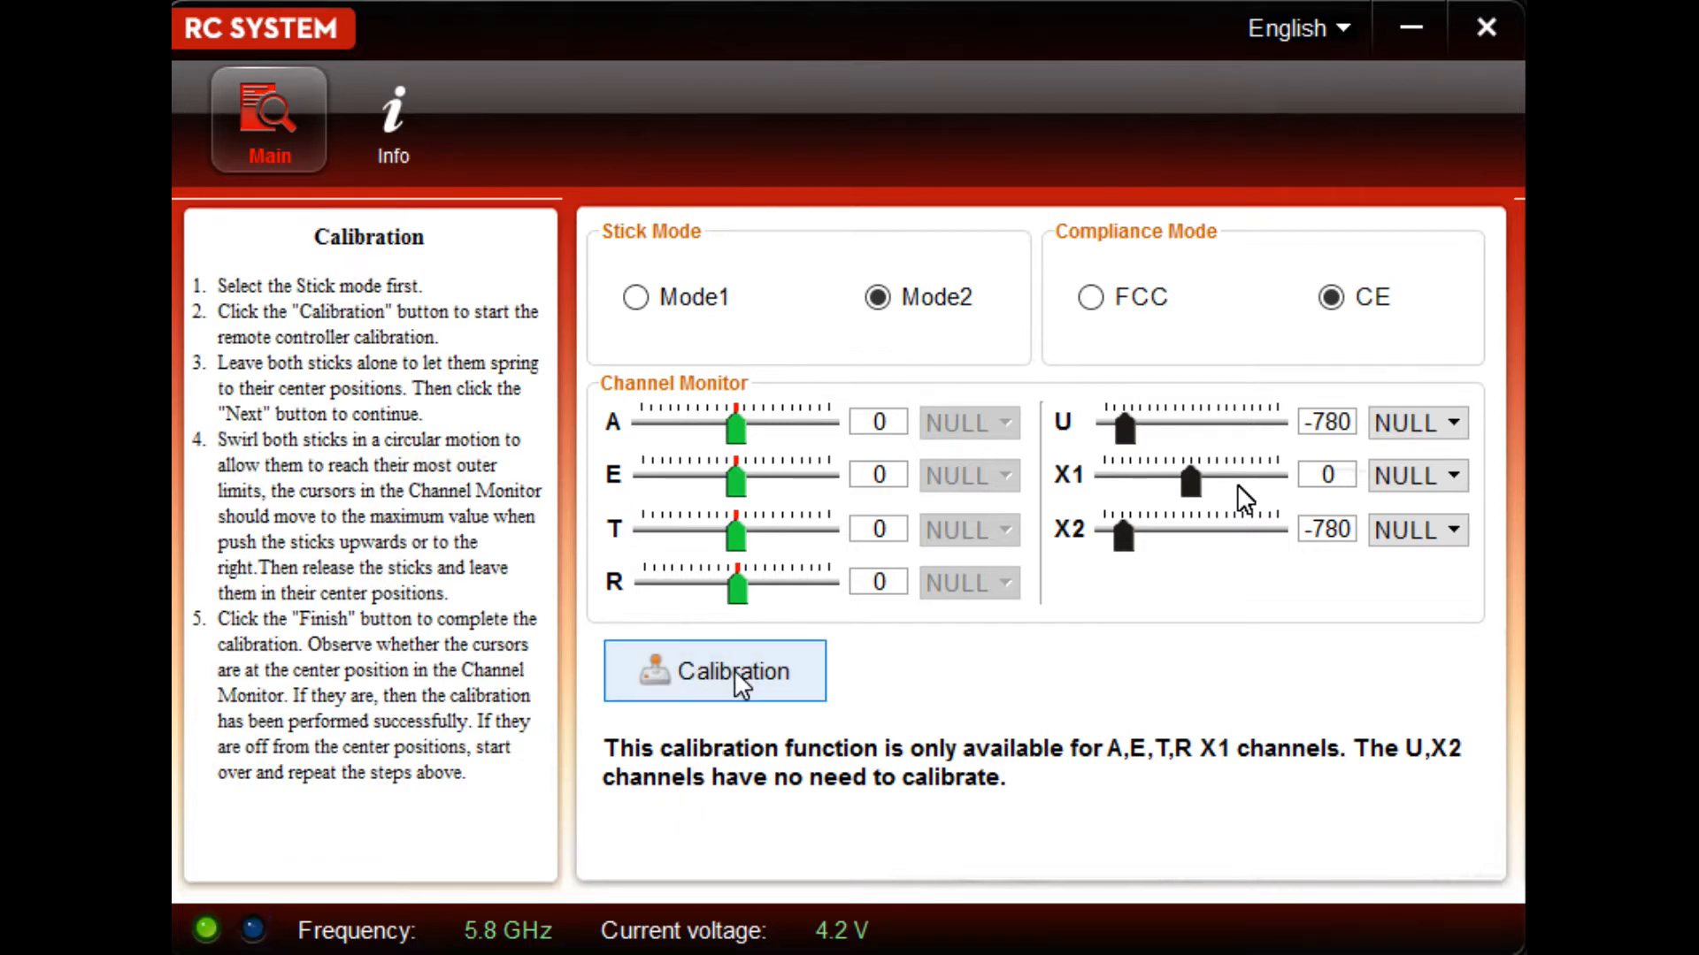
{"action": "left_click", "coordinate": [727, 673]}
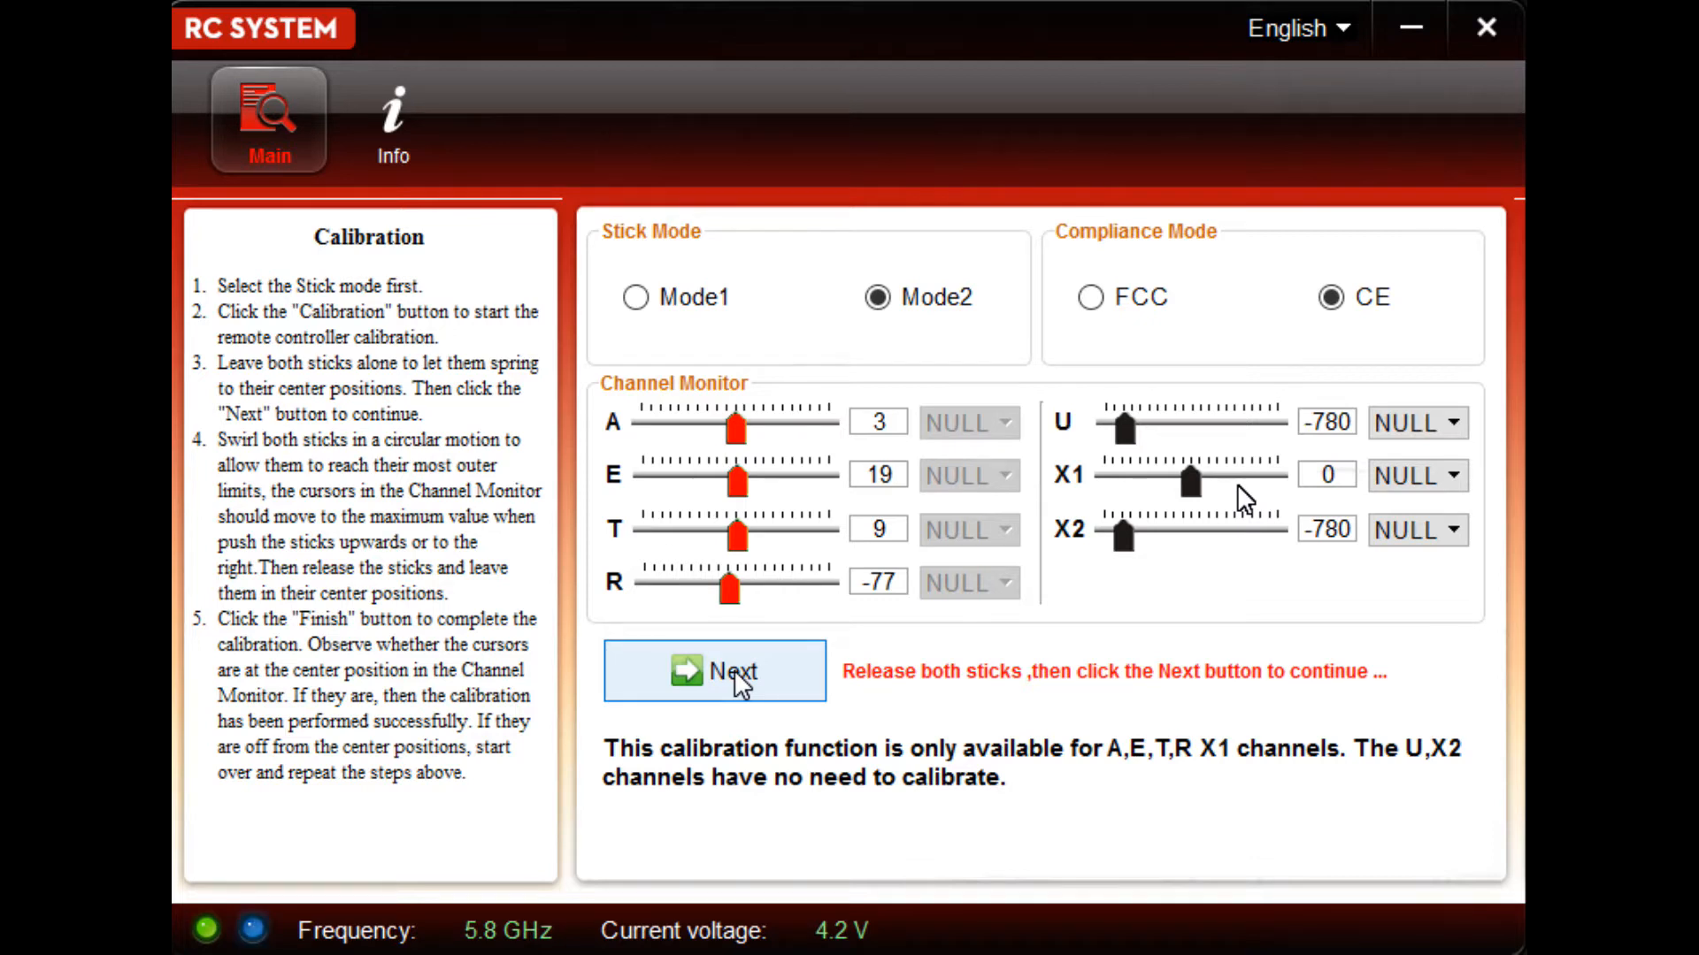
{"action": "left_click", "coordinate": [729, 673]}
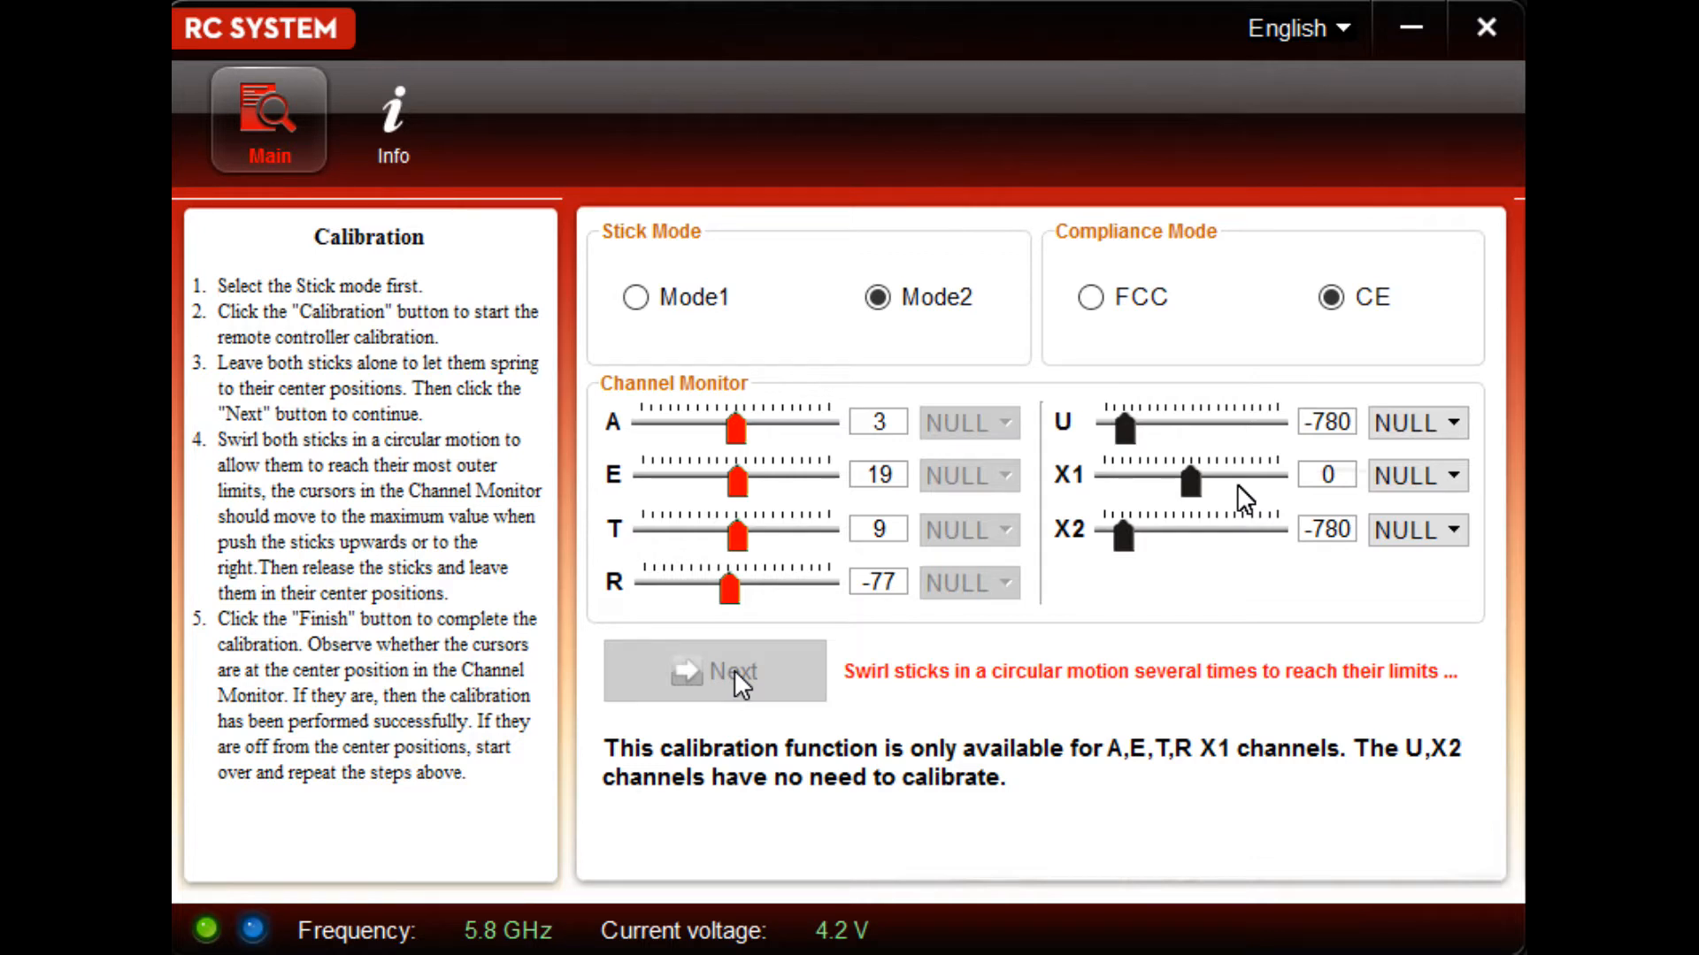
{"action": "left_click", "coordinate": [714, 672]}
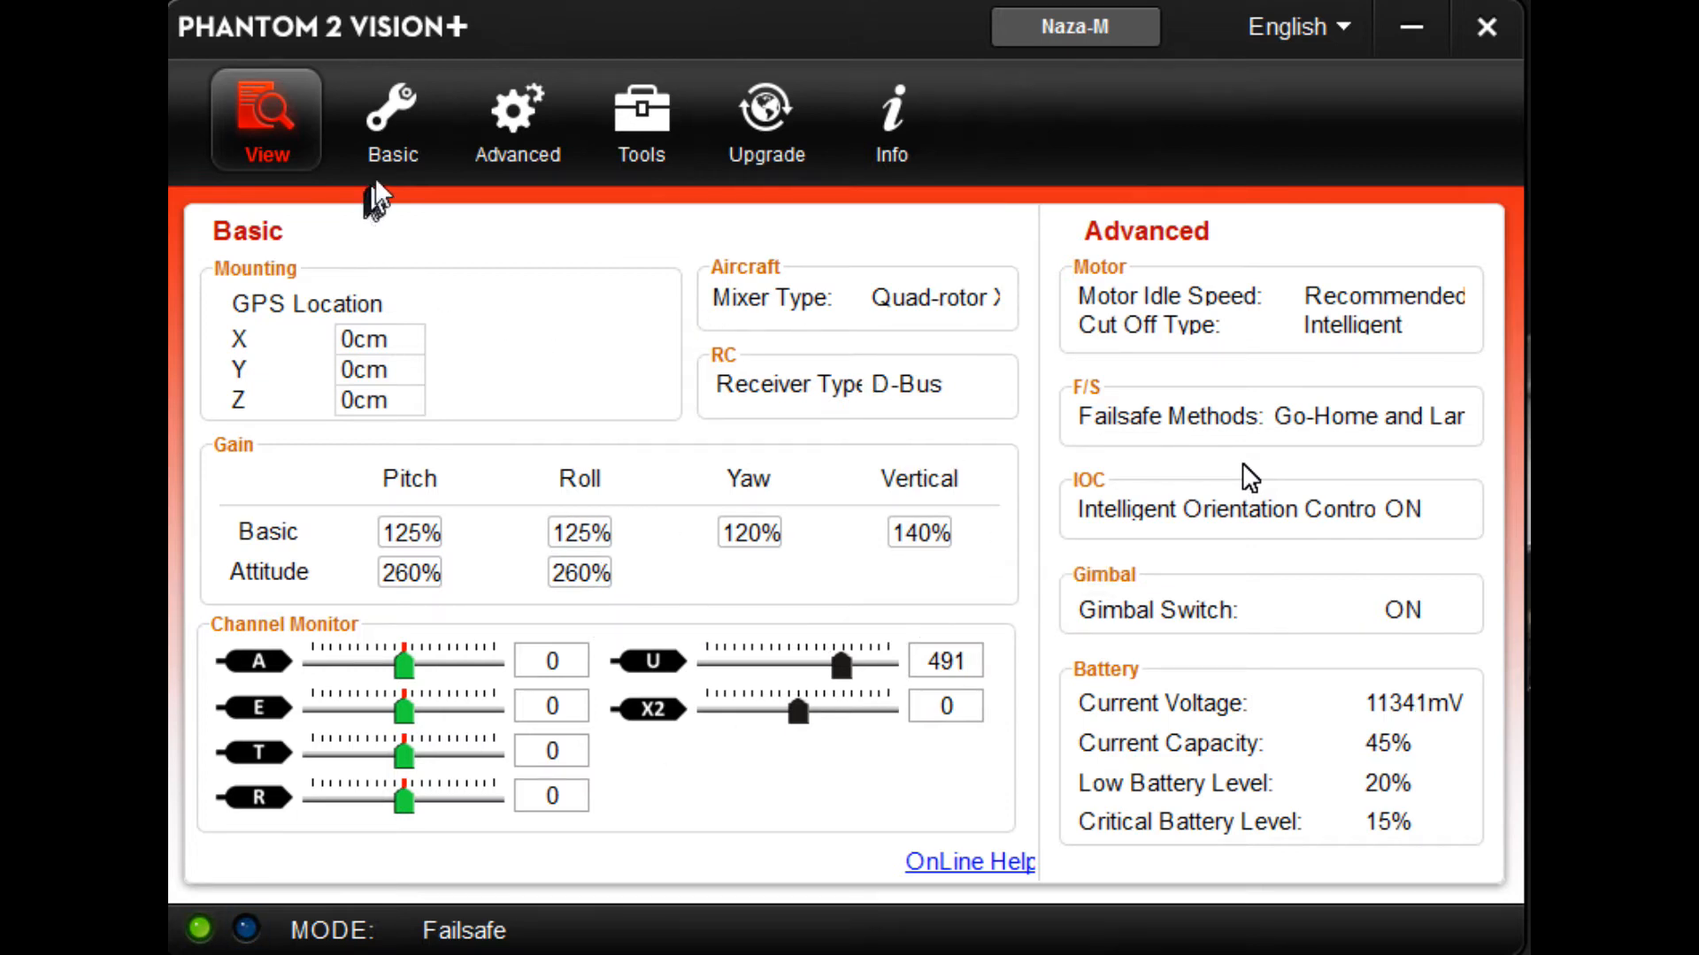
Step: Review the basic gain, failsafe, IOC and flight distance limit pages in turn
{"action": "left_click", "coordinate": [393, 116]}
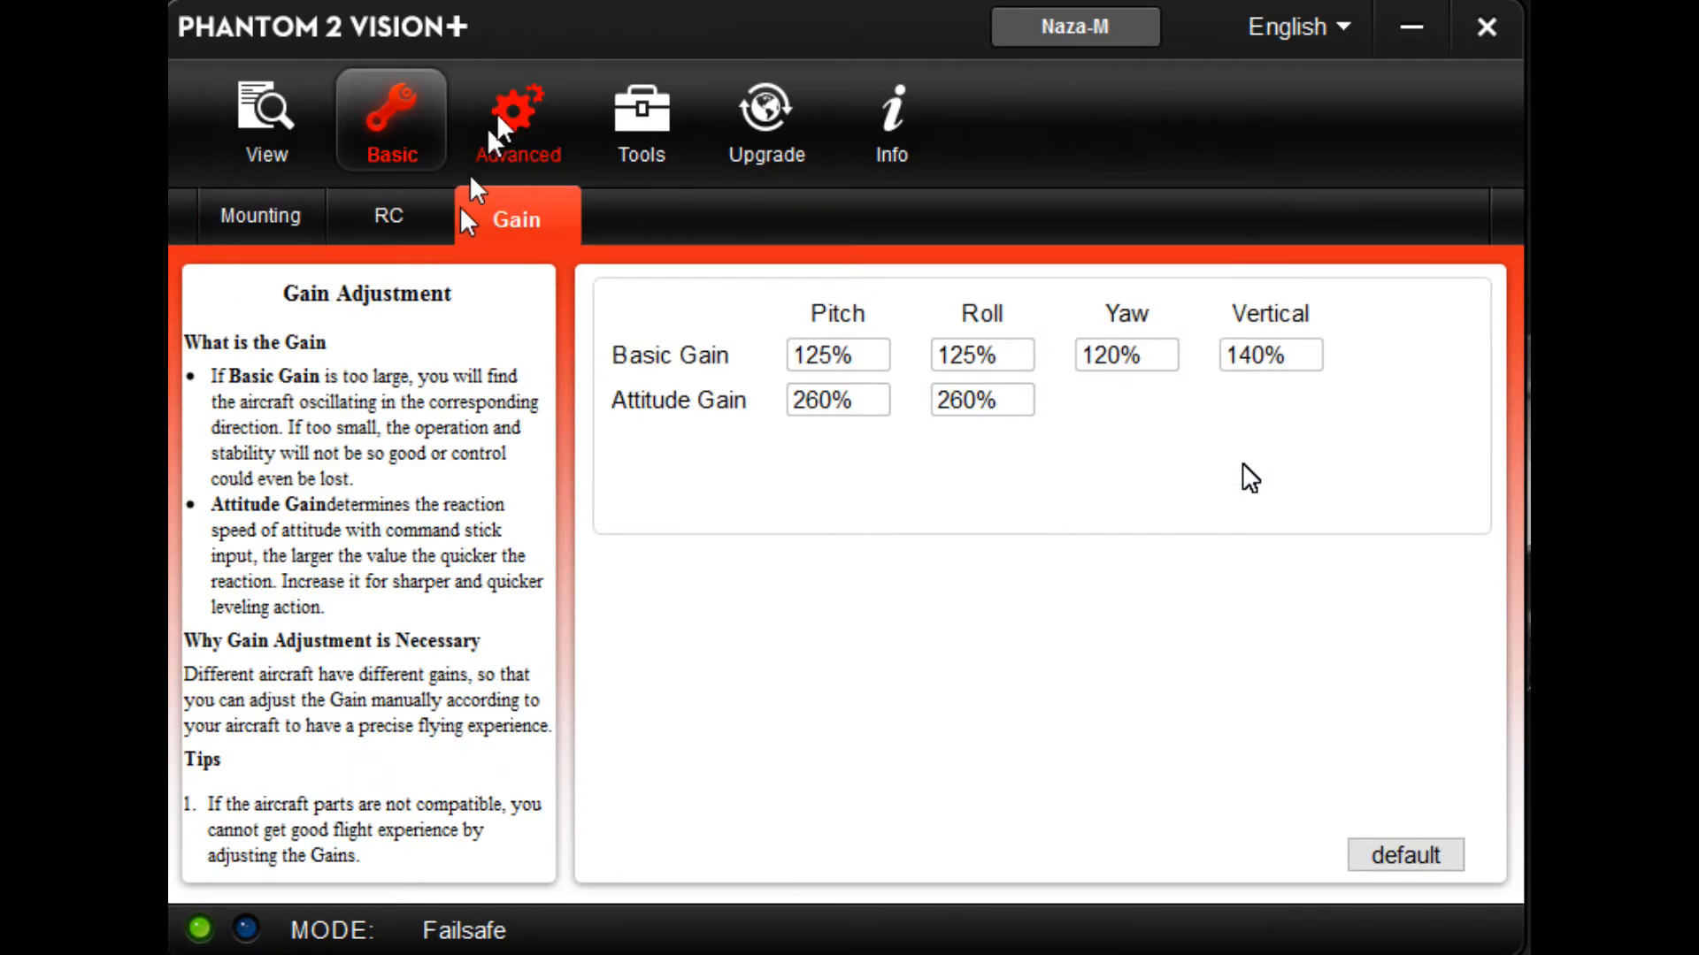
{"action": "left_click", "coordinate": [517, 120]}
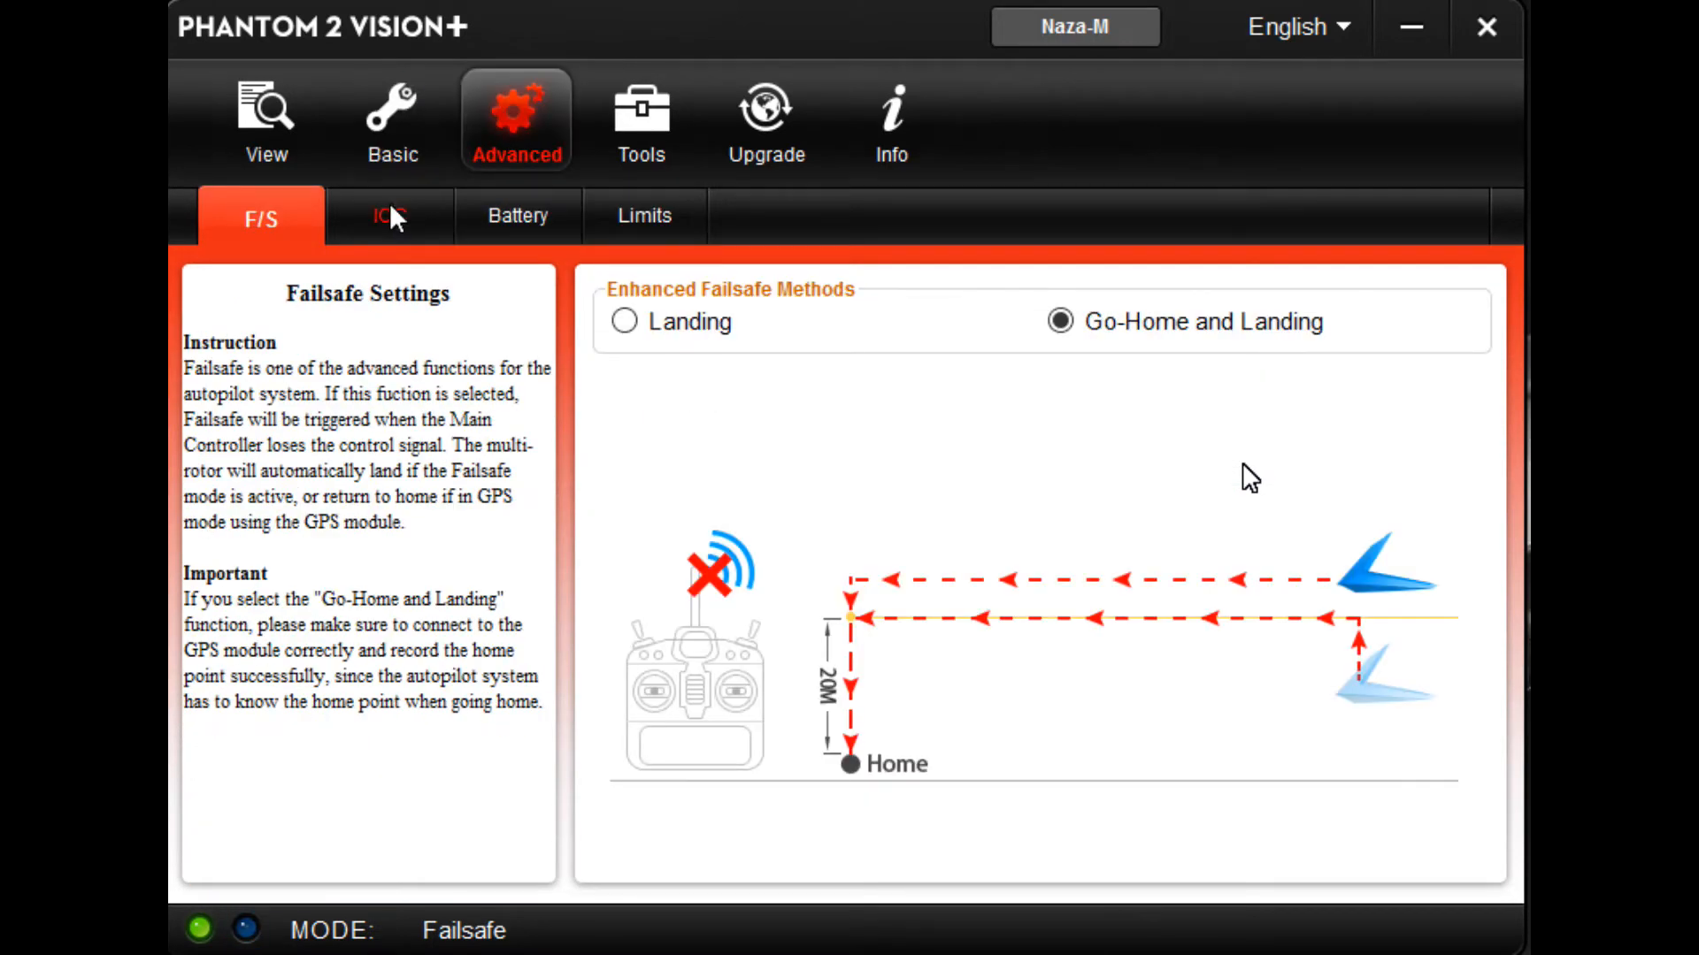
{"action": "left_click", "coordinate": [389, 216]}
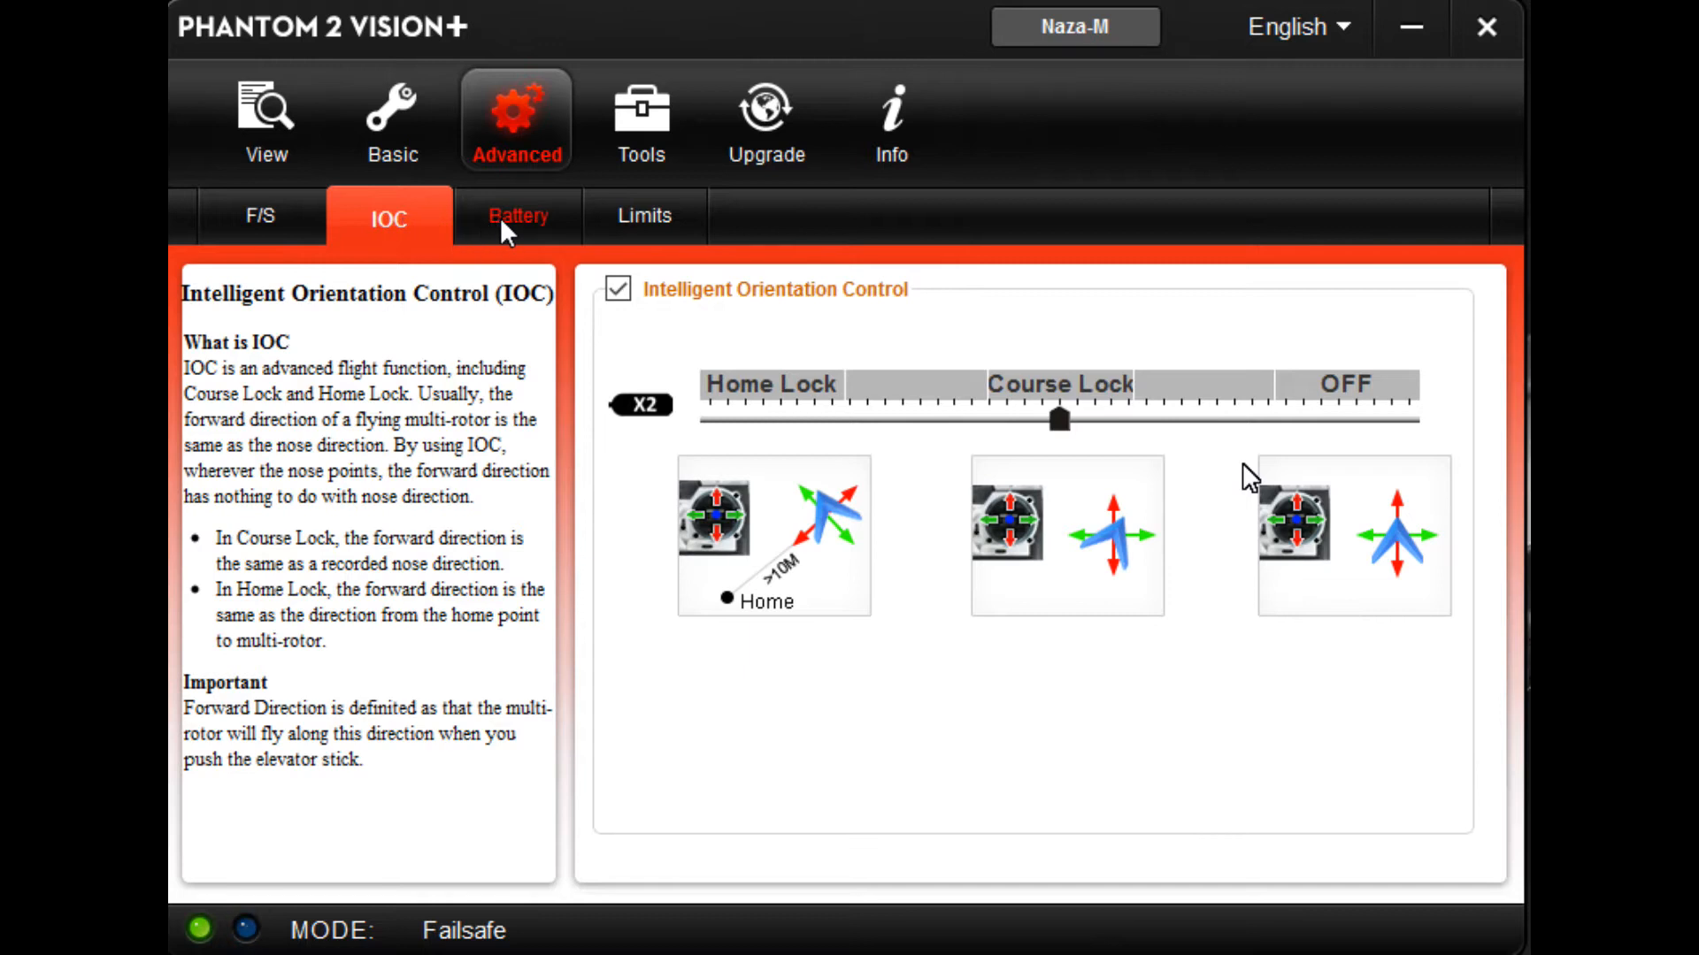
{"action": "left_click", "coordinate": [644, 216]}
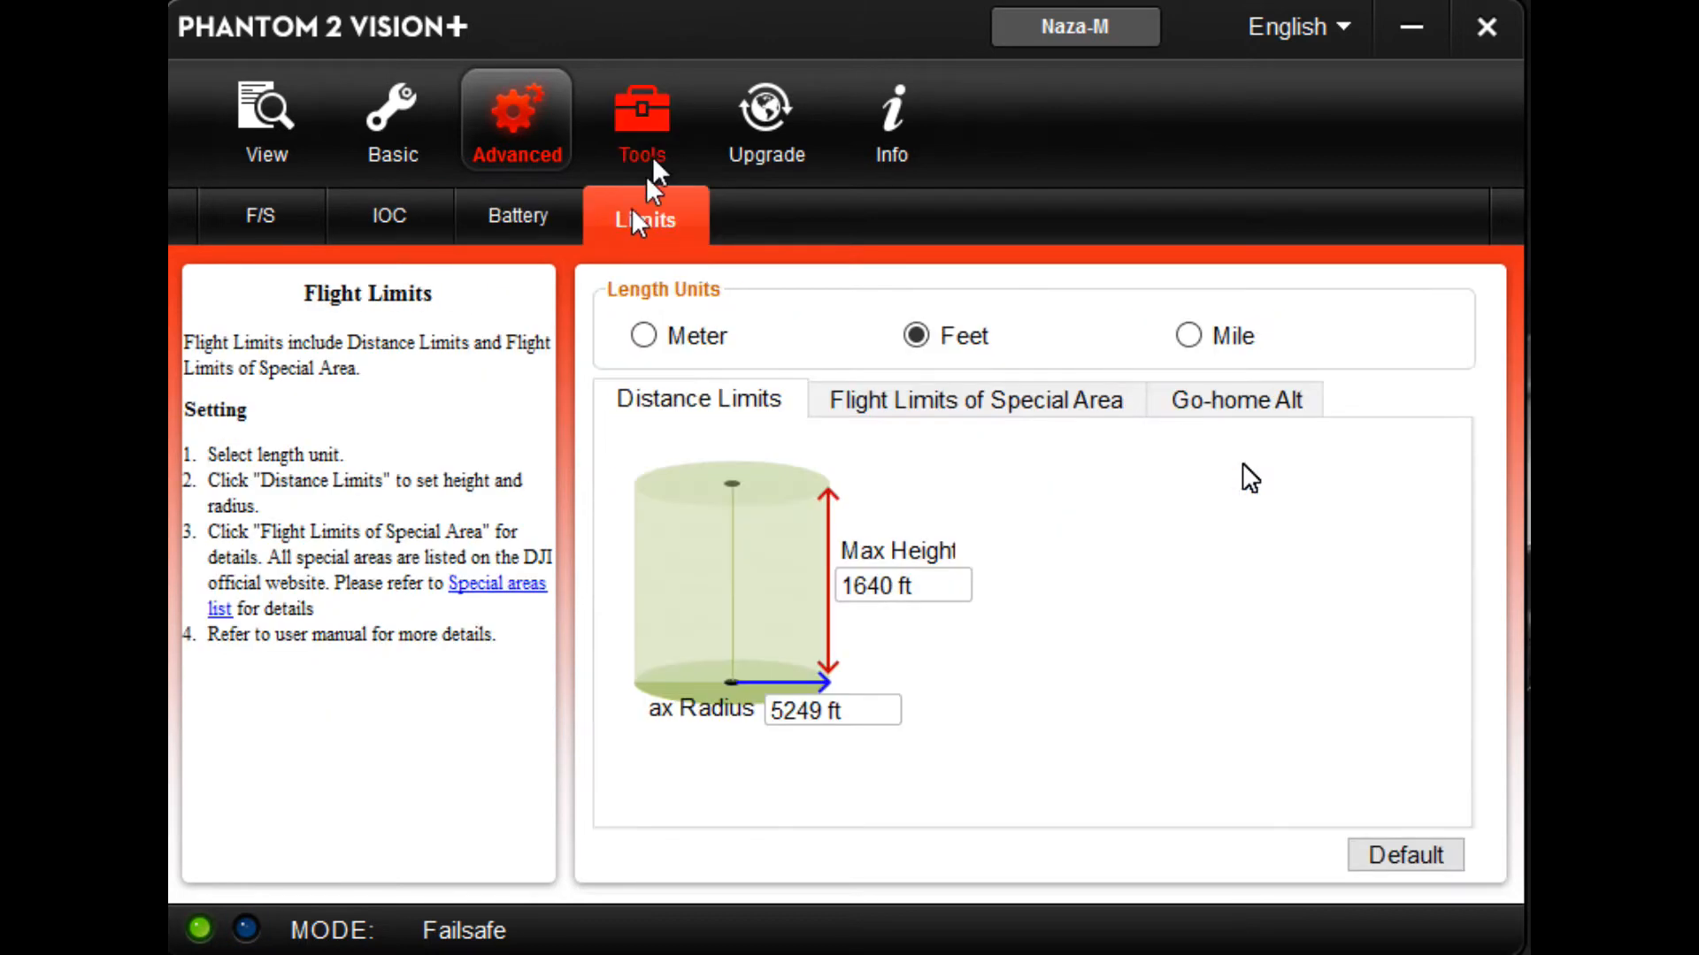
Step: Review the IMU calibration, firmware version and info pages, then return to basic gains
{"action": "left_click", "coordinate": [642, 115]}
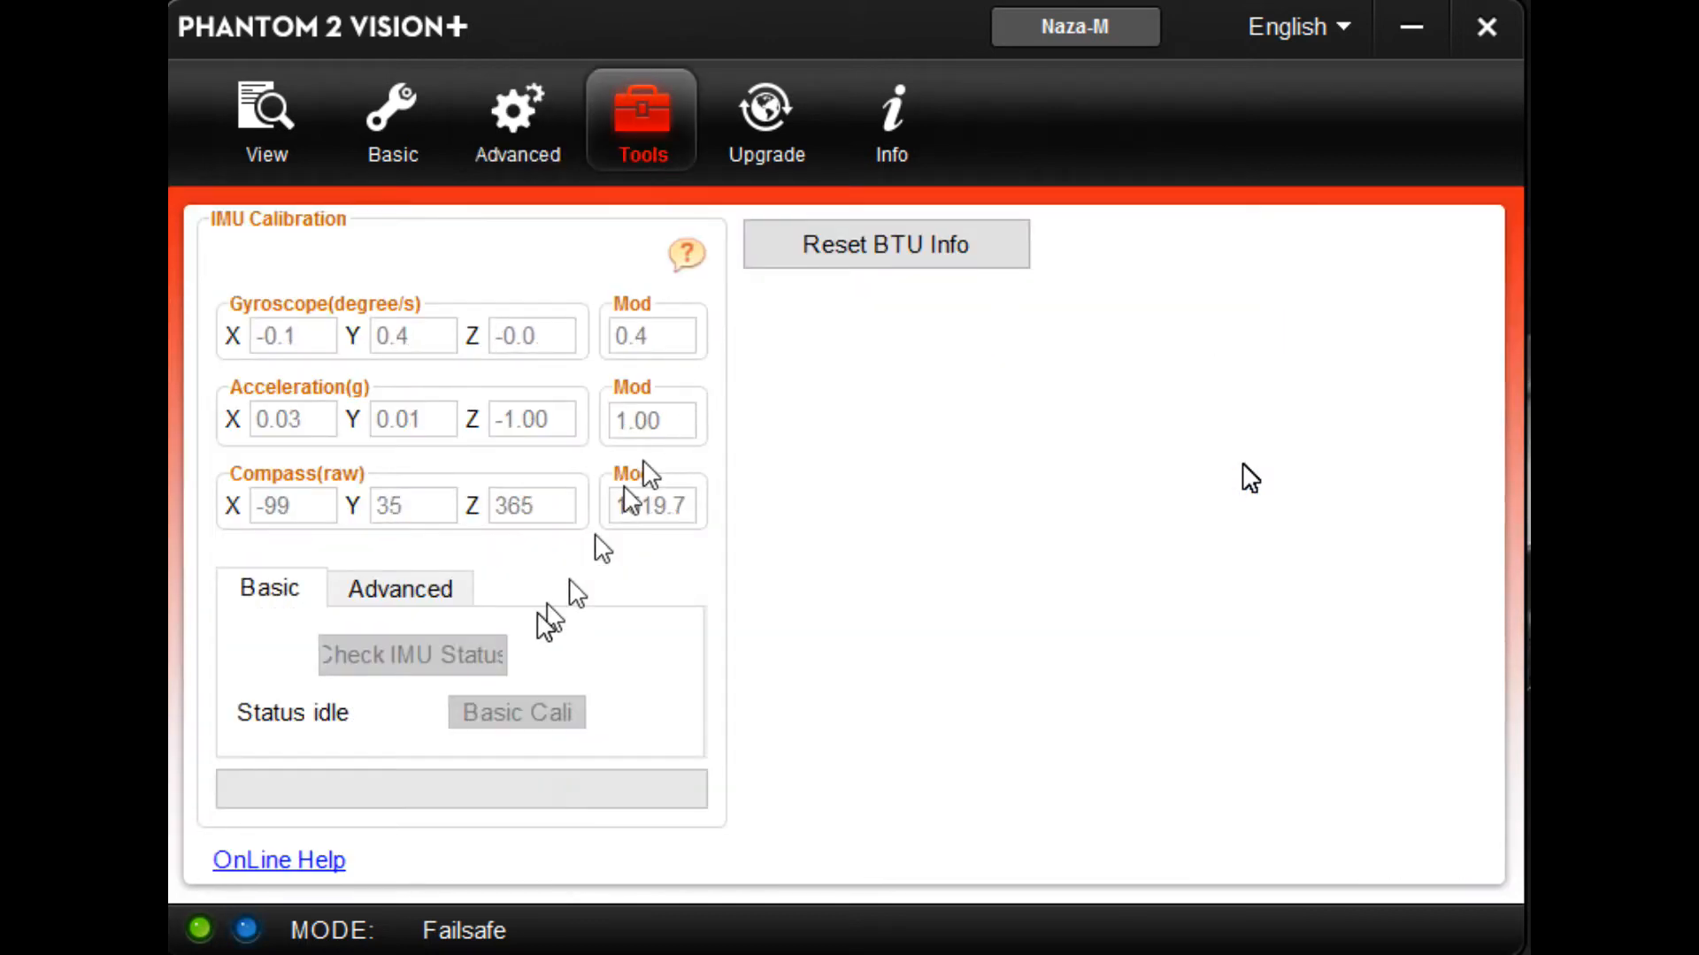
{"action": "left_click", "coordinate": [766, 115]}
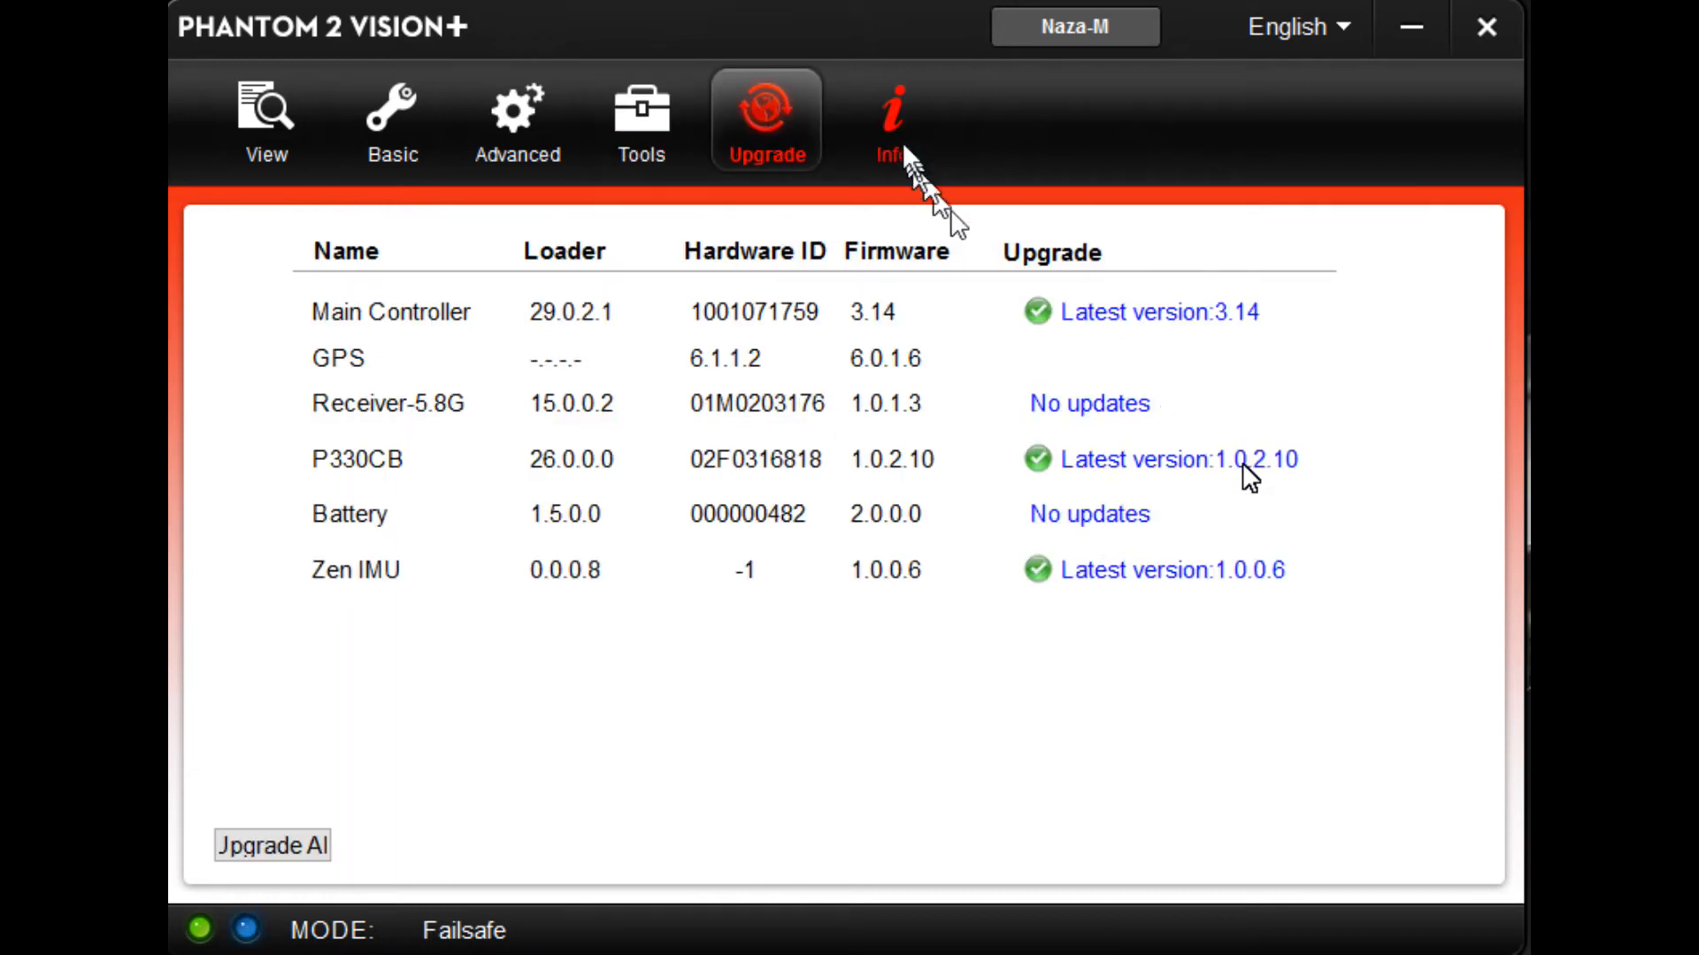
{"action": "left_click", "coordinate": [891, 121]}
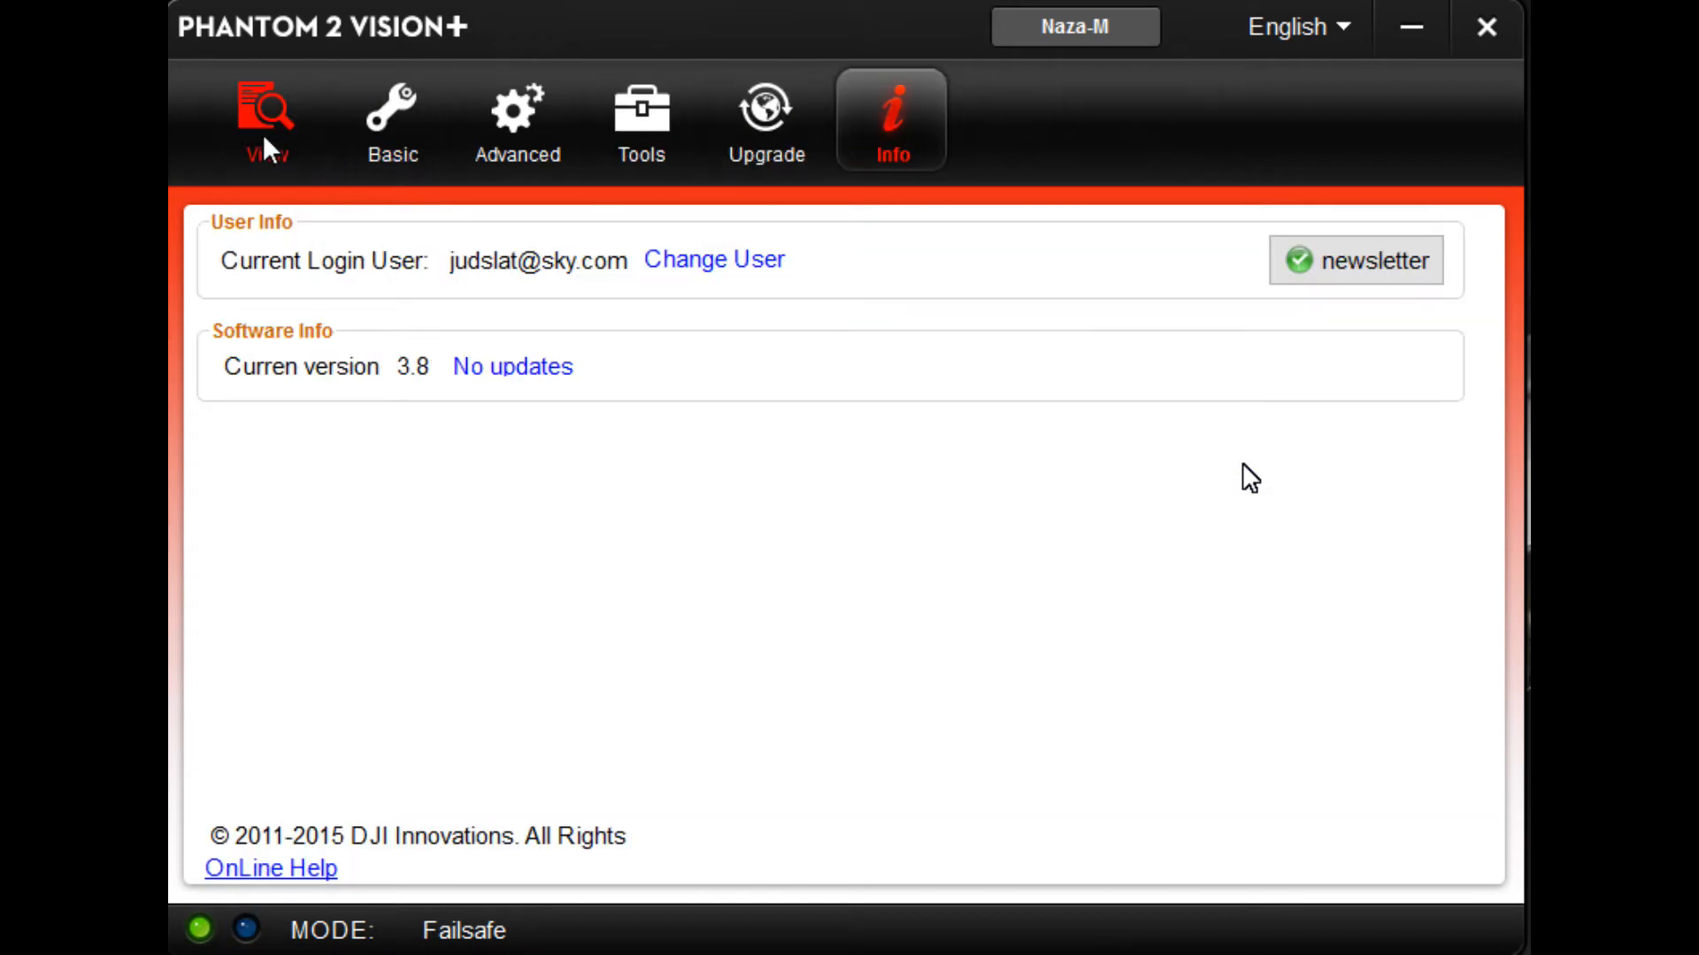
{"action": "left_click", "coordinate": [392, 115]}
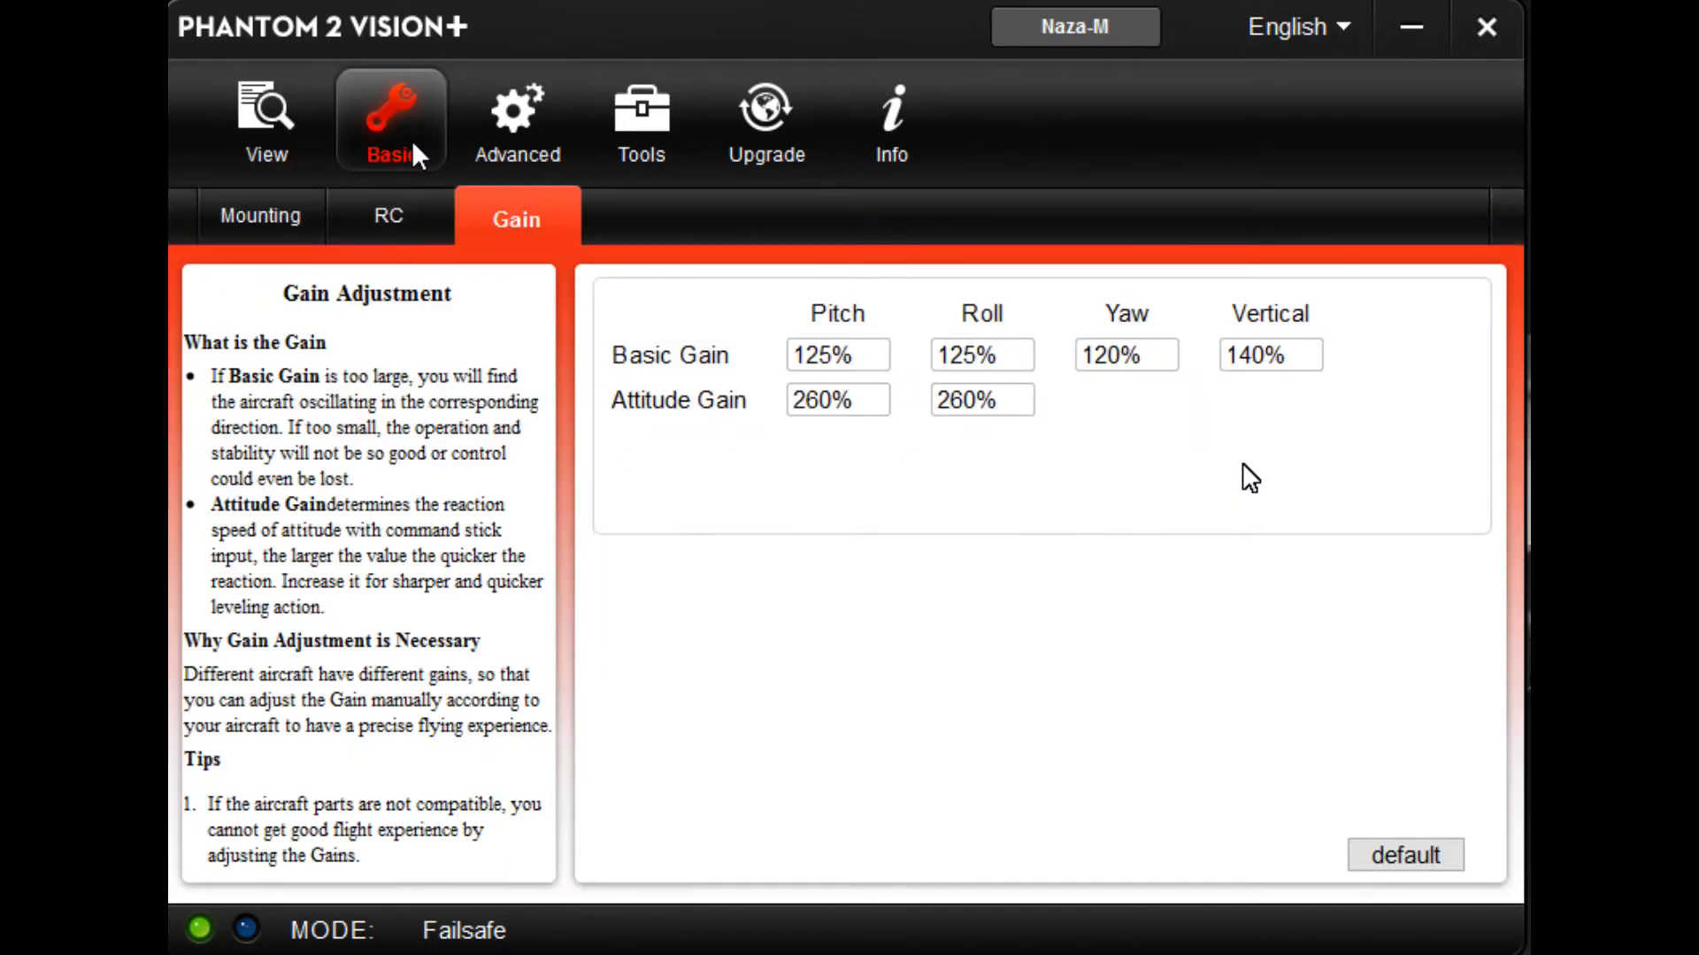
Step: Run and finish the command stick calibration on the RC settings page
{"action": "left_click", "coordinate": [390, 216]}
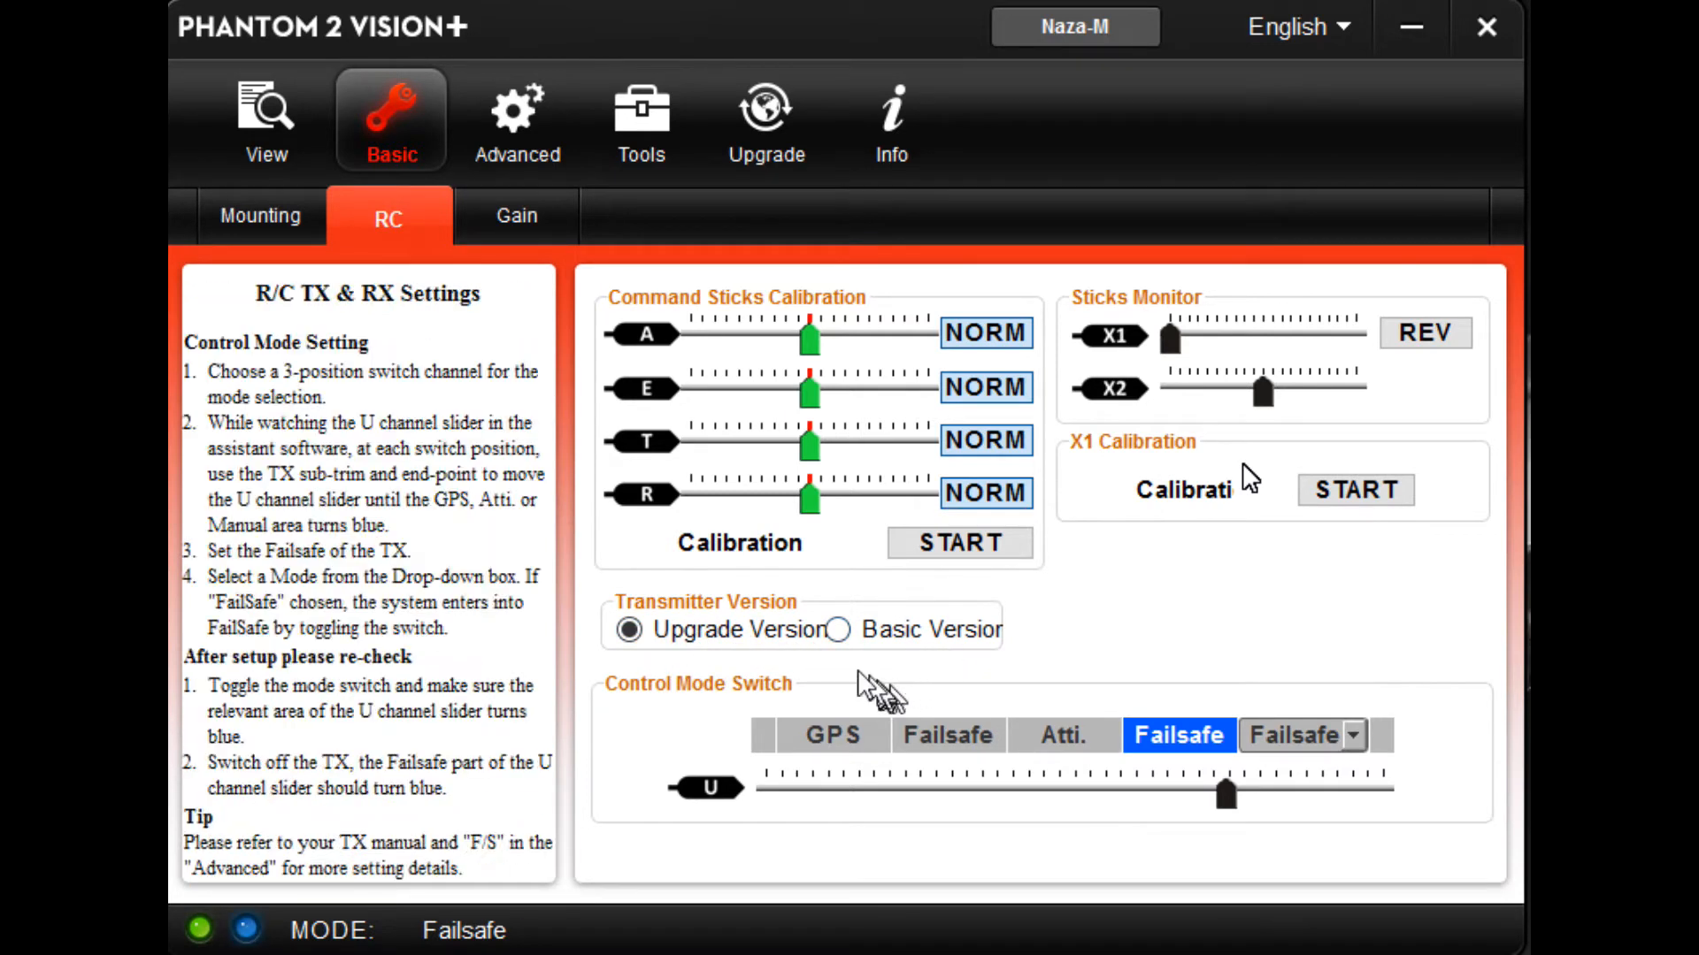
{"action": "mouse_move", "coordinate": [679, 711]}
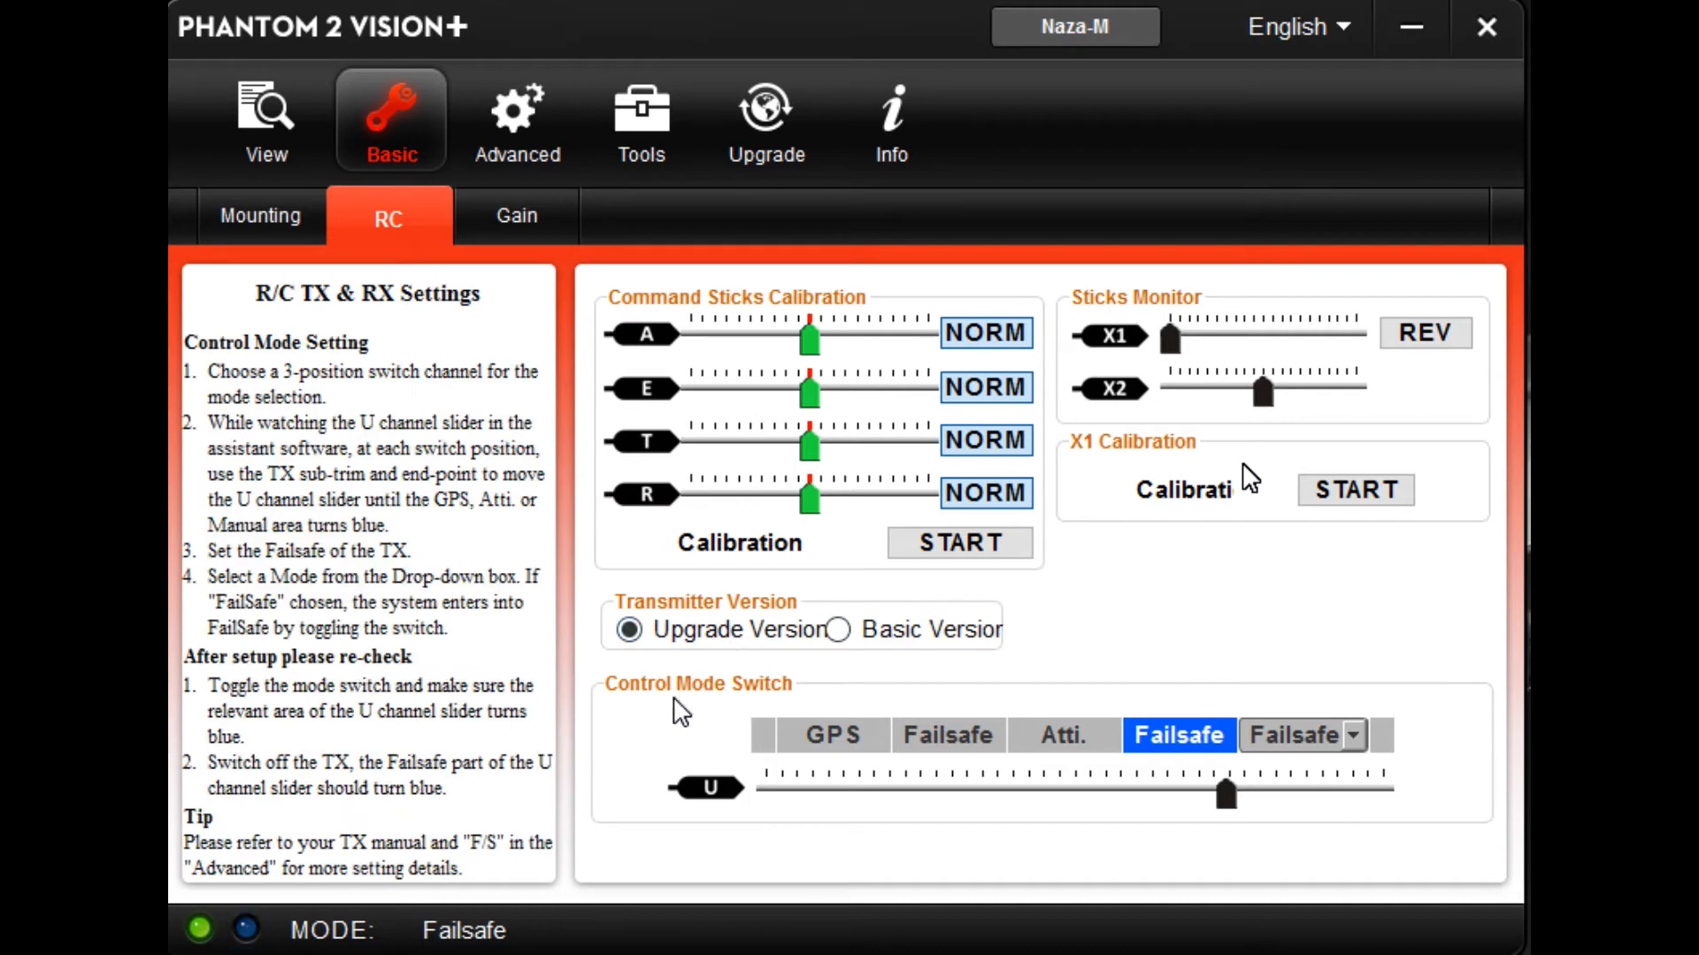
{"action": "mouse_move", "coordinate": [1094, 733]}
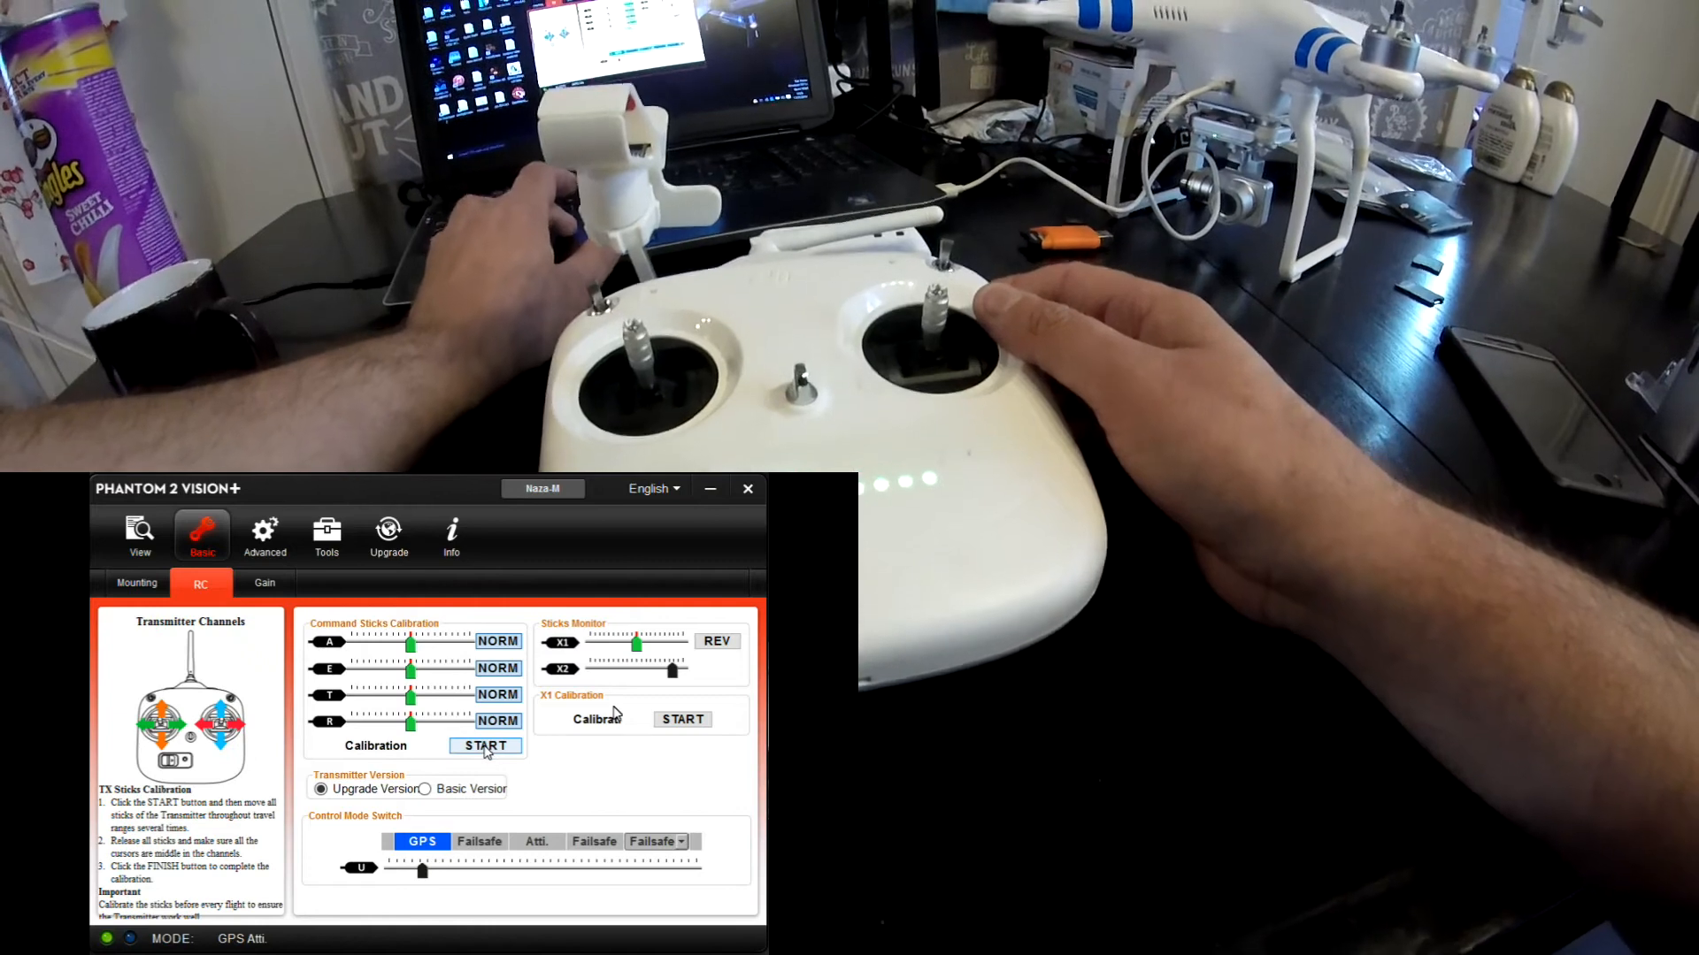
{"action": "left_click", "coordinate": [485, 745]}
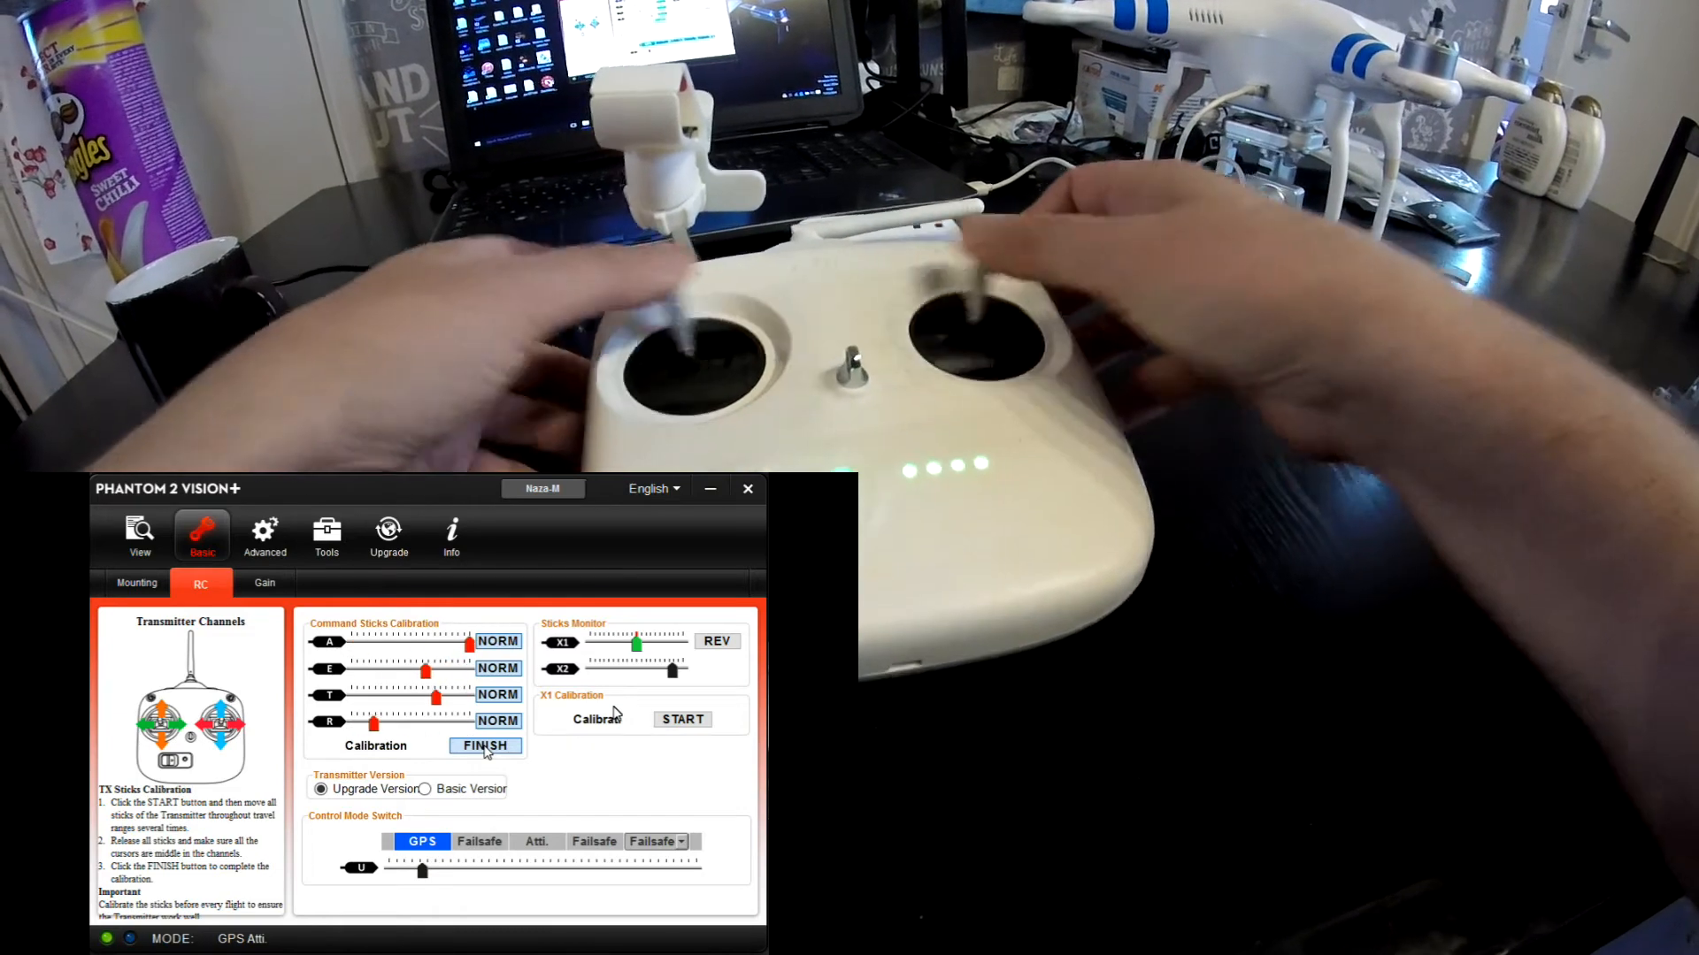
{"action": "left_click", "coordinate": [485, 745]}
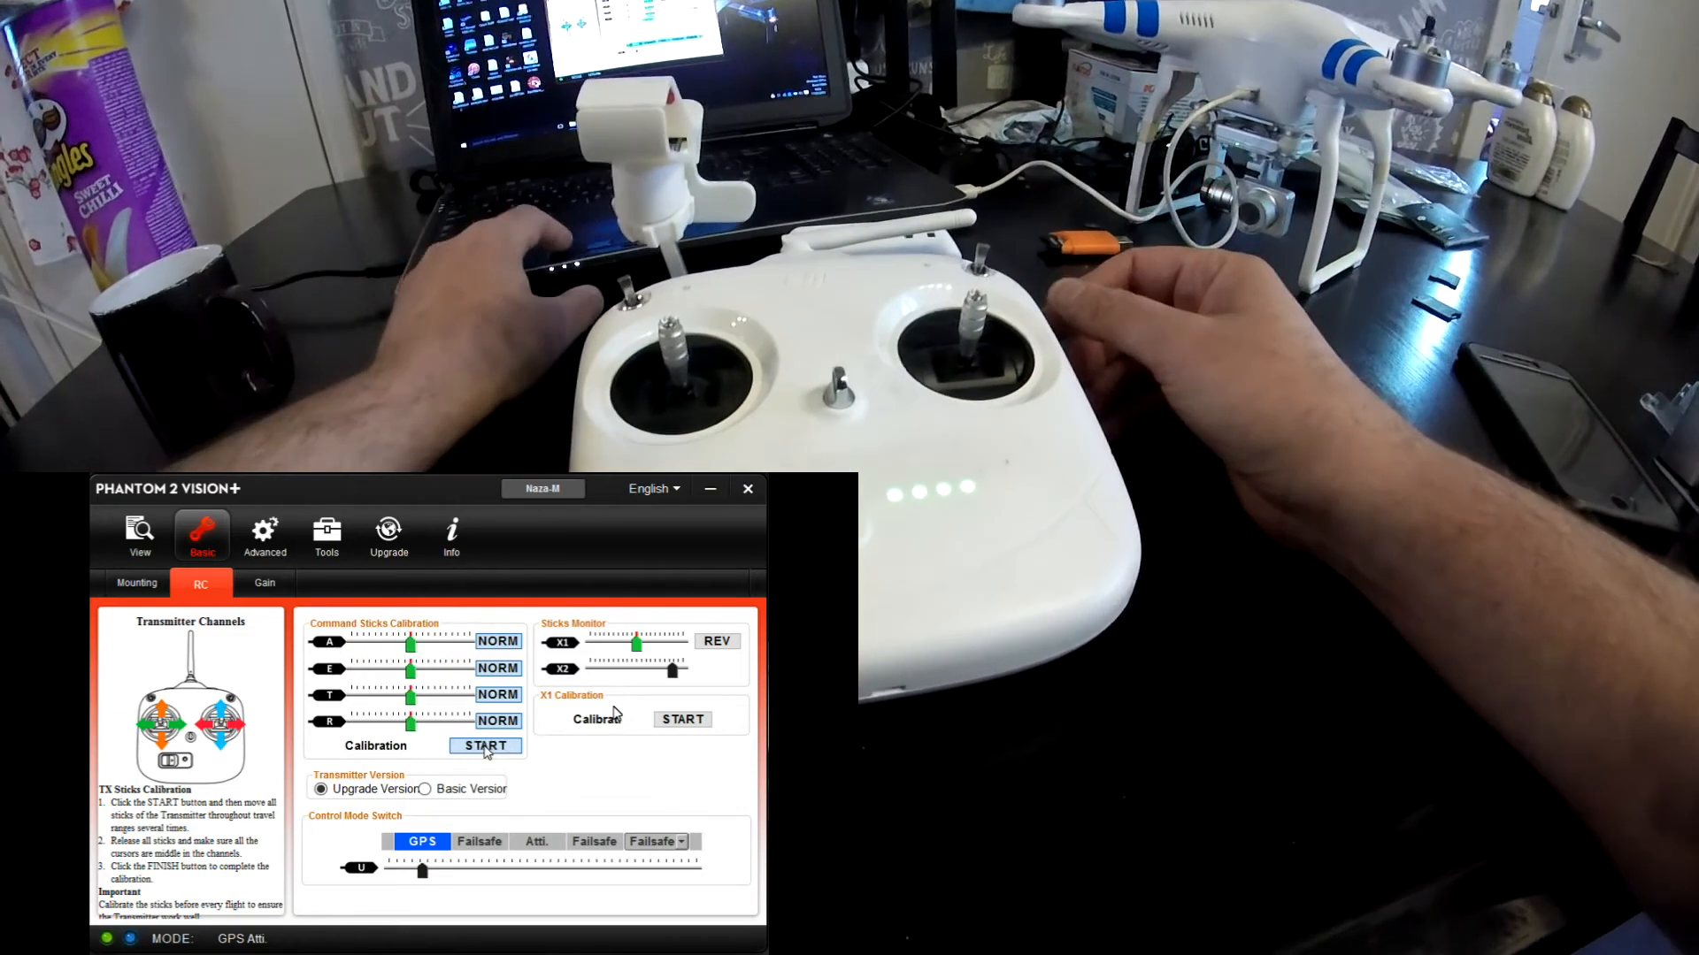
{"action": "left_click", "coordinate": [485, 745]}
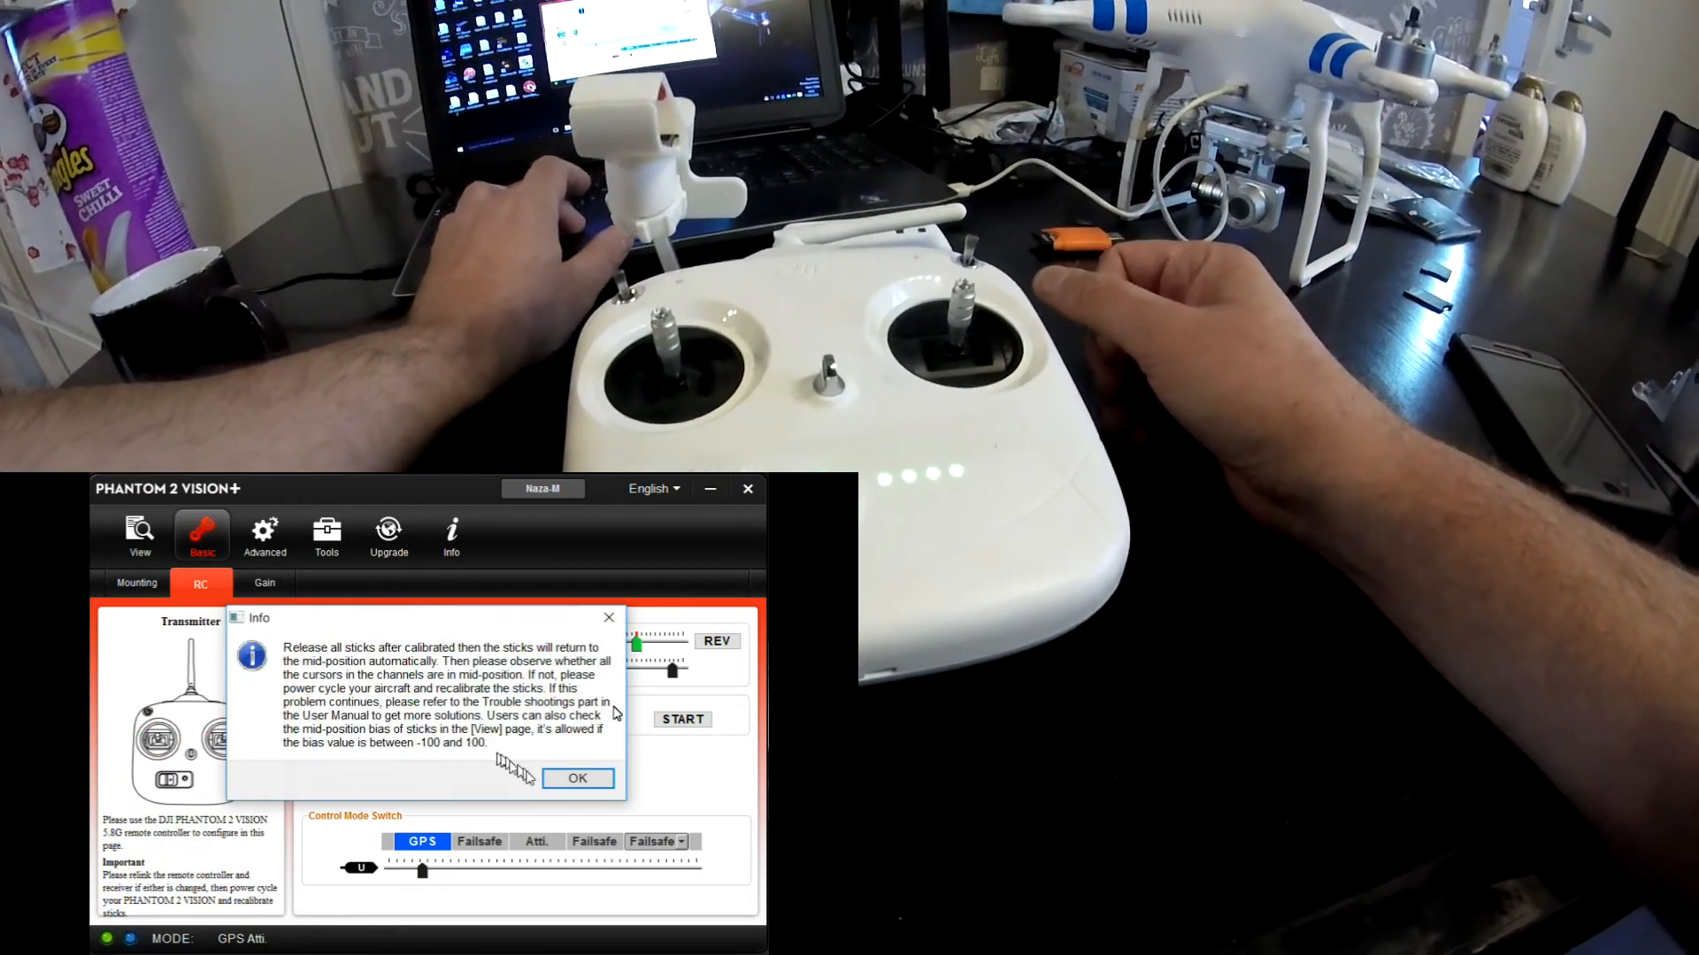
{"action": "left_click", "coordinate": [577, 779]}
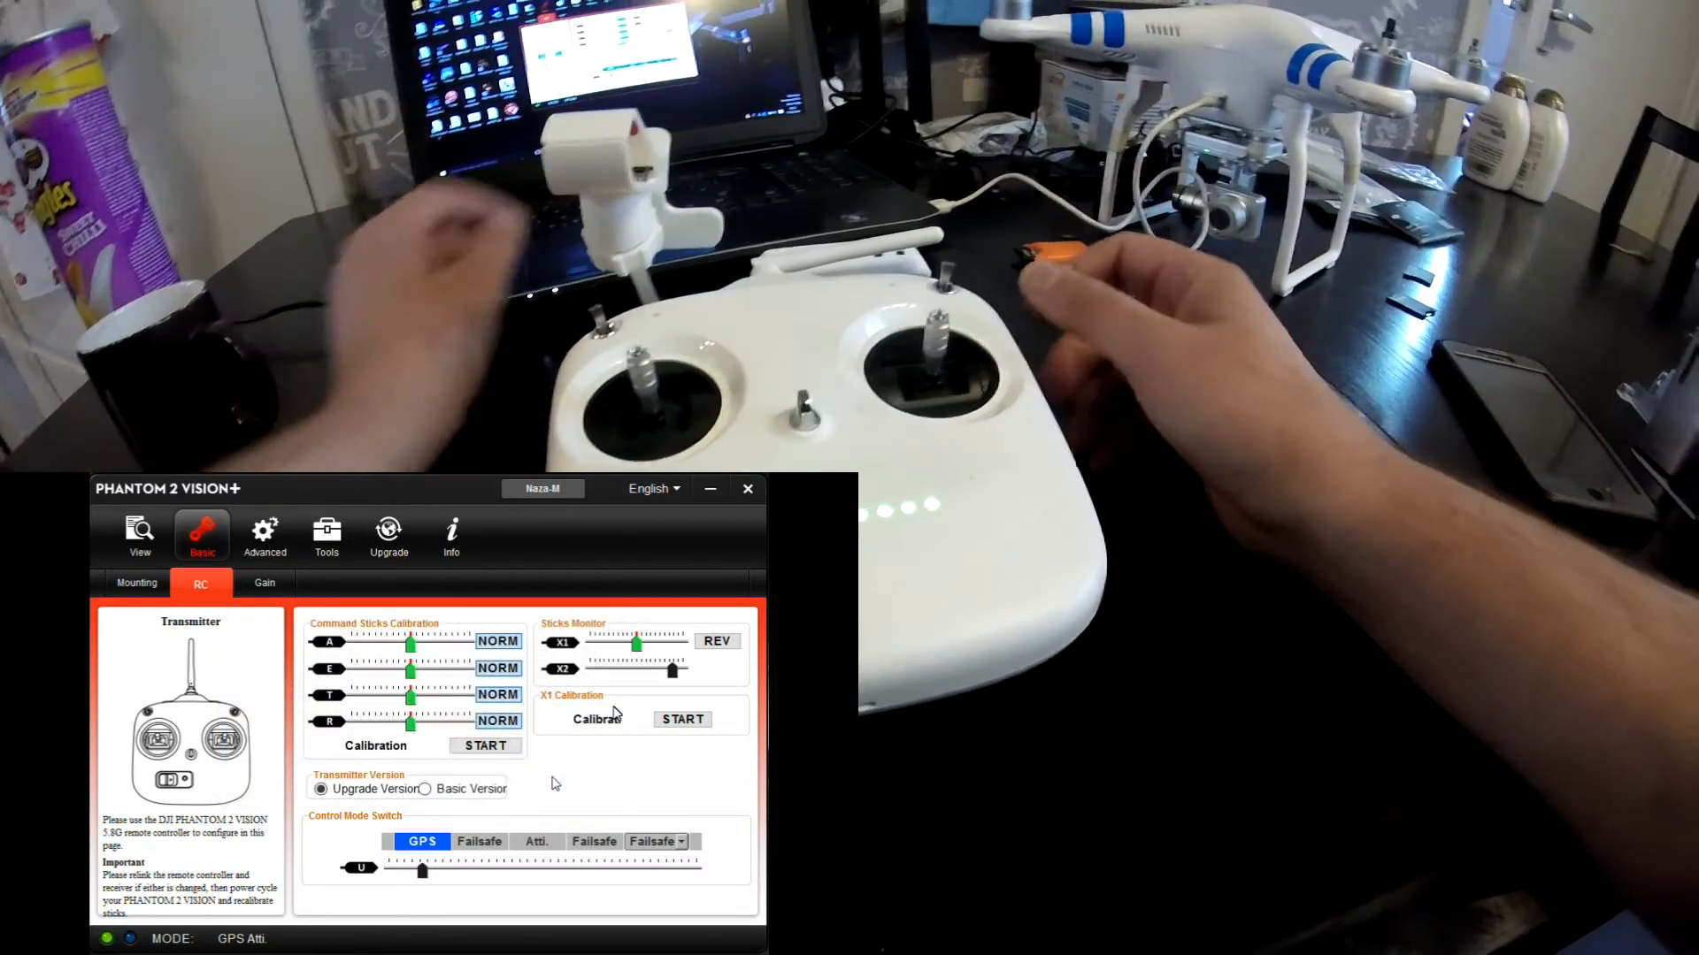
Step: Bring up the X1 calibration and X1/X2 channel monitor guidance text
{"action": "left_click", "coordinate": [681, 718]}
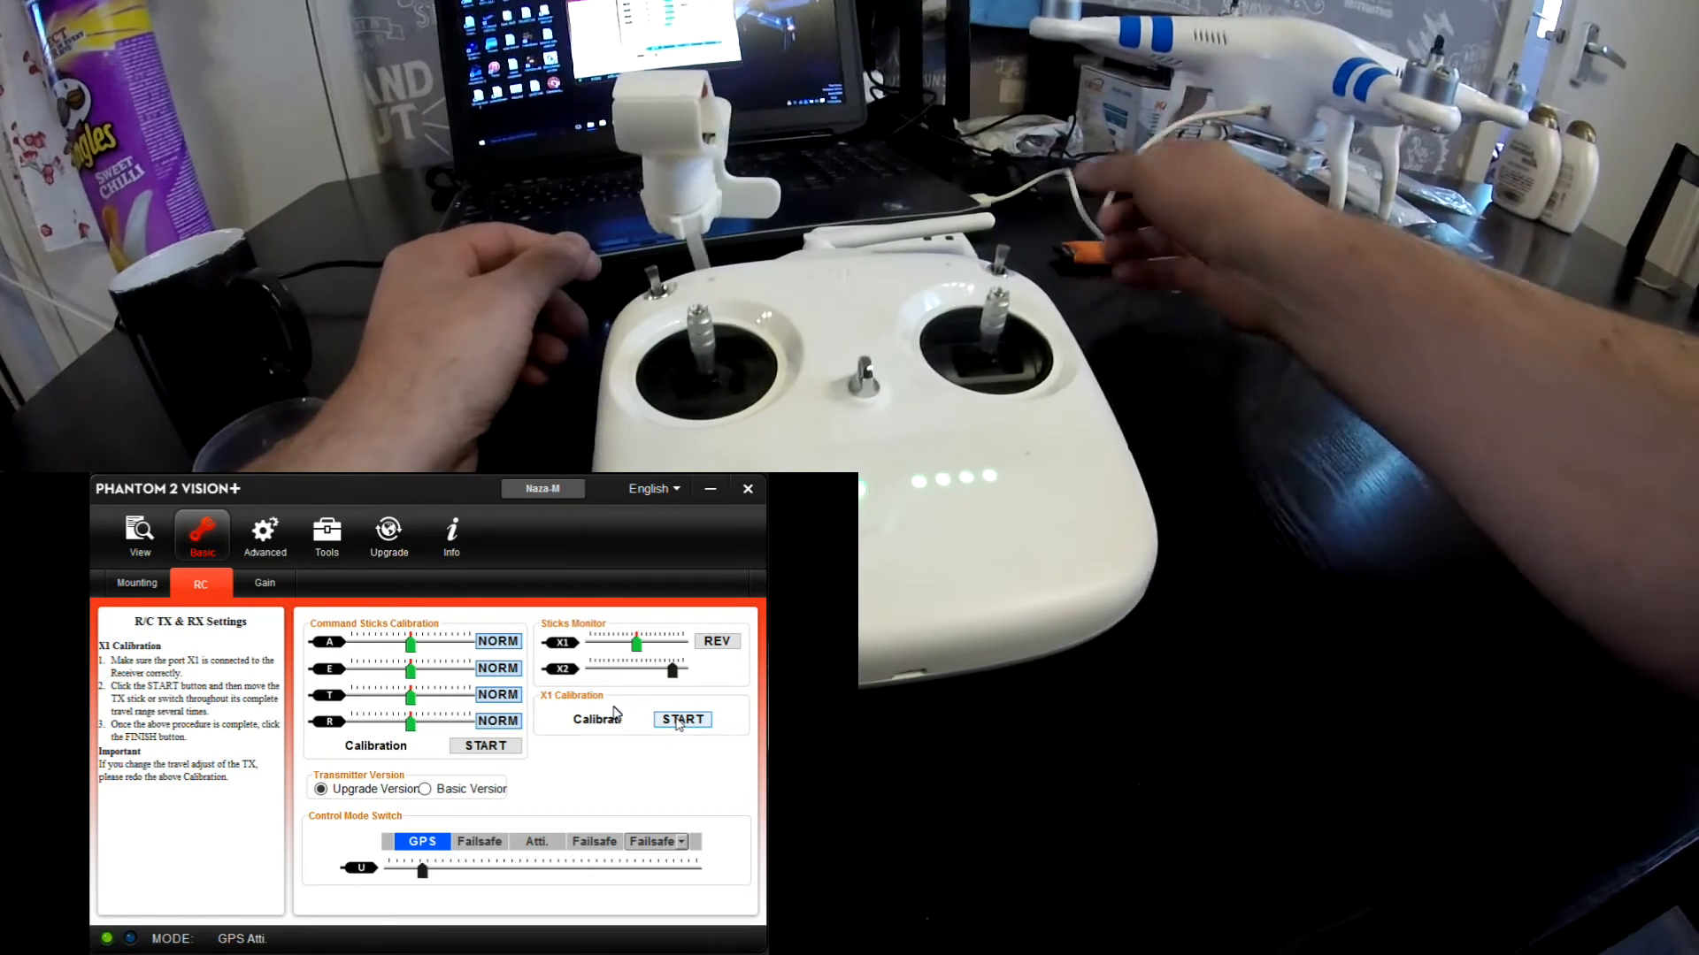
{"action": "left_click", "coordinate": [681, 718]}
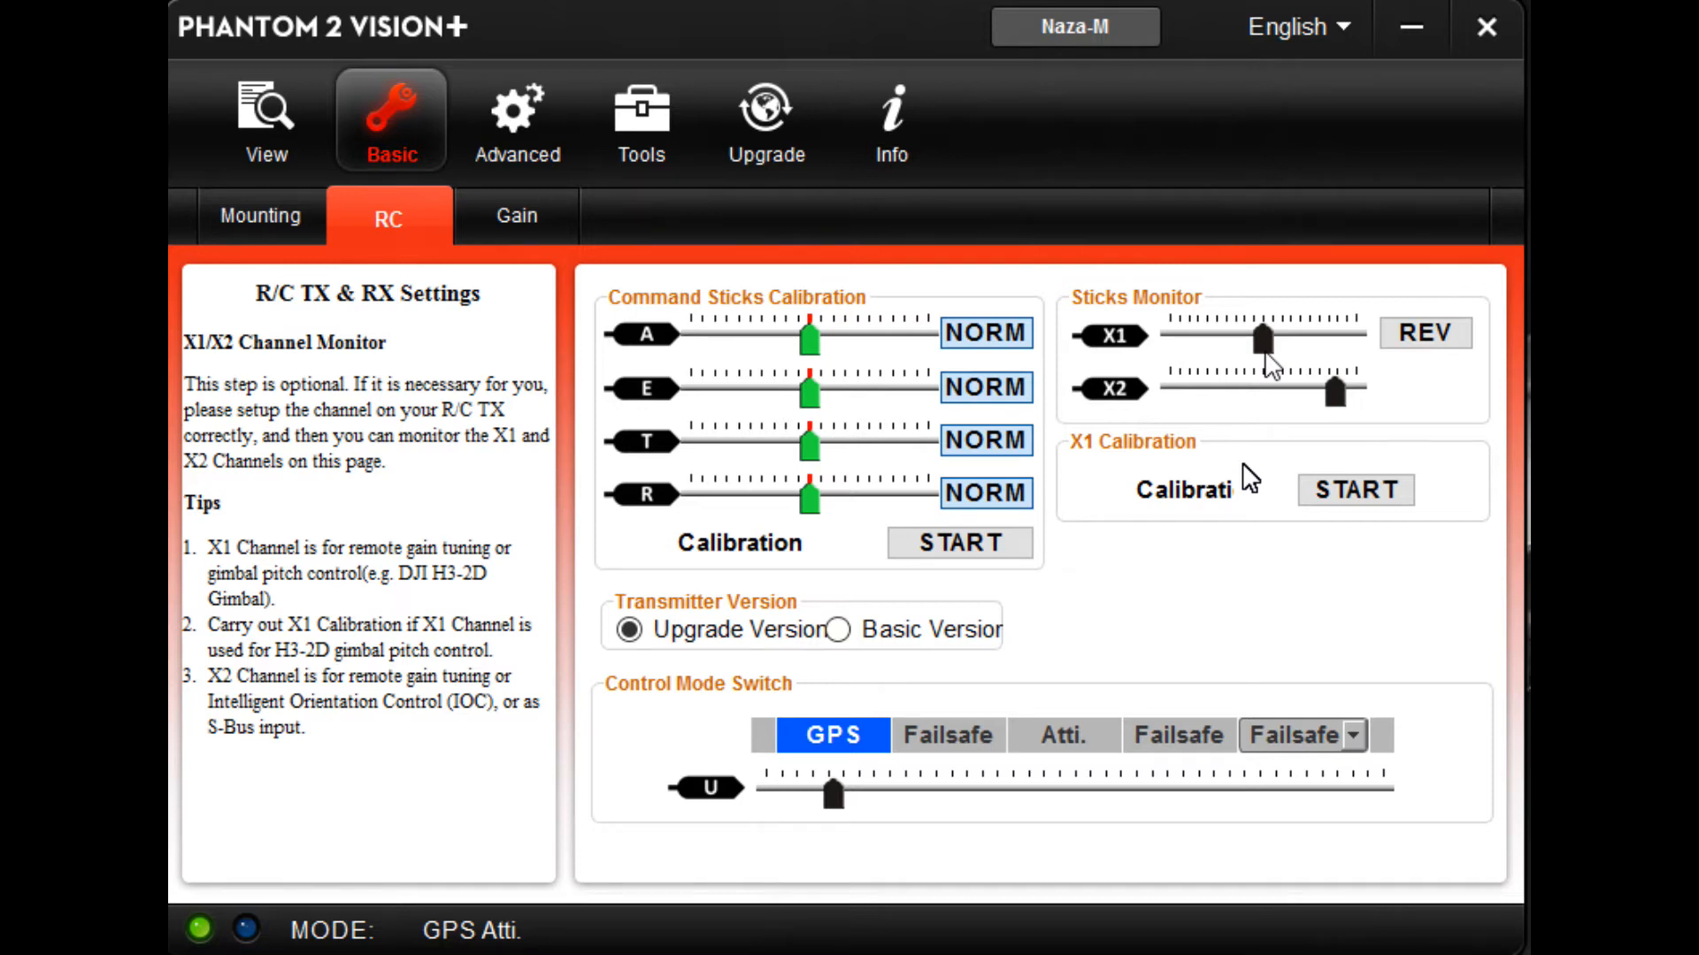
{"action": "left_click", "coordinate": [266, 121]}
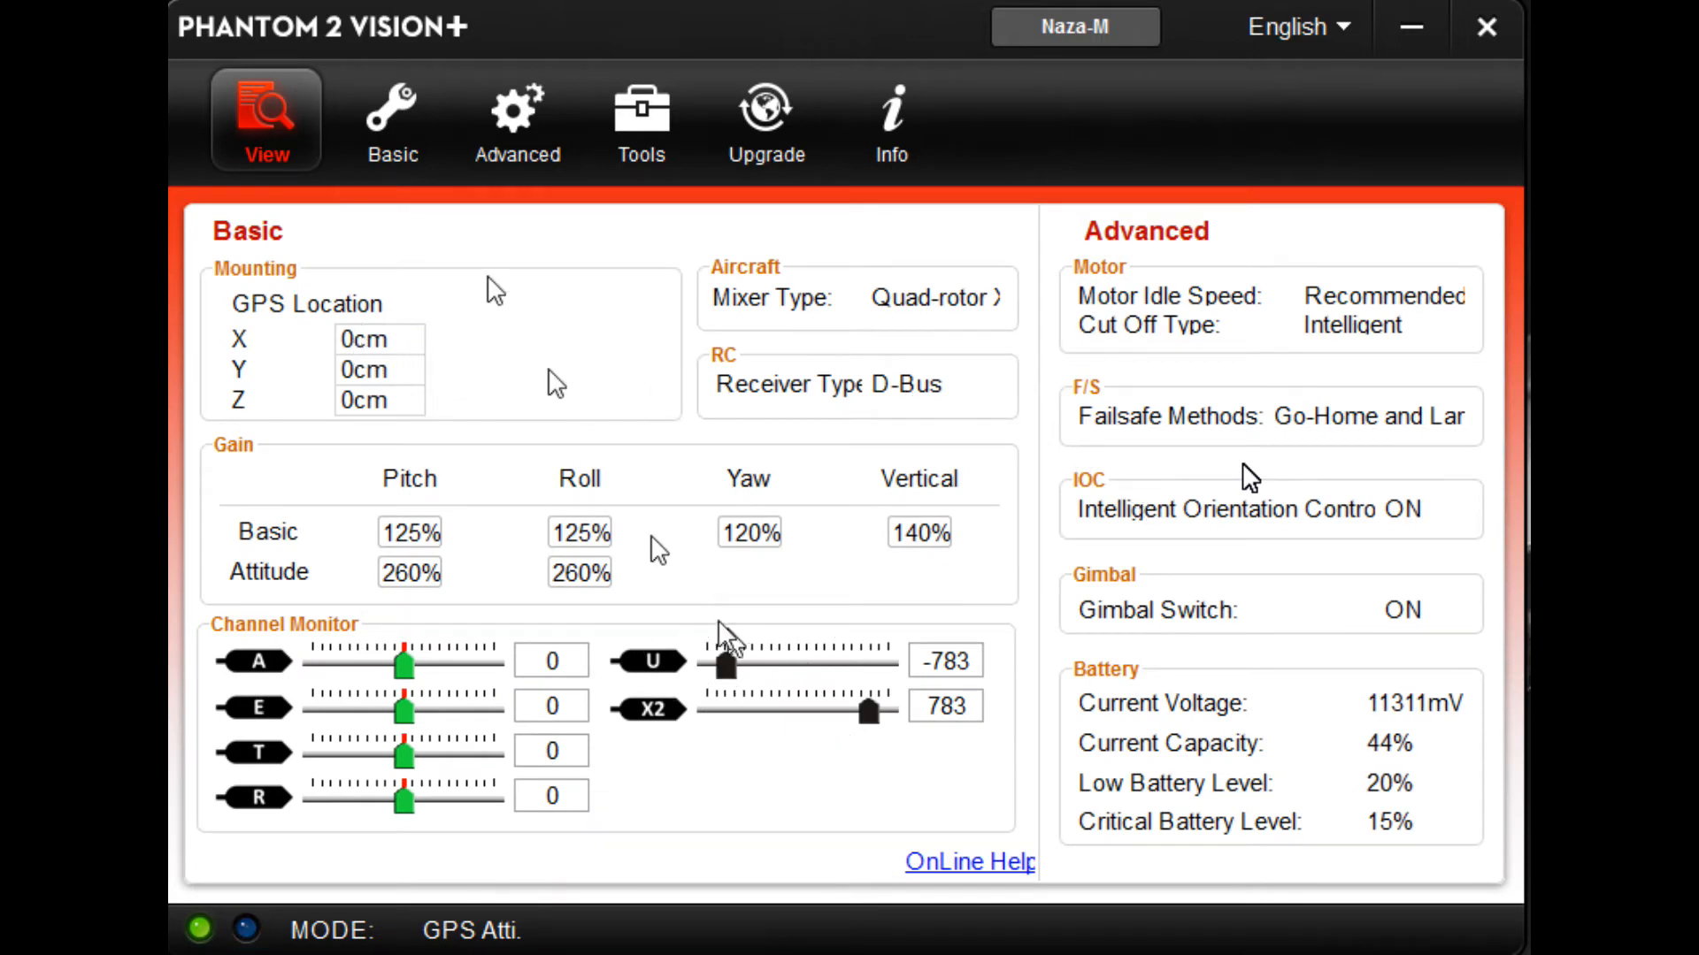
{"action": "left_click", "coordinate": [393, 115]}
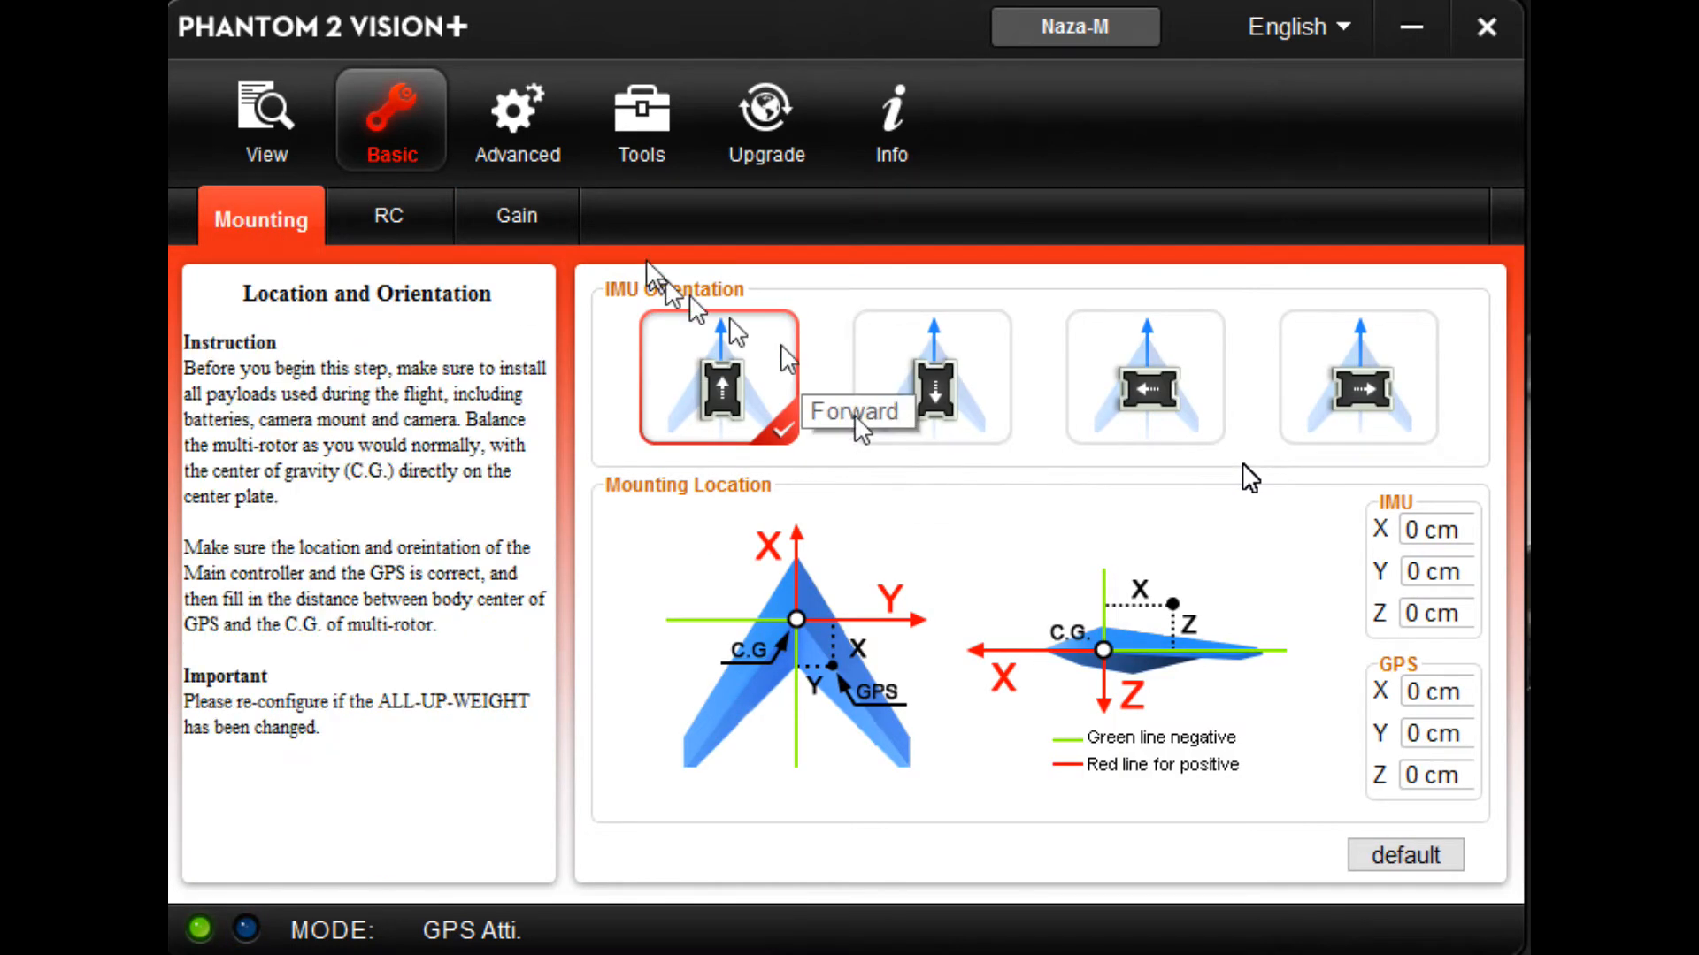
{"action": "left_click", "coordinate": [389, 216]}
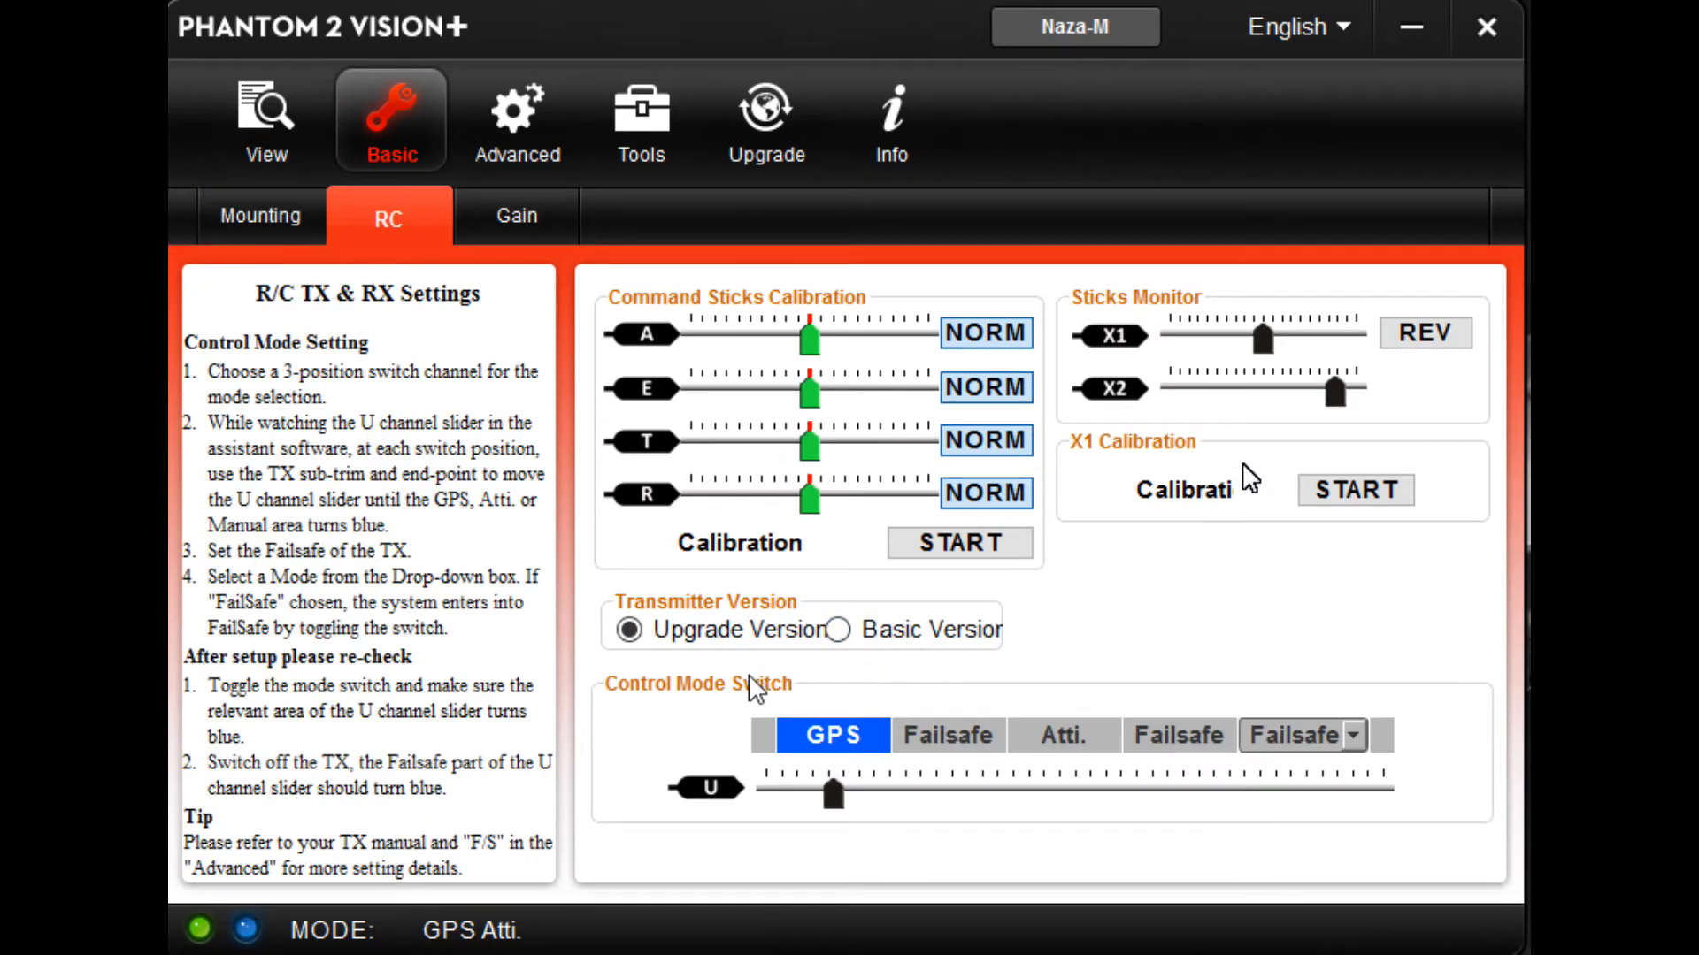
{"action": "mouse_move", "coordinate": [840, 731]}
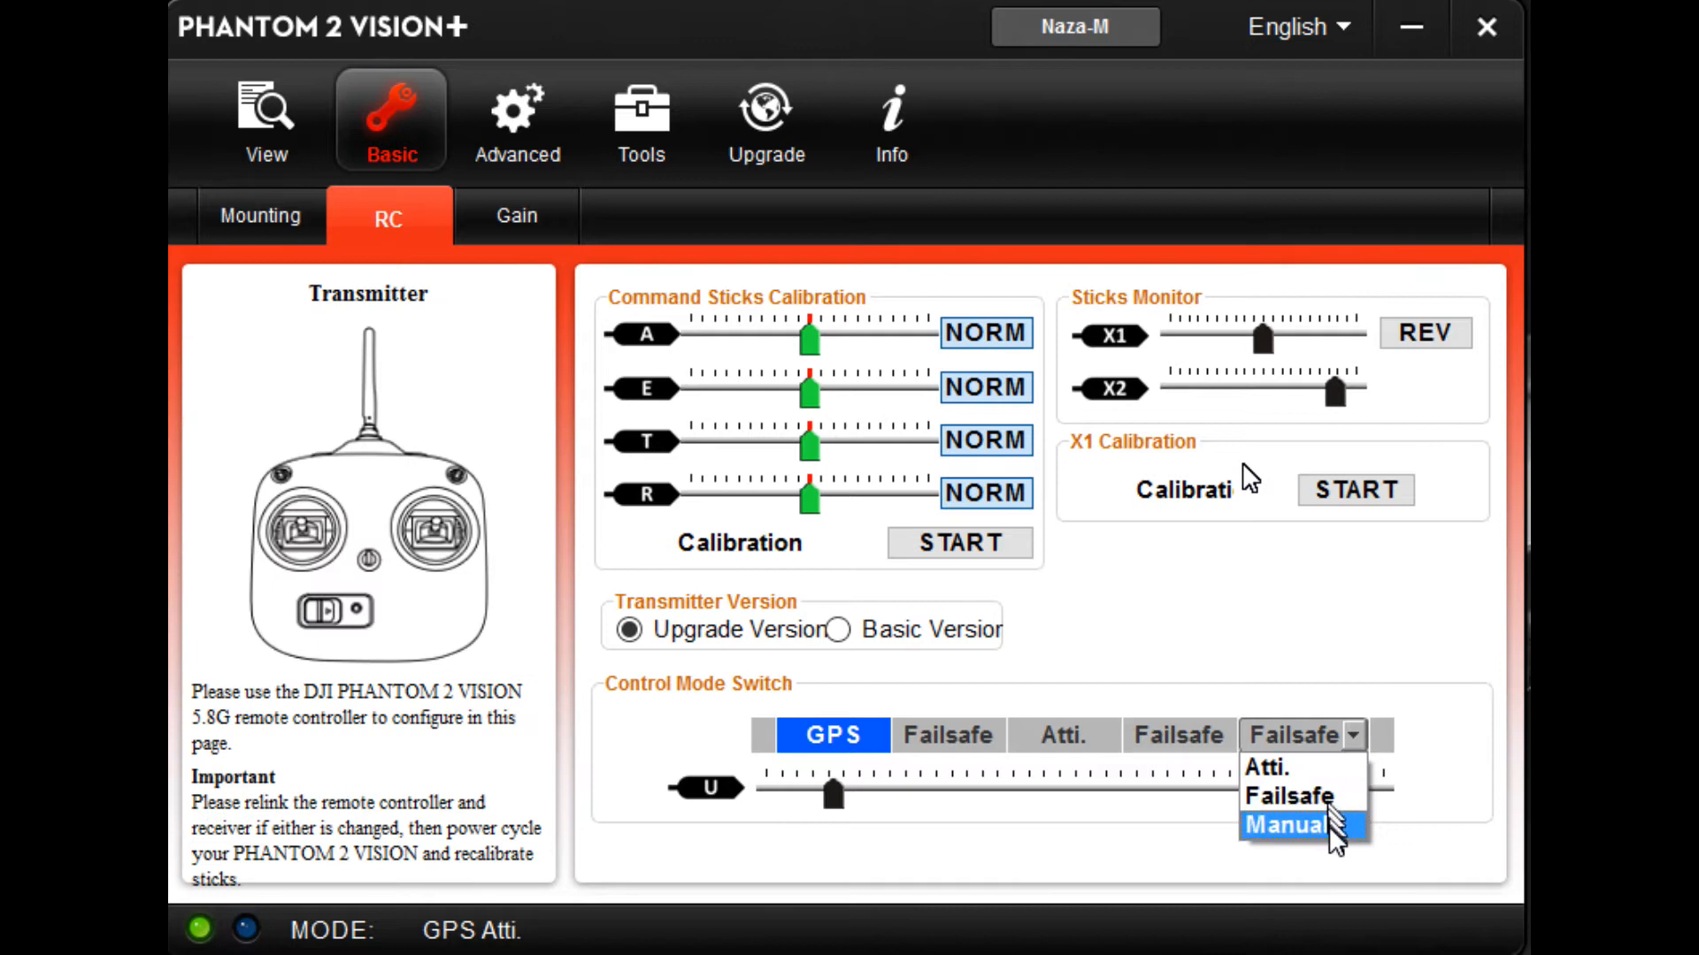
{"action": "mouse_move", "coordinate": [1336, 856]}
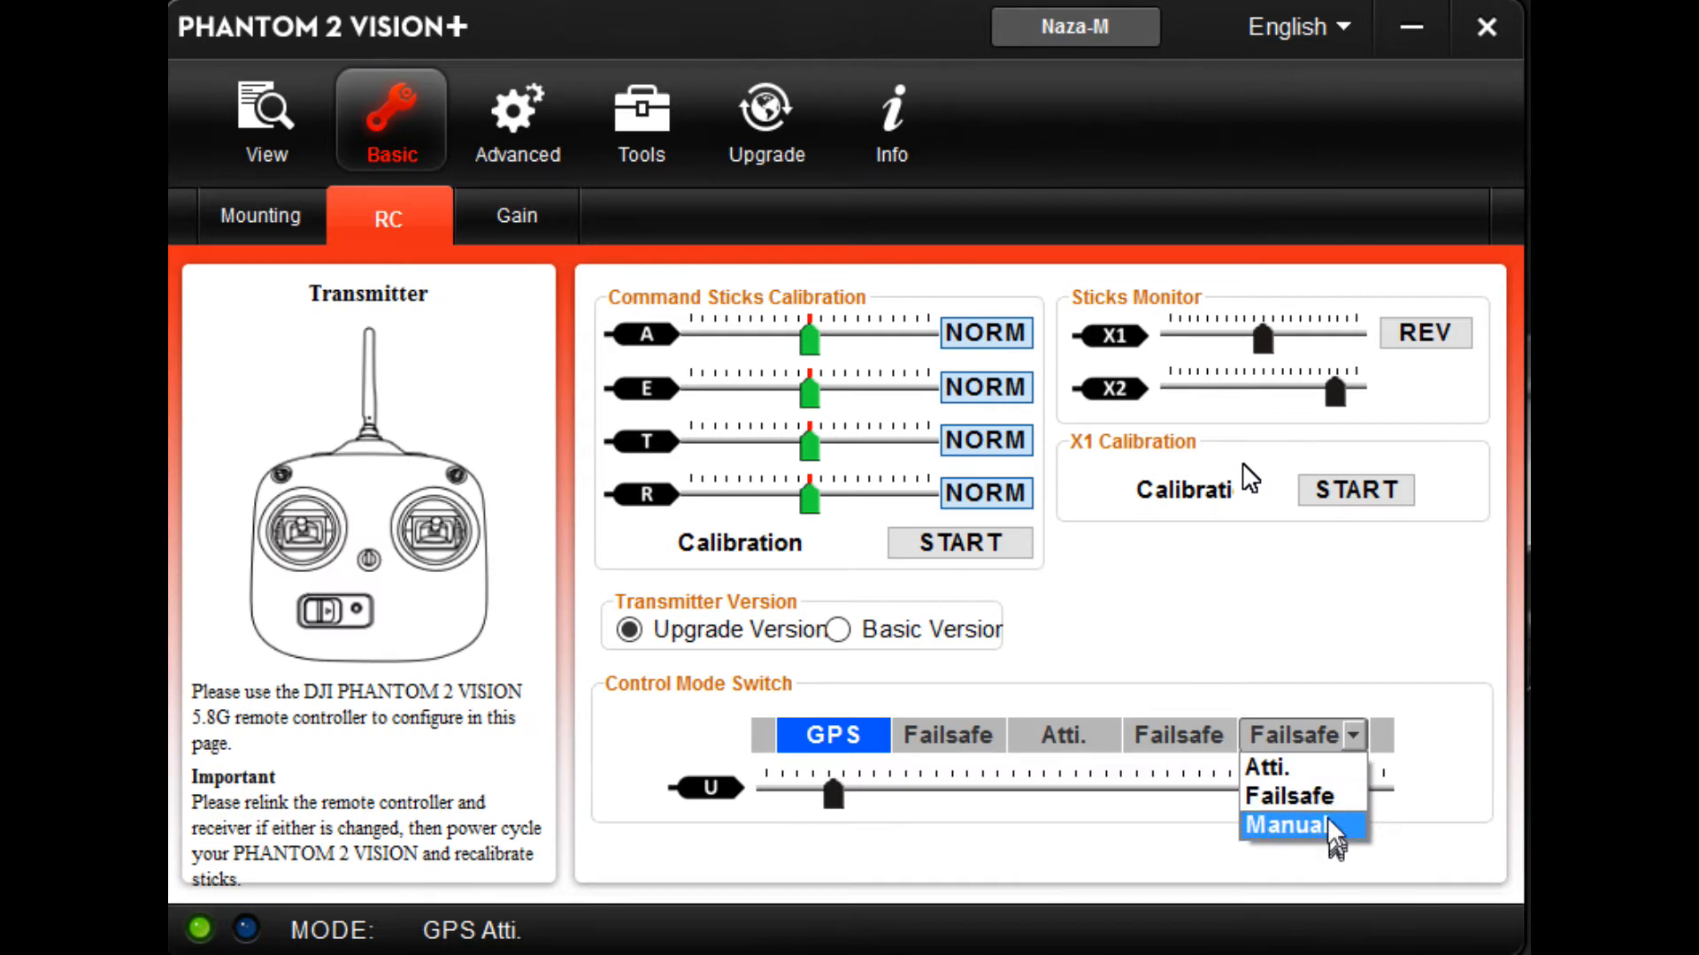
{"action": "mouse_move", "coordinate": [1316, 784]}
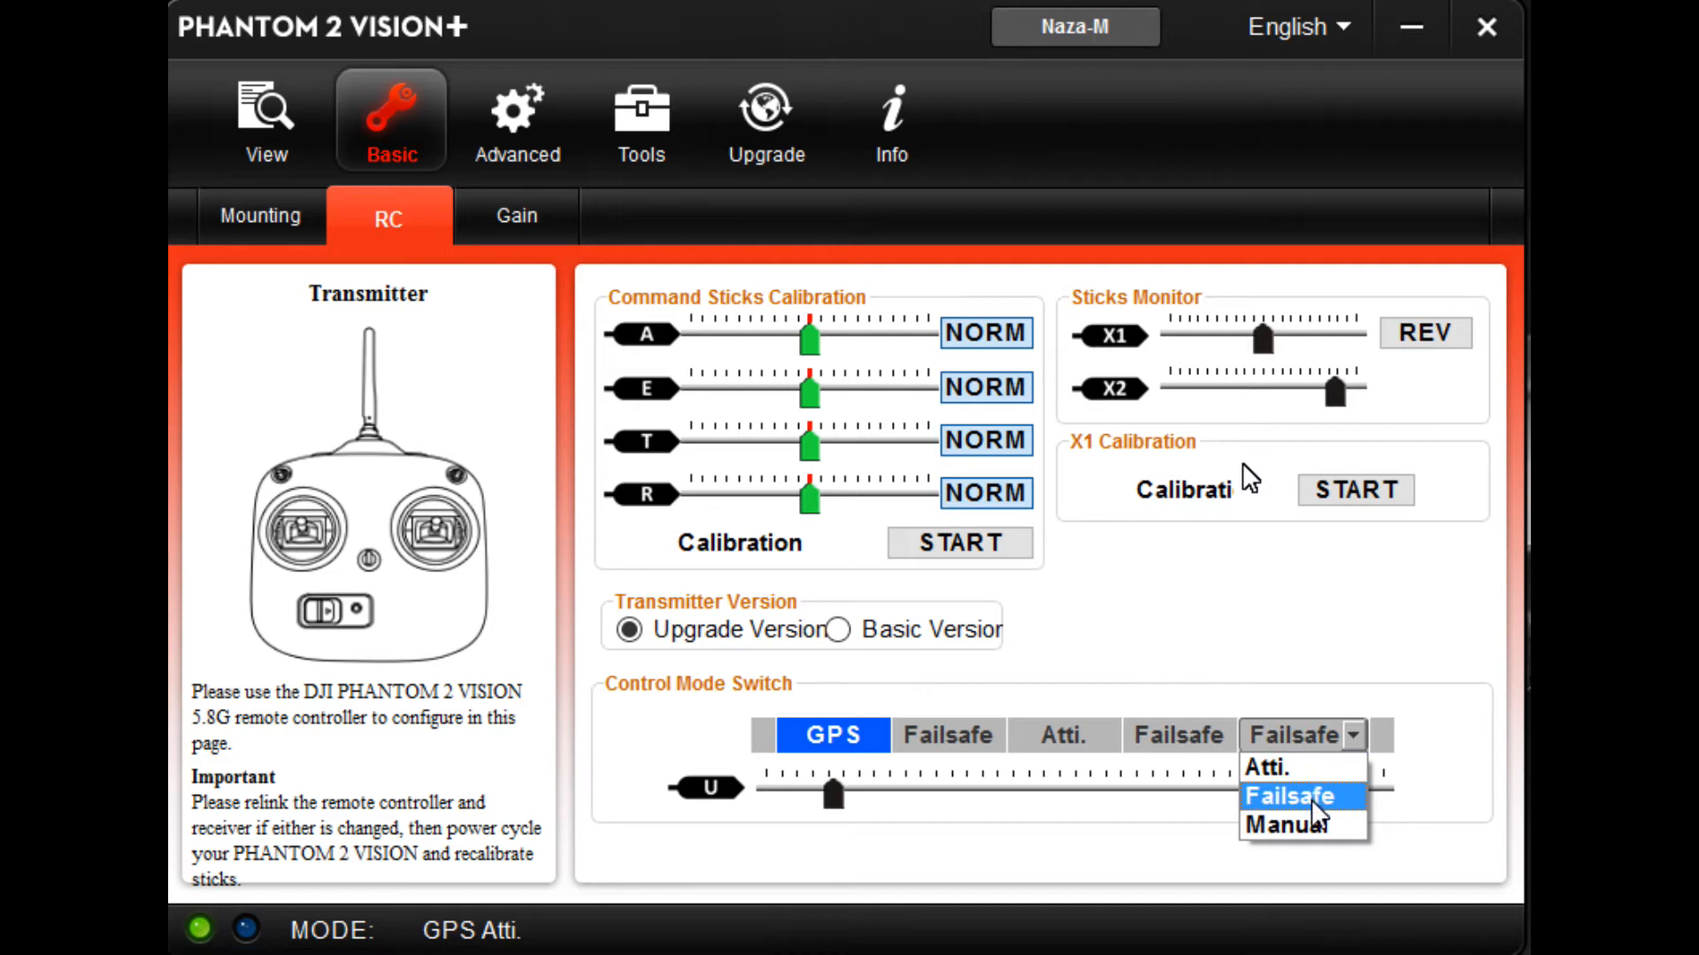
{"action": "mouse_move", "coordinate": [1317, 851]}
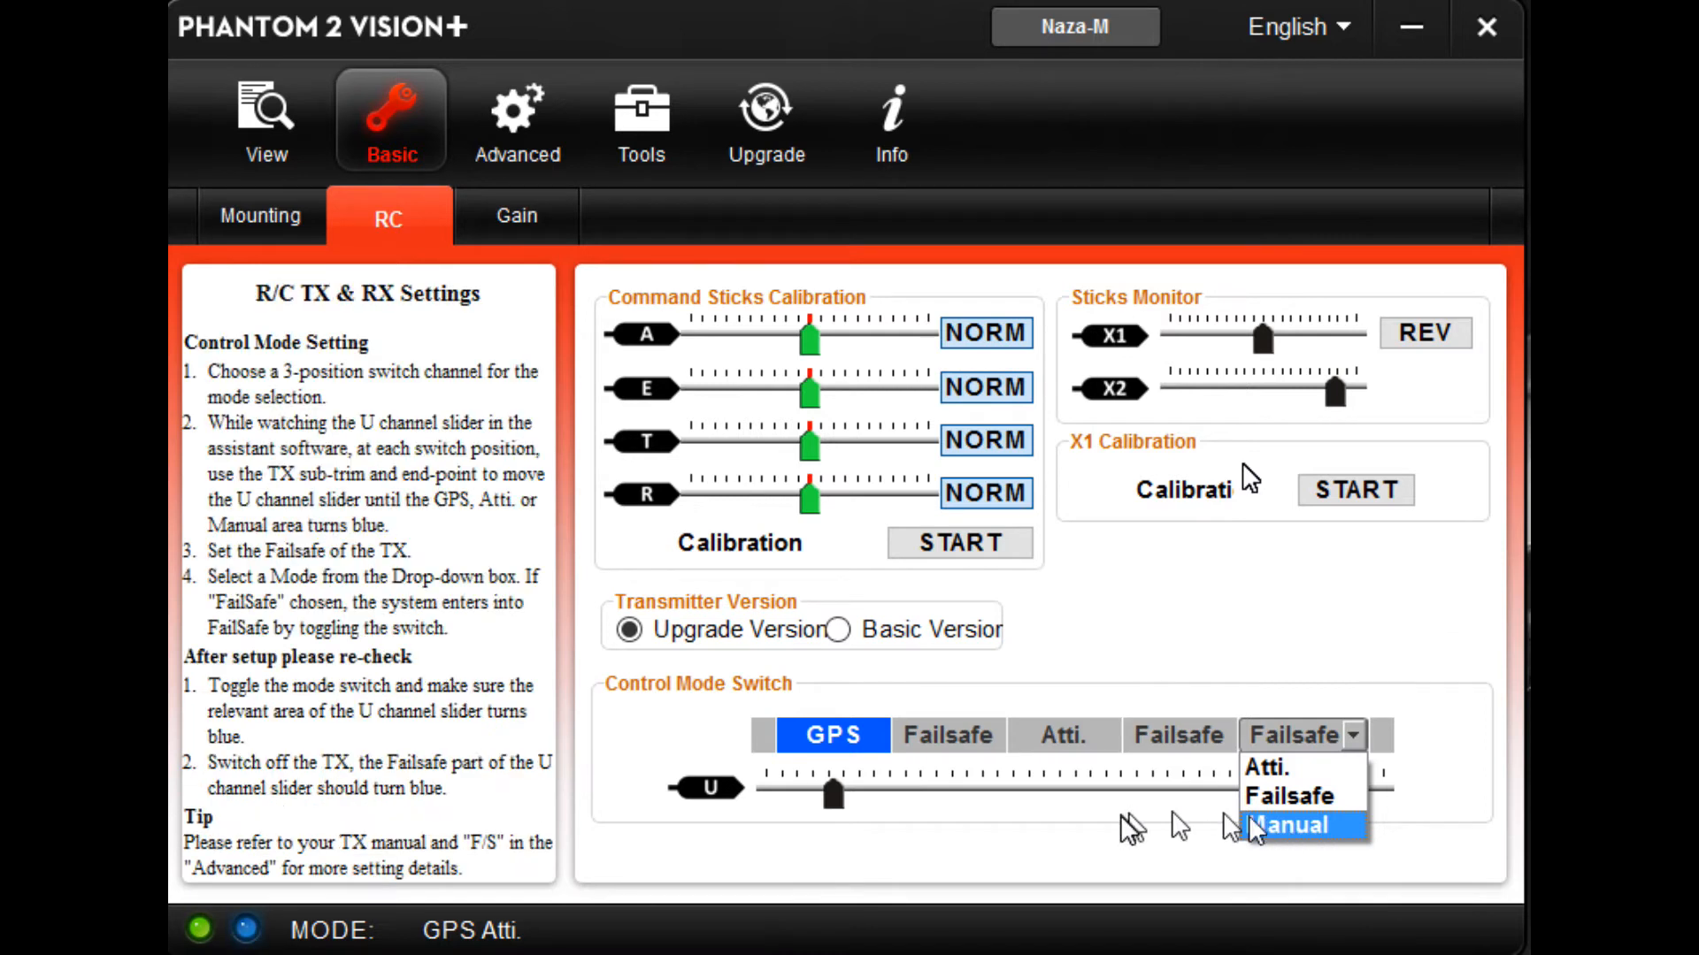
Step: Keep the last control mode position as Failsafe and go to the Advanced flight limits
{"action": "left_click", "coordinate": [1295, 825]}
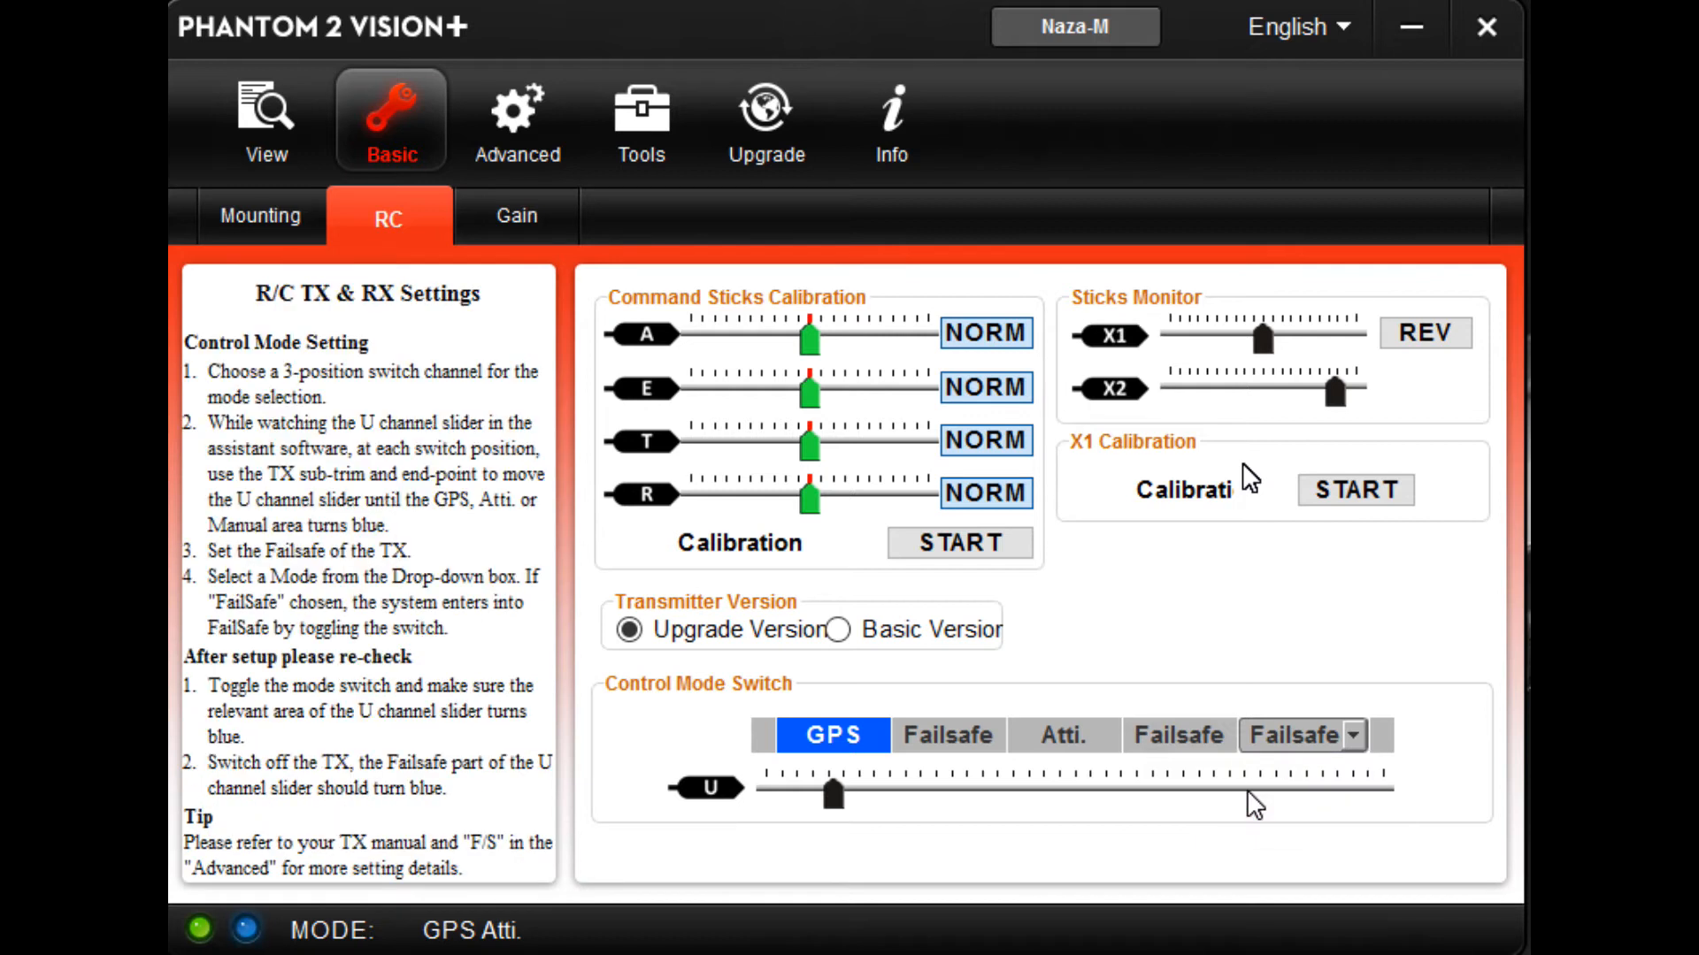
{"action": "left_click", "coordinate": [516, 216]}
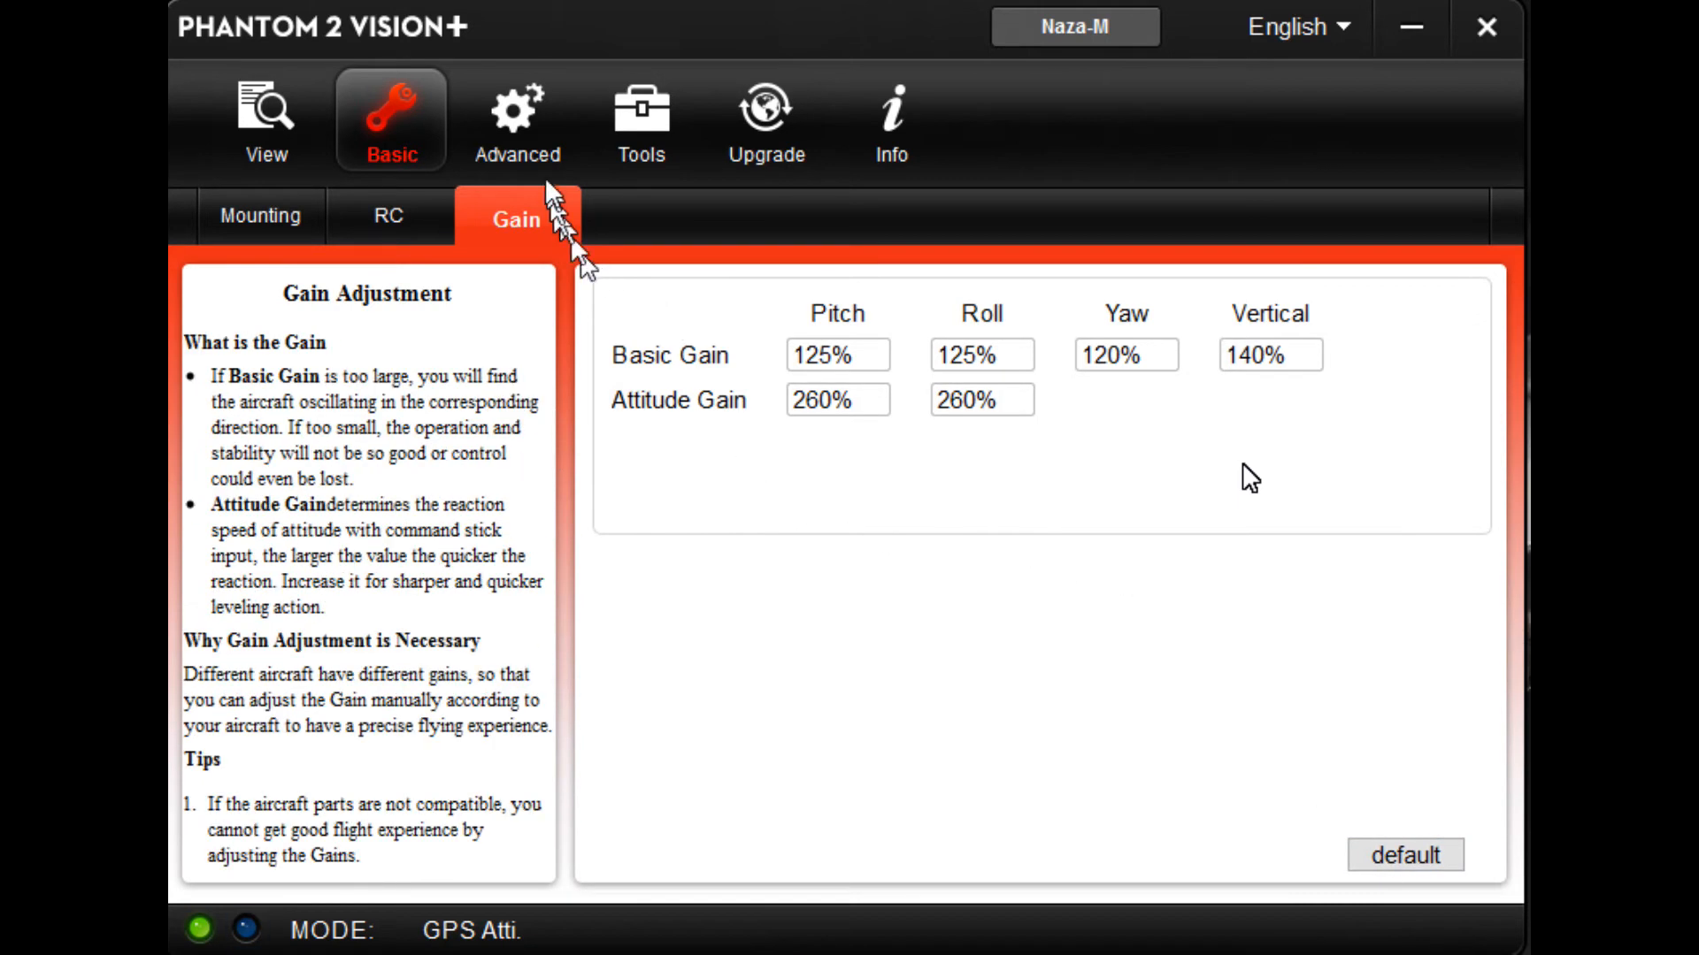
{"action": "left_click", "coordinate": [517, 121]}
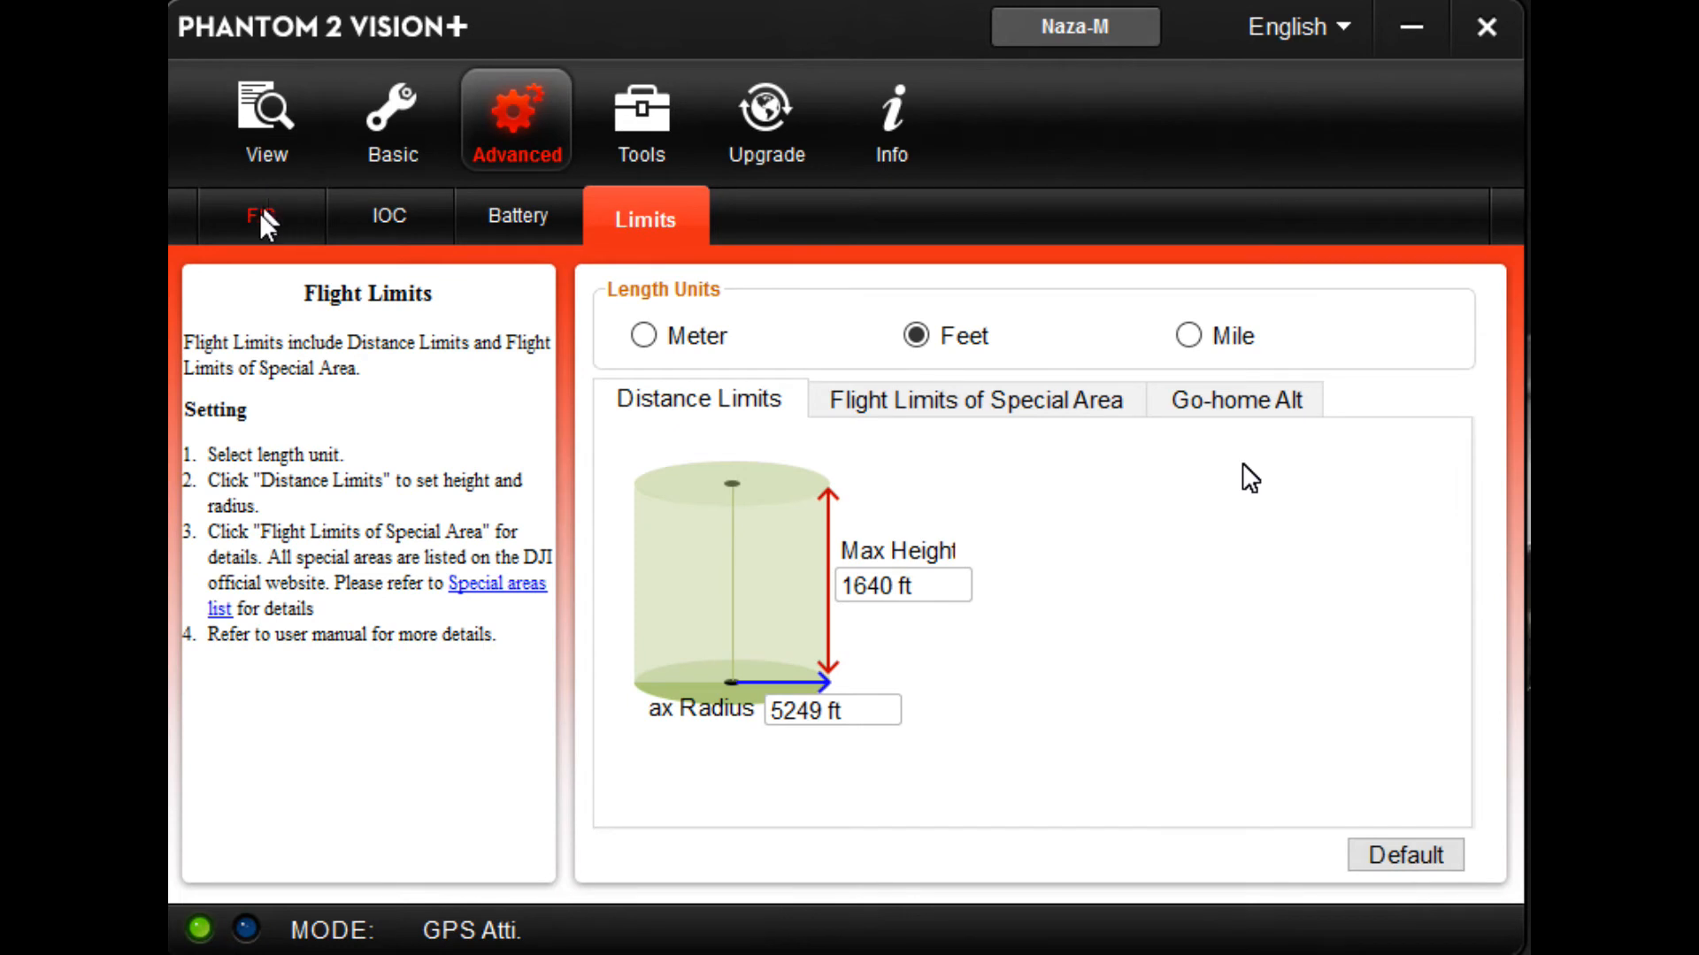
Step: Show the failsafe method settings with Go-Home and Landing selected
{"action": "left_click", "coordinate": [262, 216]}
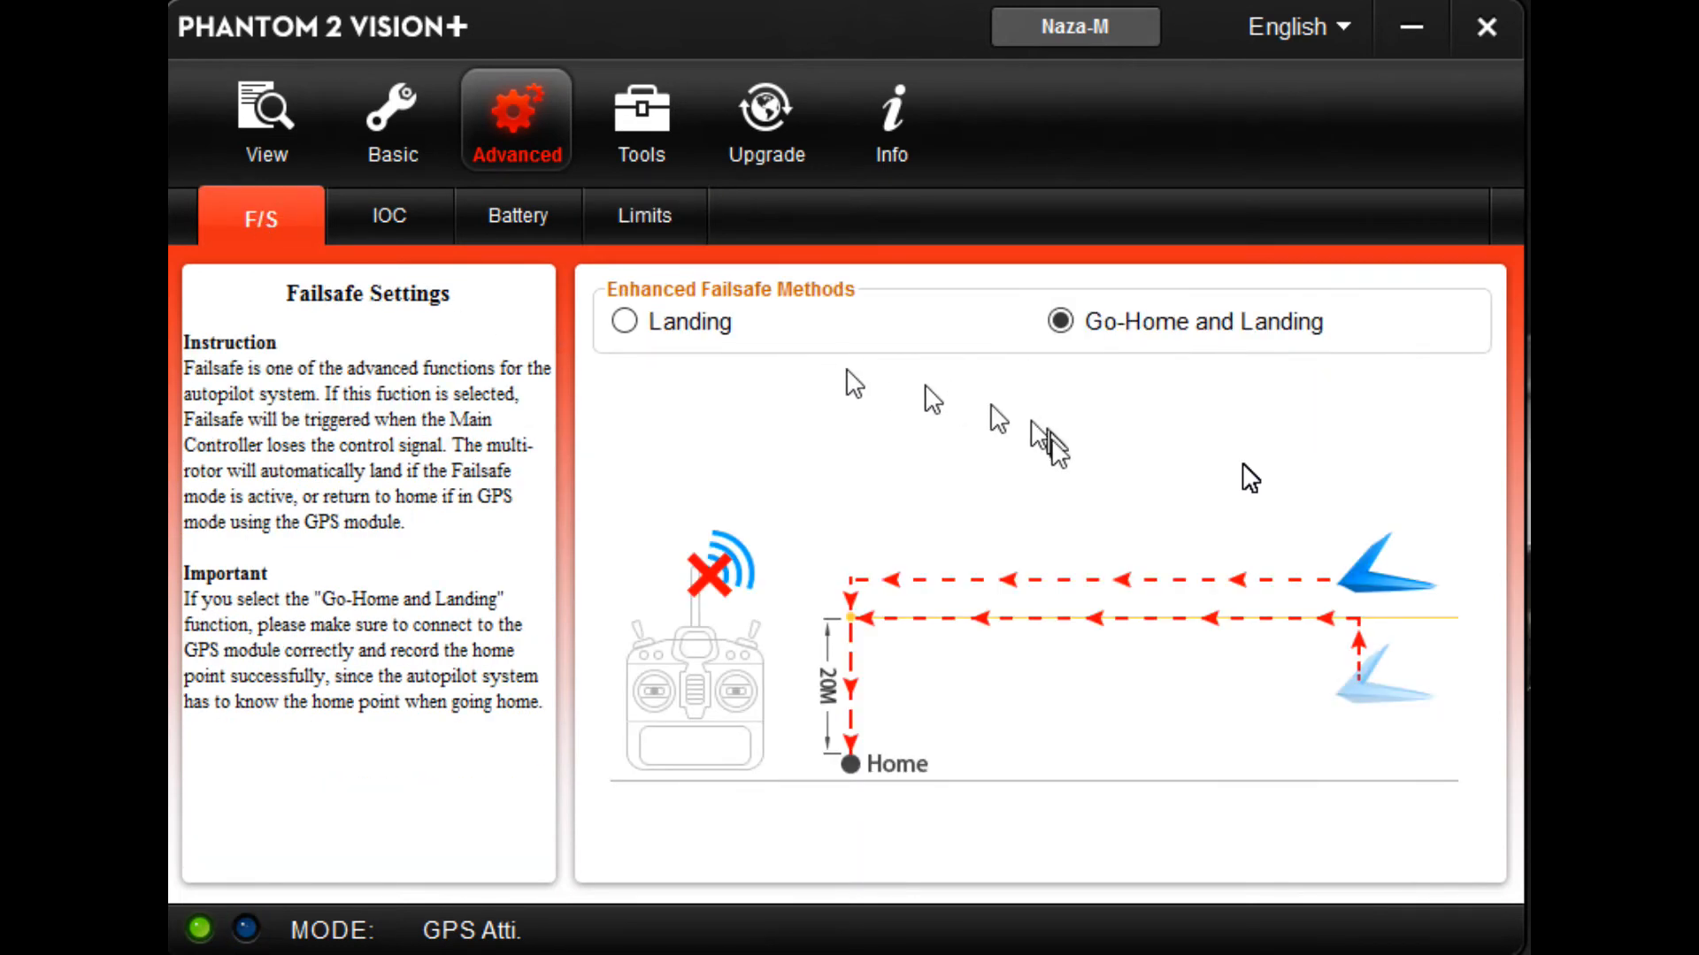
{"action": "mouse_move", "coordinate": [977, 425]}
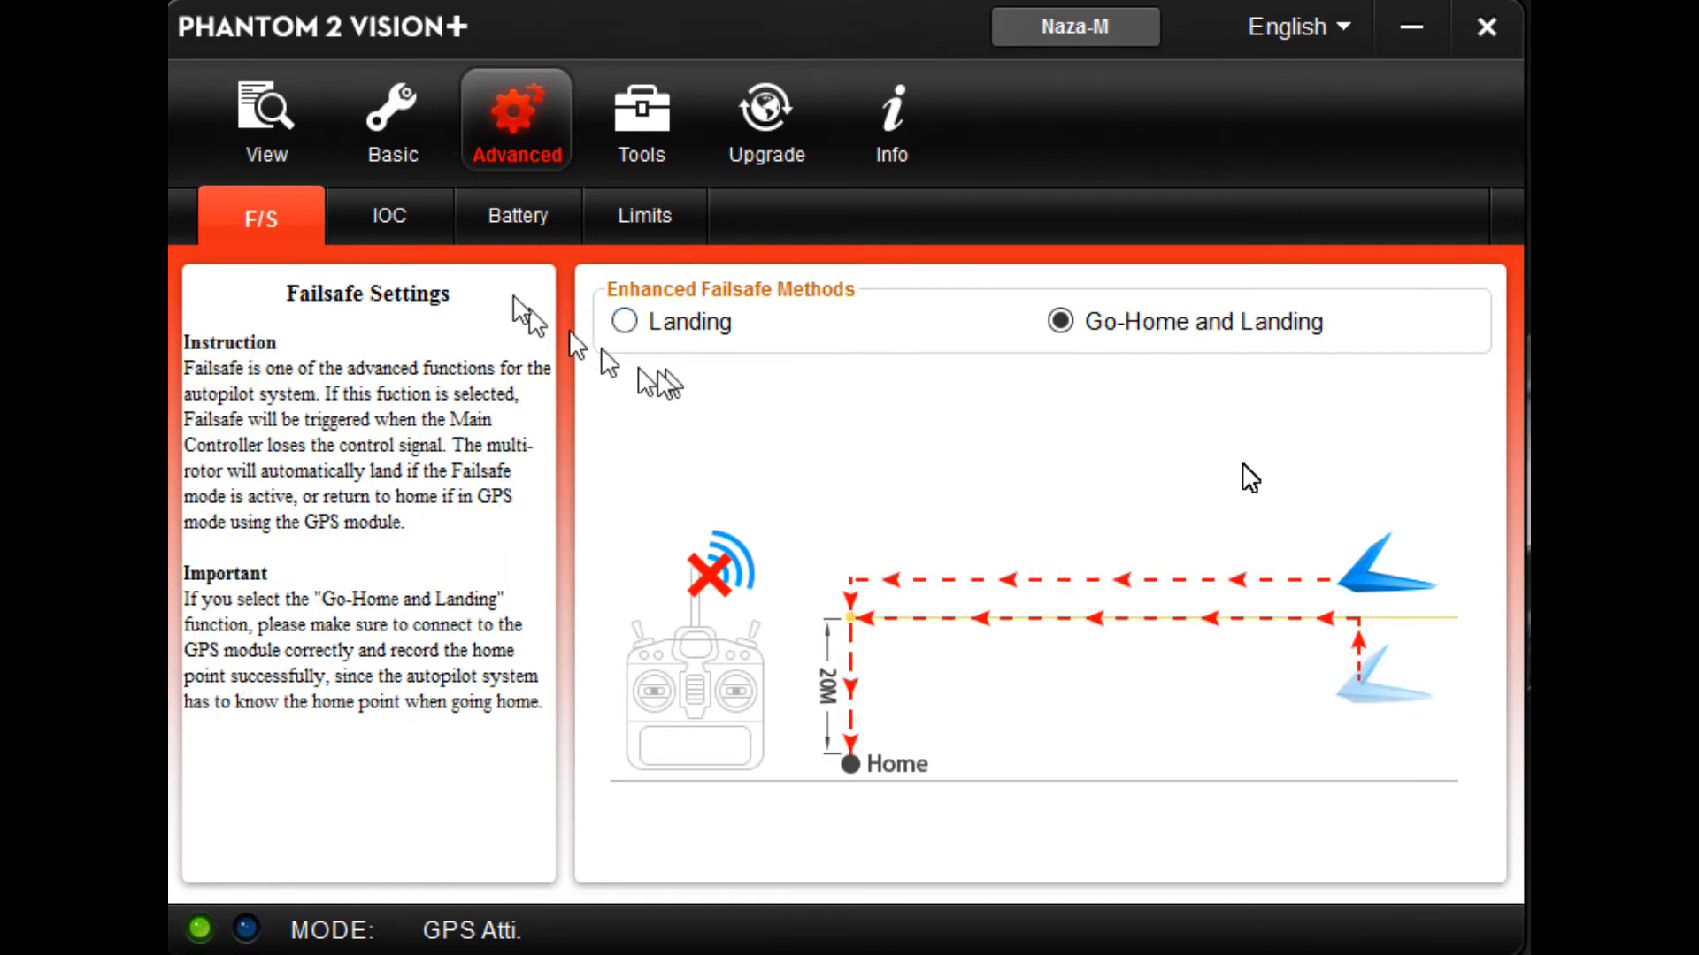
Step: Show the Intelligent Orientation Control page with IOC enabled and X2 at OFF
{"action": "left_click", "coordinate": [389, 216]}
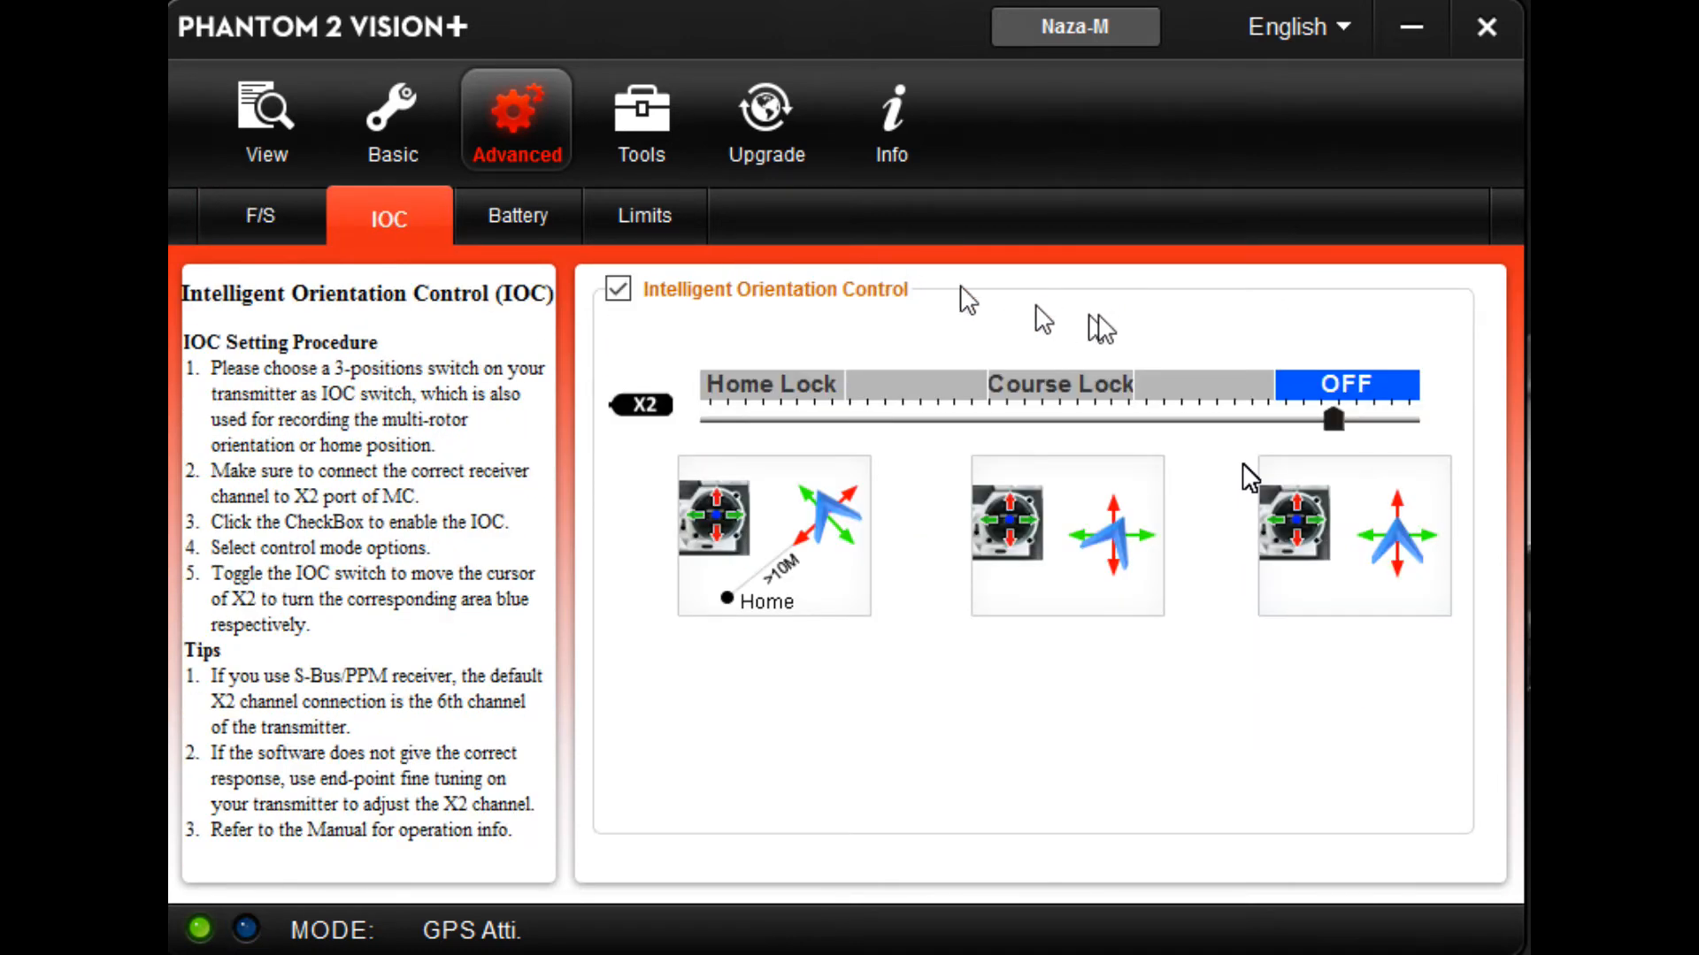
{"action": "mouse_move", "coordinate": [1138, 623]}
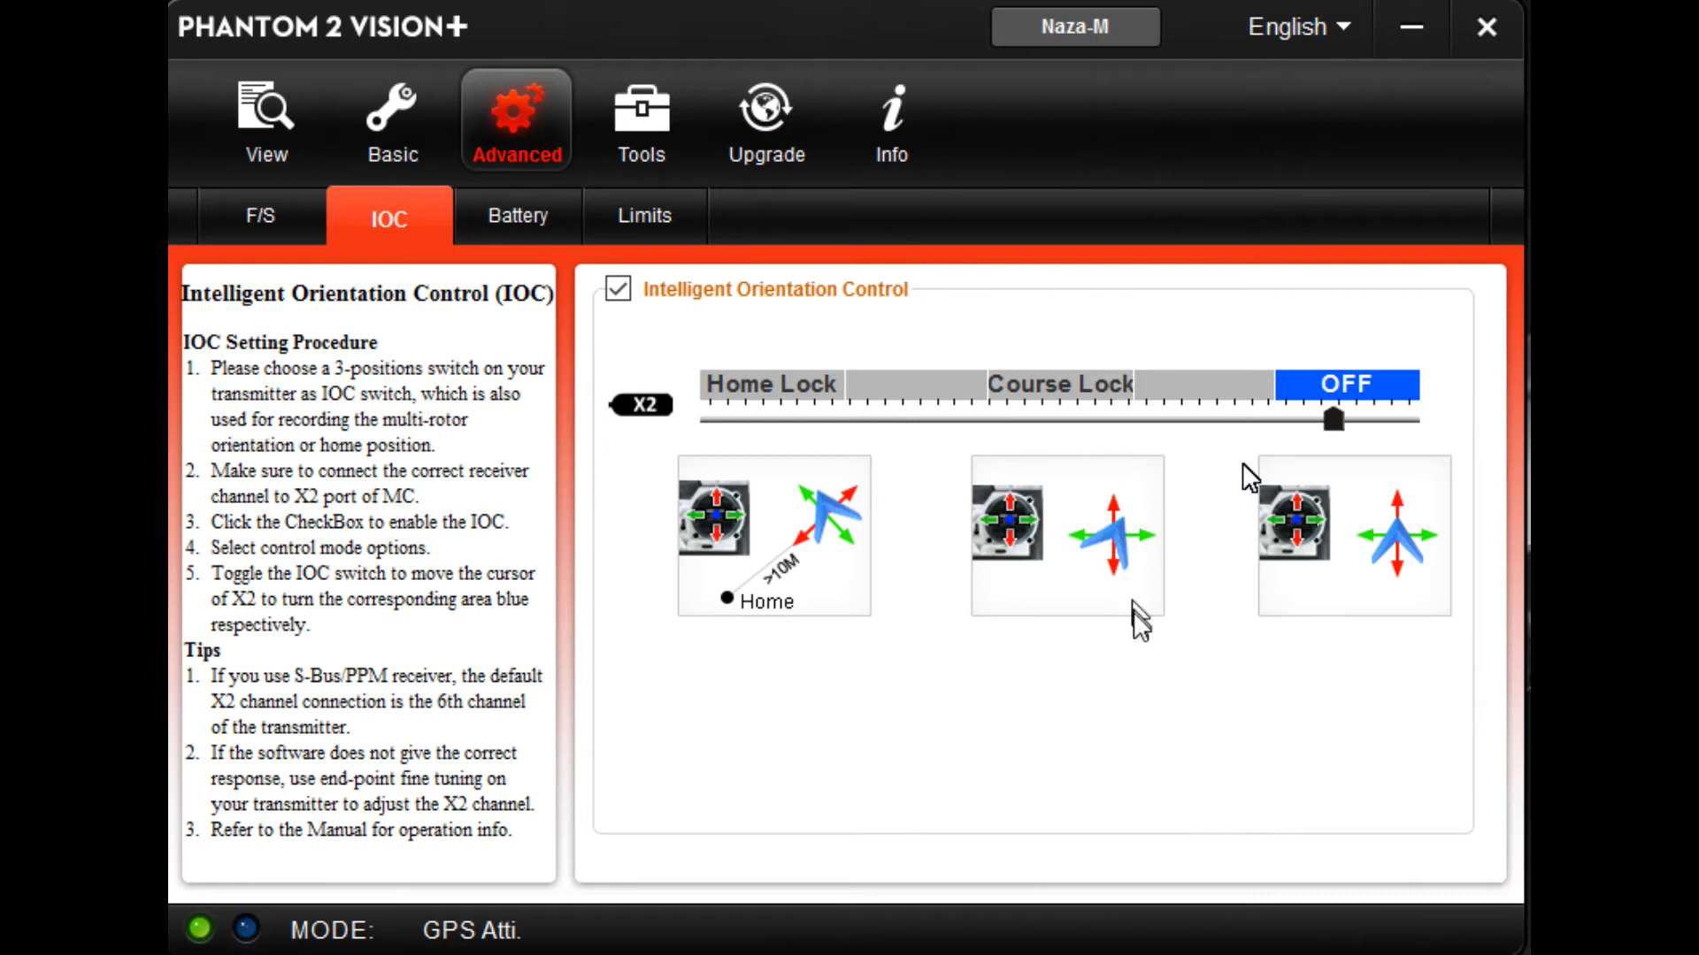
{"action": "mouse_move", "coordinate": [1005, 750]}
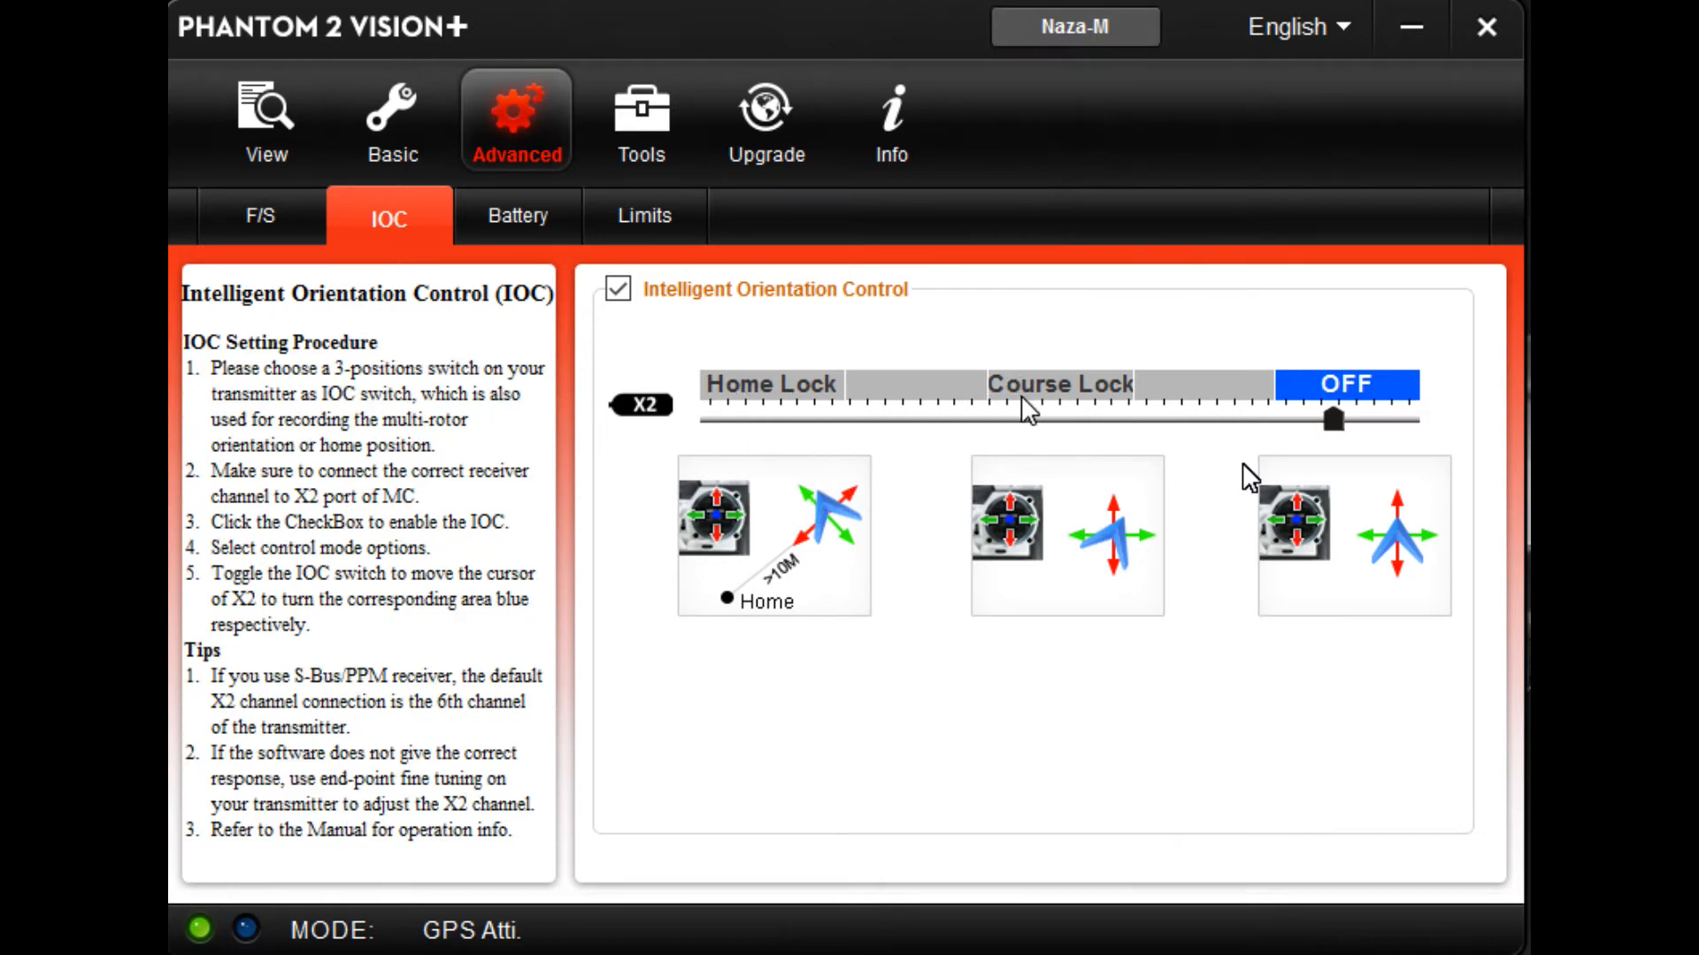
{"action": "mouse_move", "coordinate": [1306, 410]}
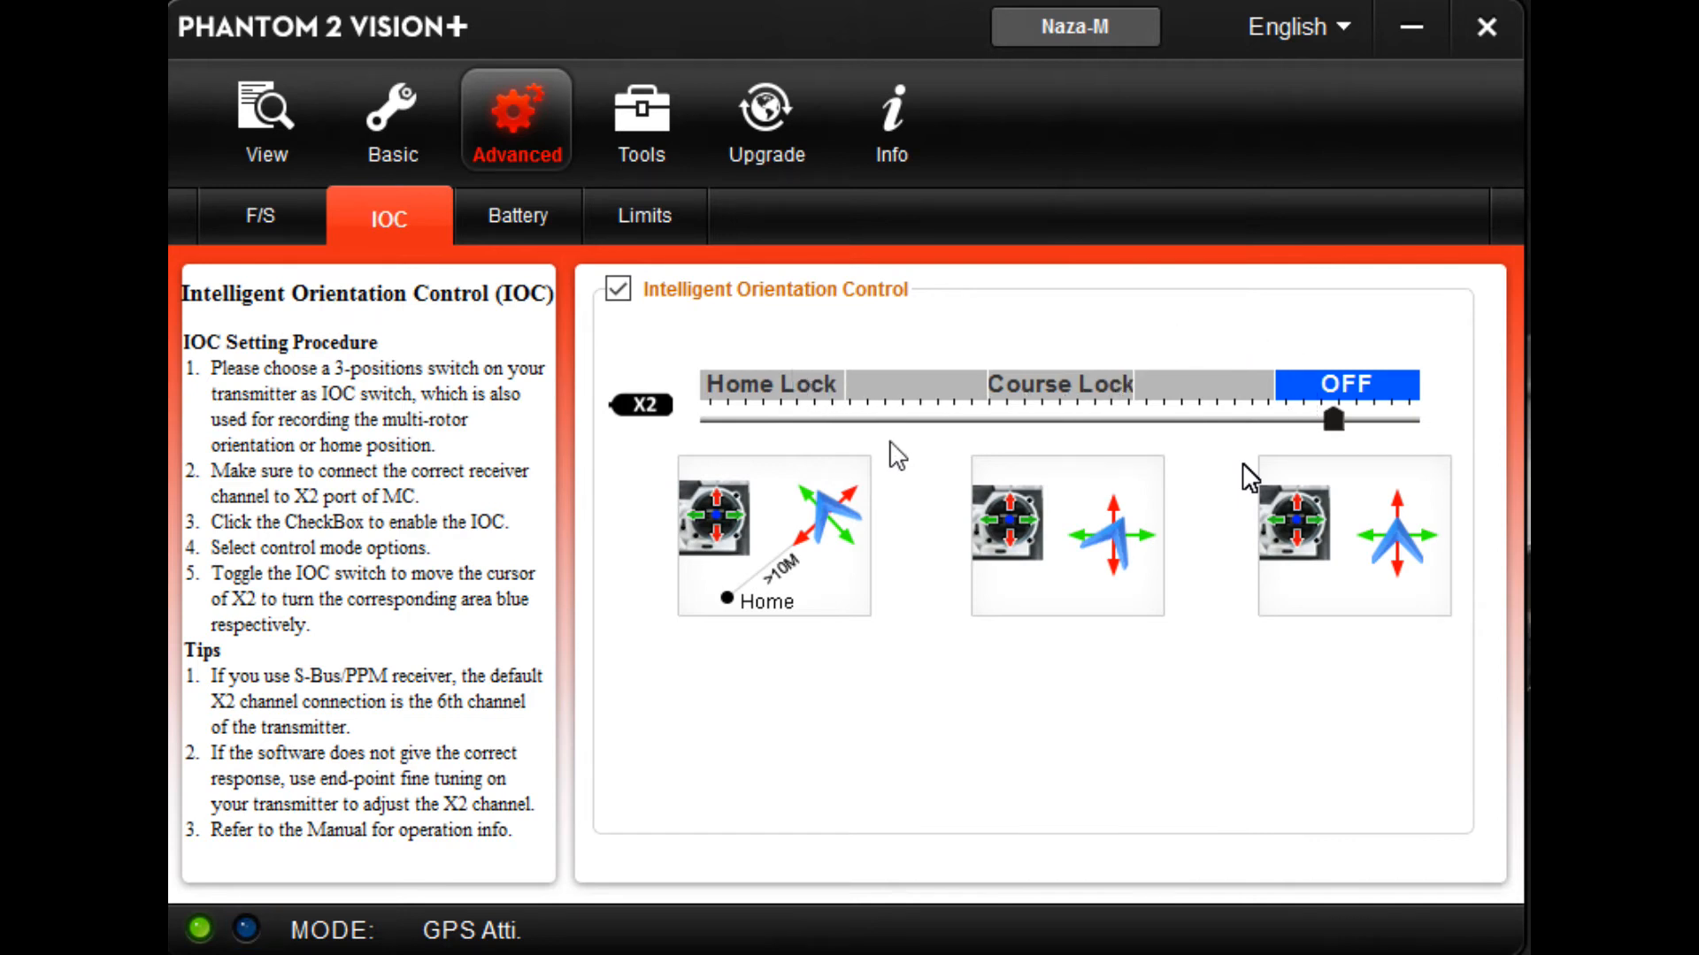
{"action": "mouse_move", "coordinate": [953, 606]}
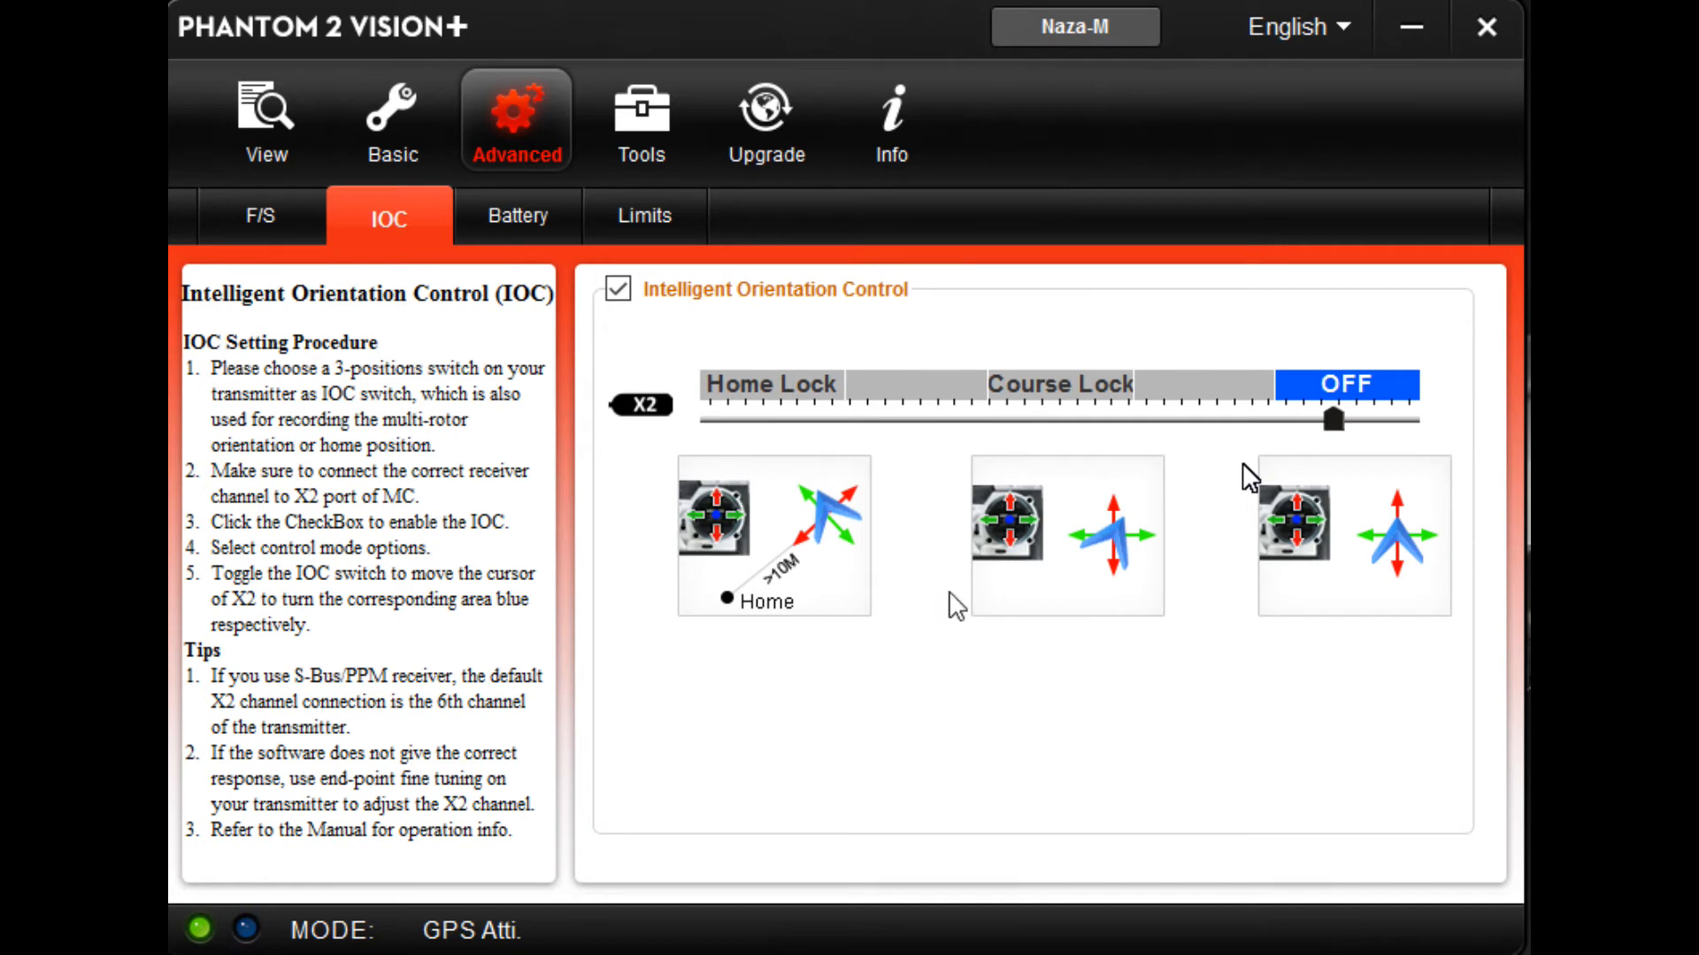
Step: Untick Go-Home at Low Battery Level on the Battery page, then head to the flight limits
{"action": "left_click", "coordinate": [517, 216]}
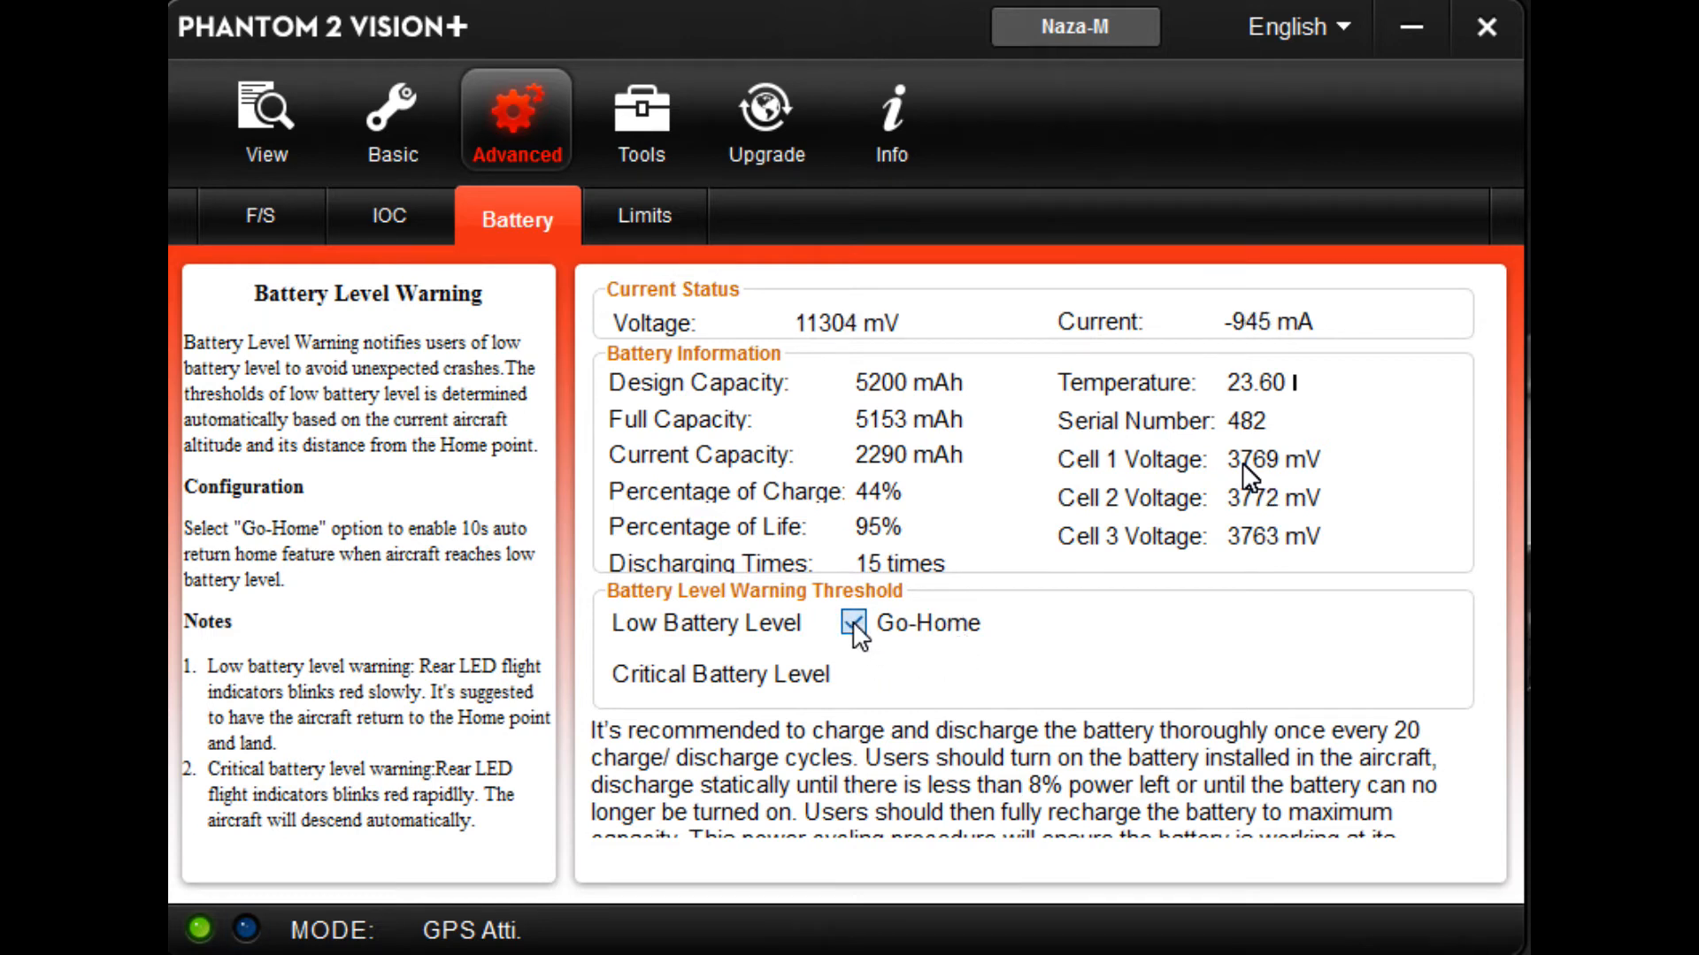
{"action": "left_click", "coordinate": [853, 623]}
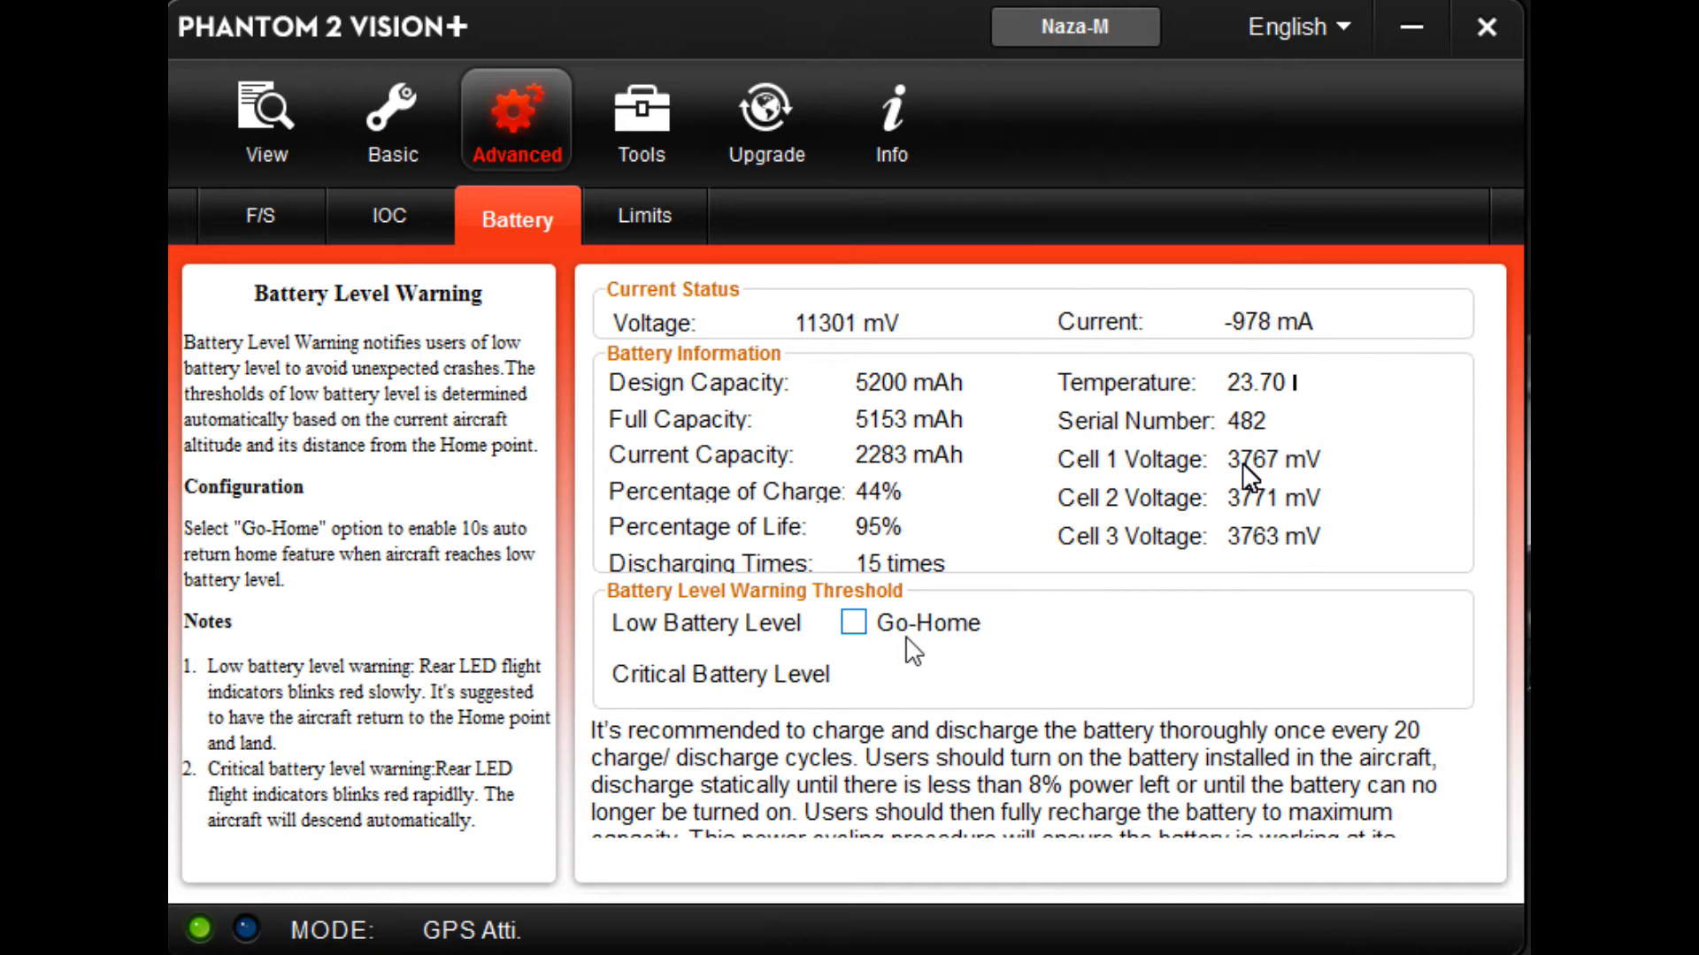
{"action": "left_click", "coordinate": [644, 215]}
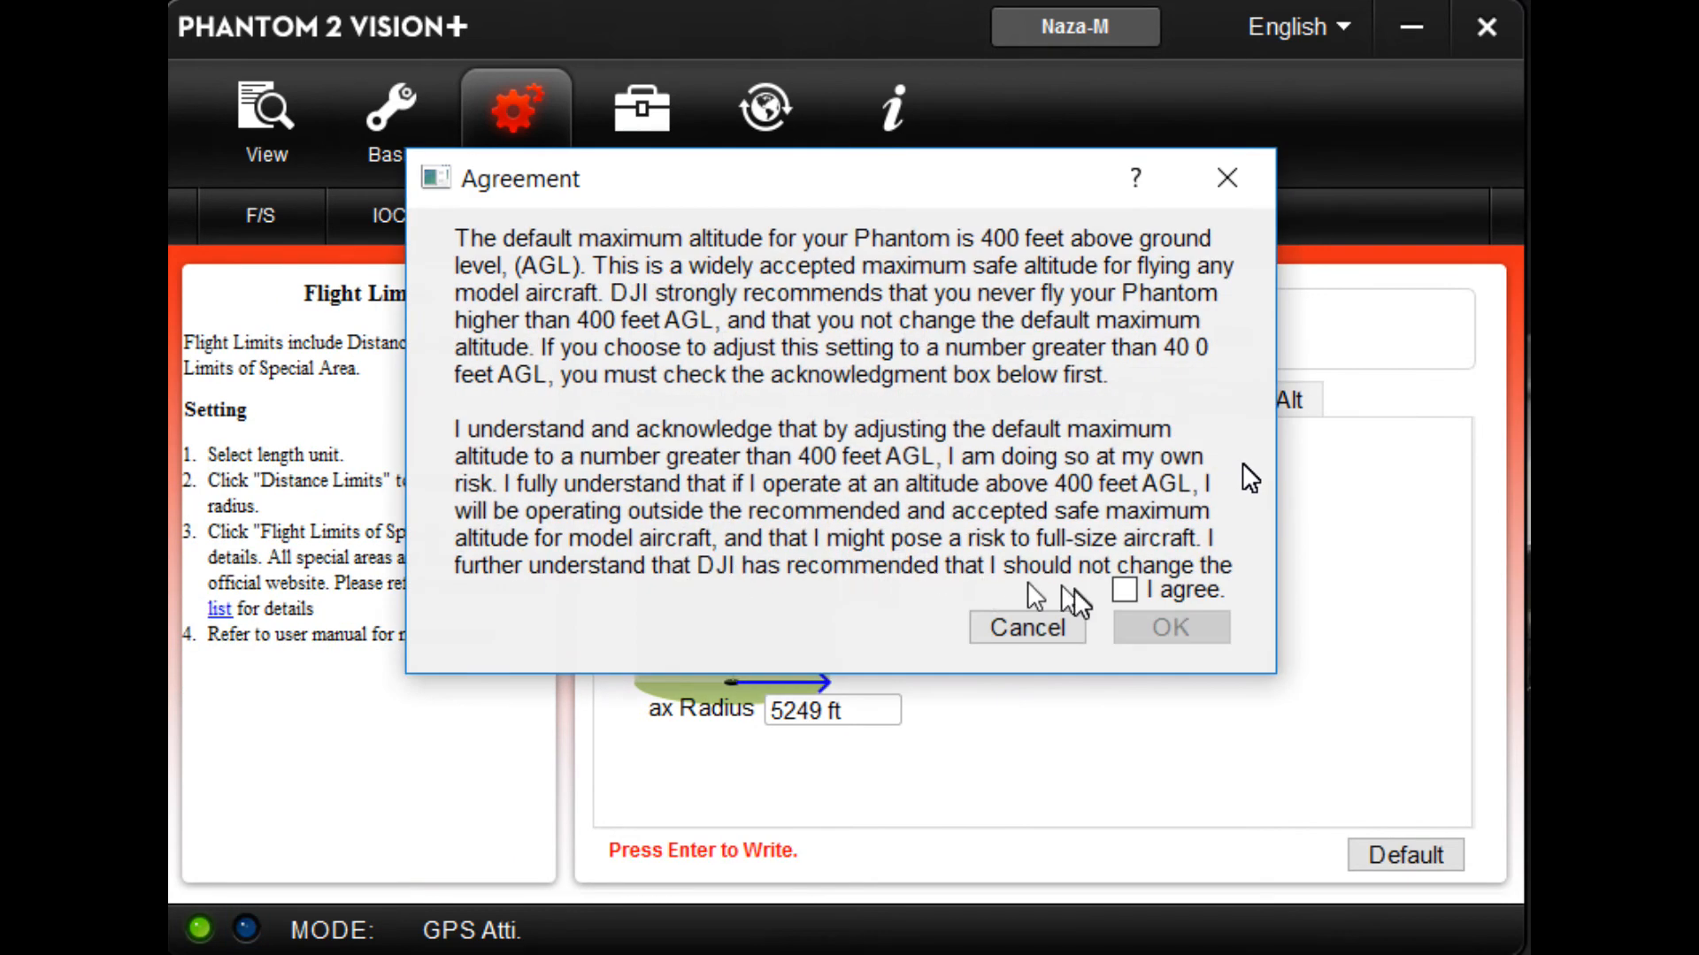
Step: Accept the 400 ft altitude agreement, set radius to 1000 ft and show Special Area limits
{"action": "left_click", "coordinate": [1126, 591]}
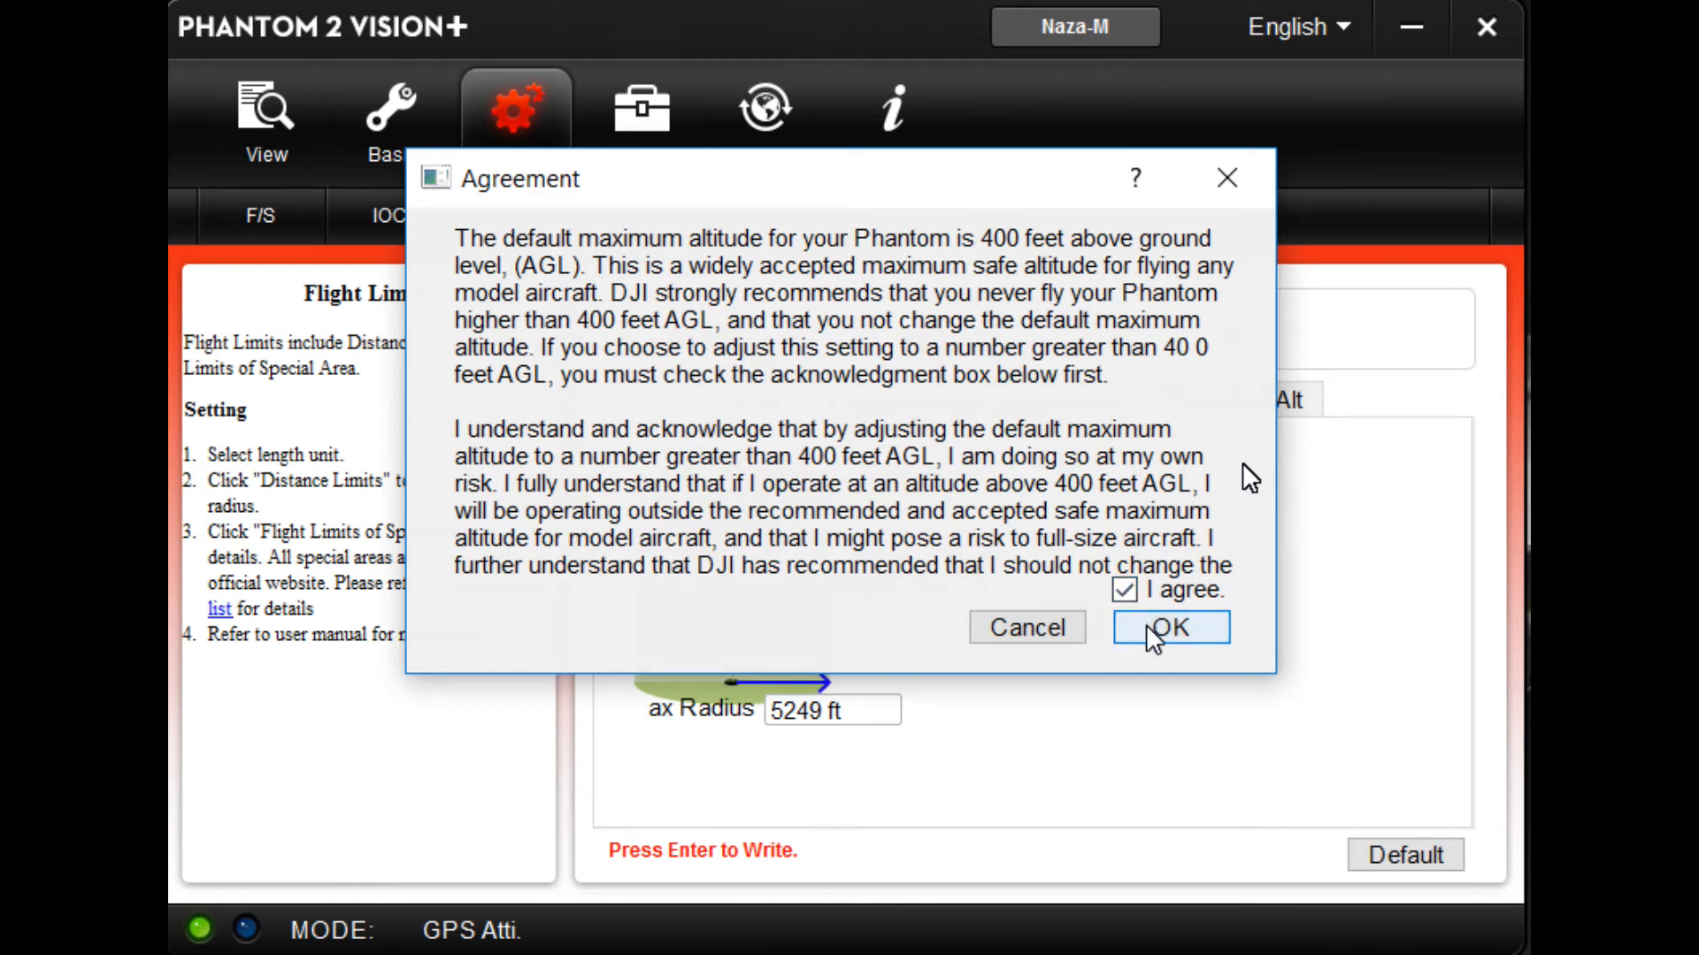
{"action": "left_click", "coordinate": [1171, 626]}
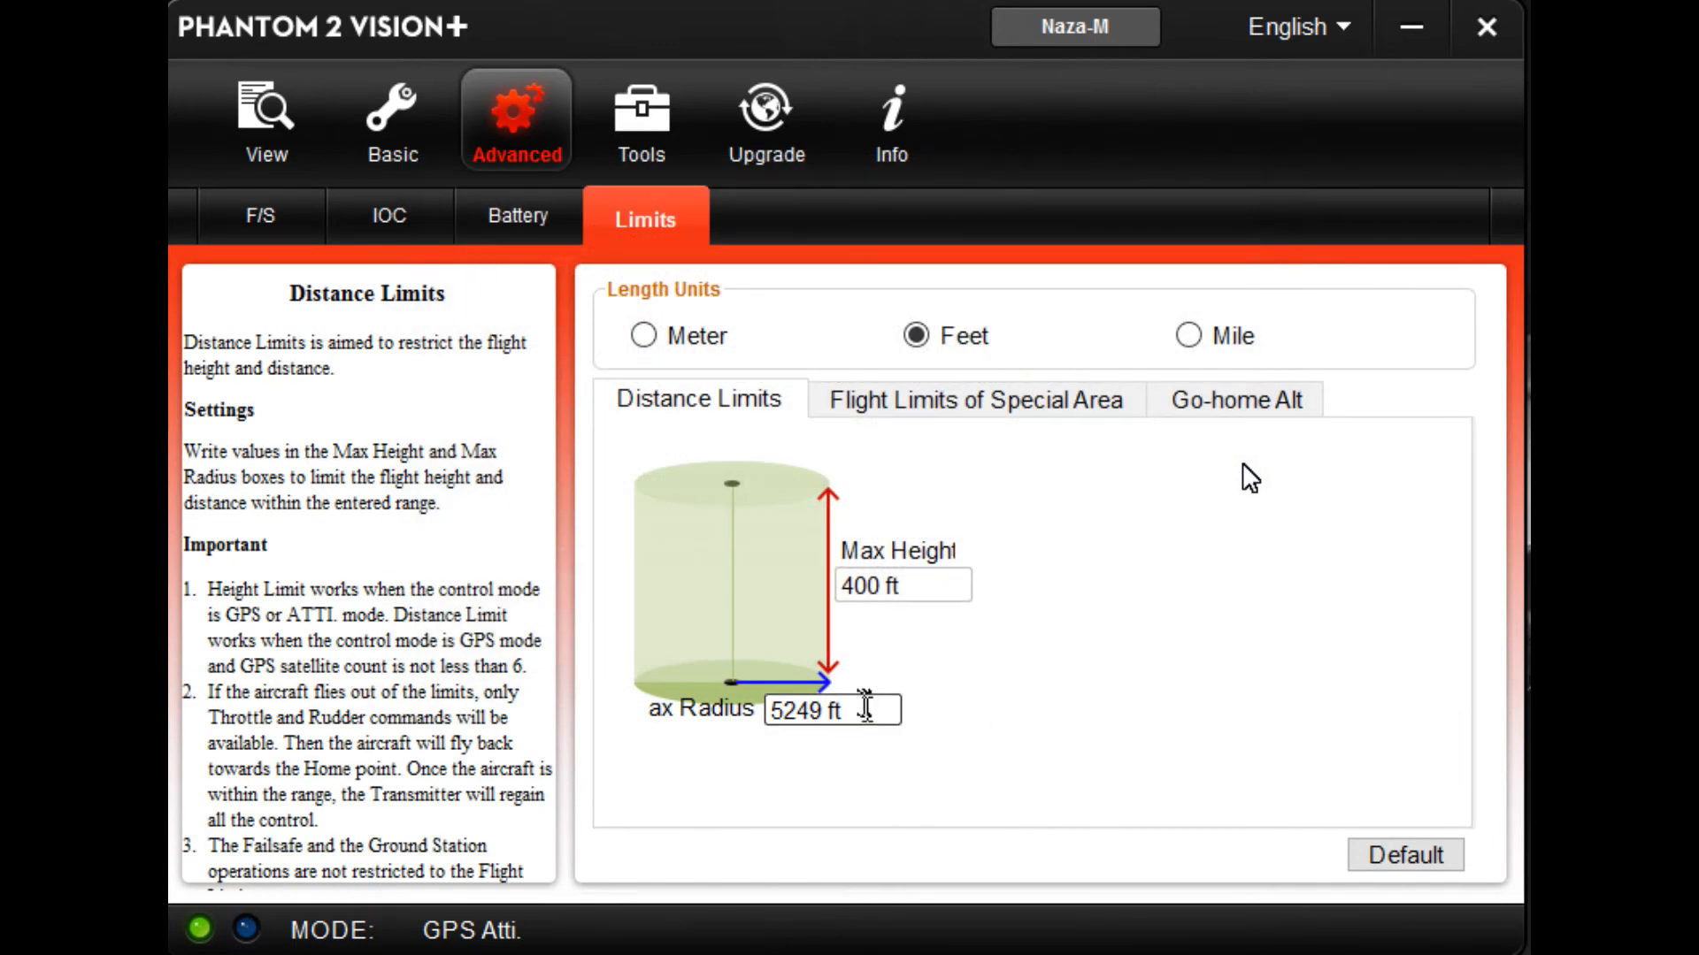
{"action": "left_click", "coordinate": [863, 711]}
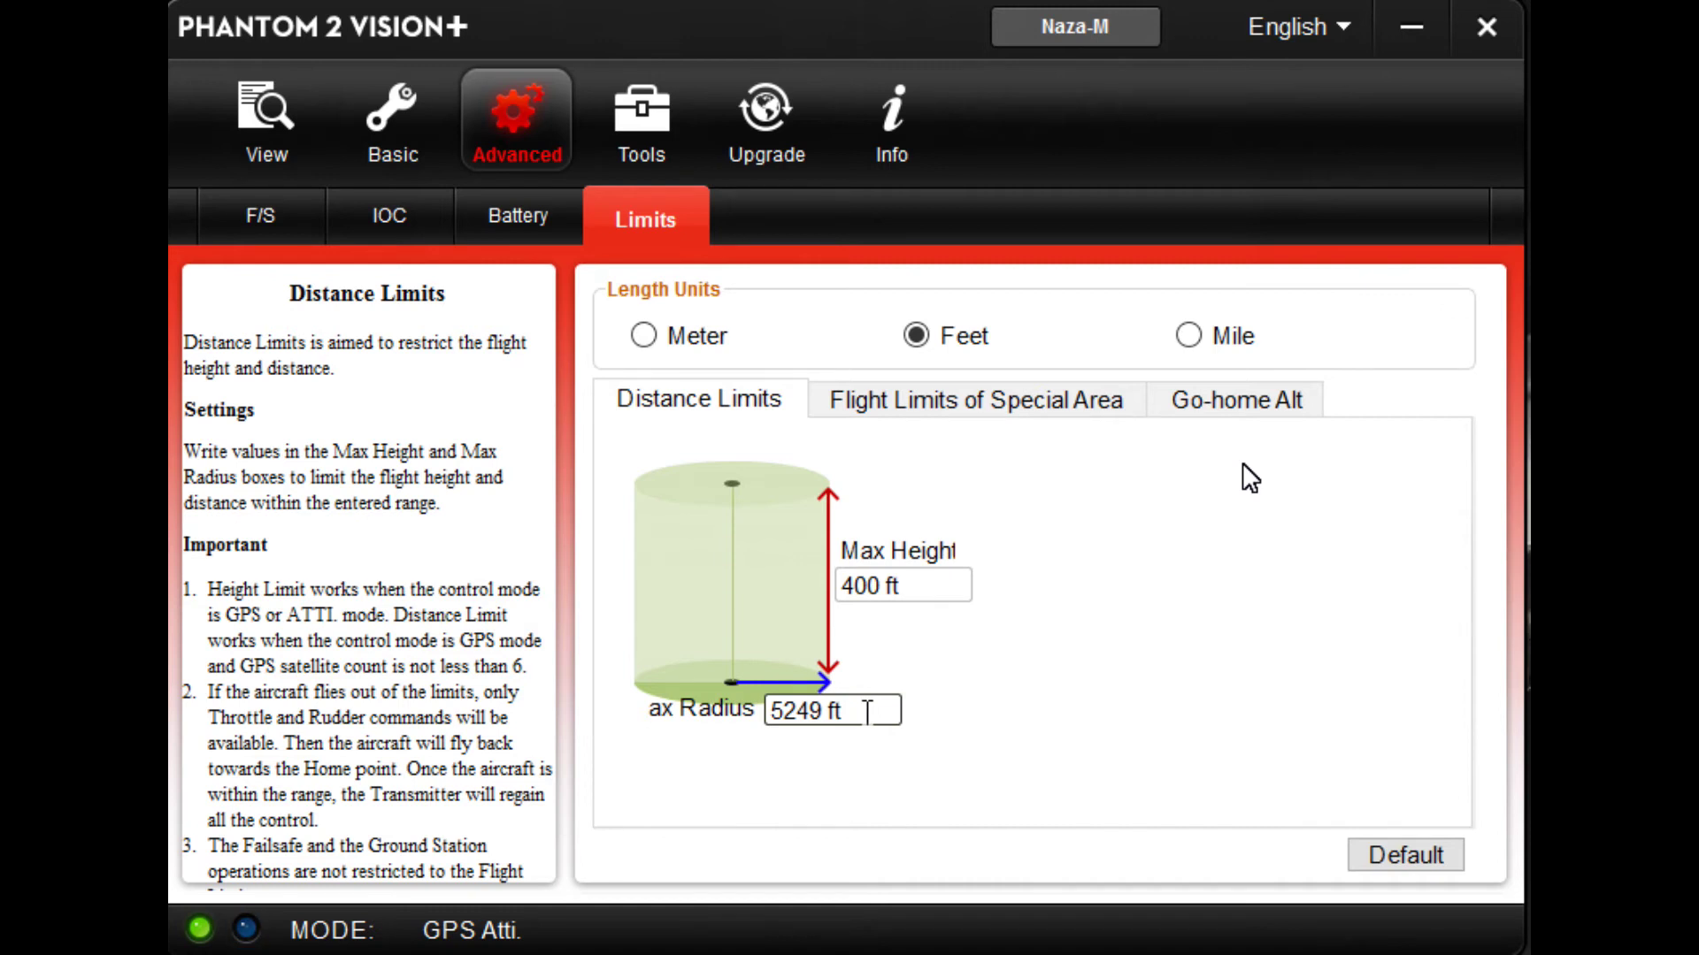
{"action": "type", "text": "1000 ft"}
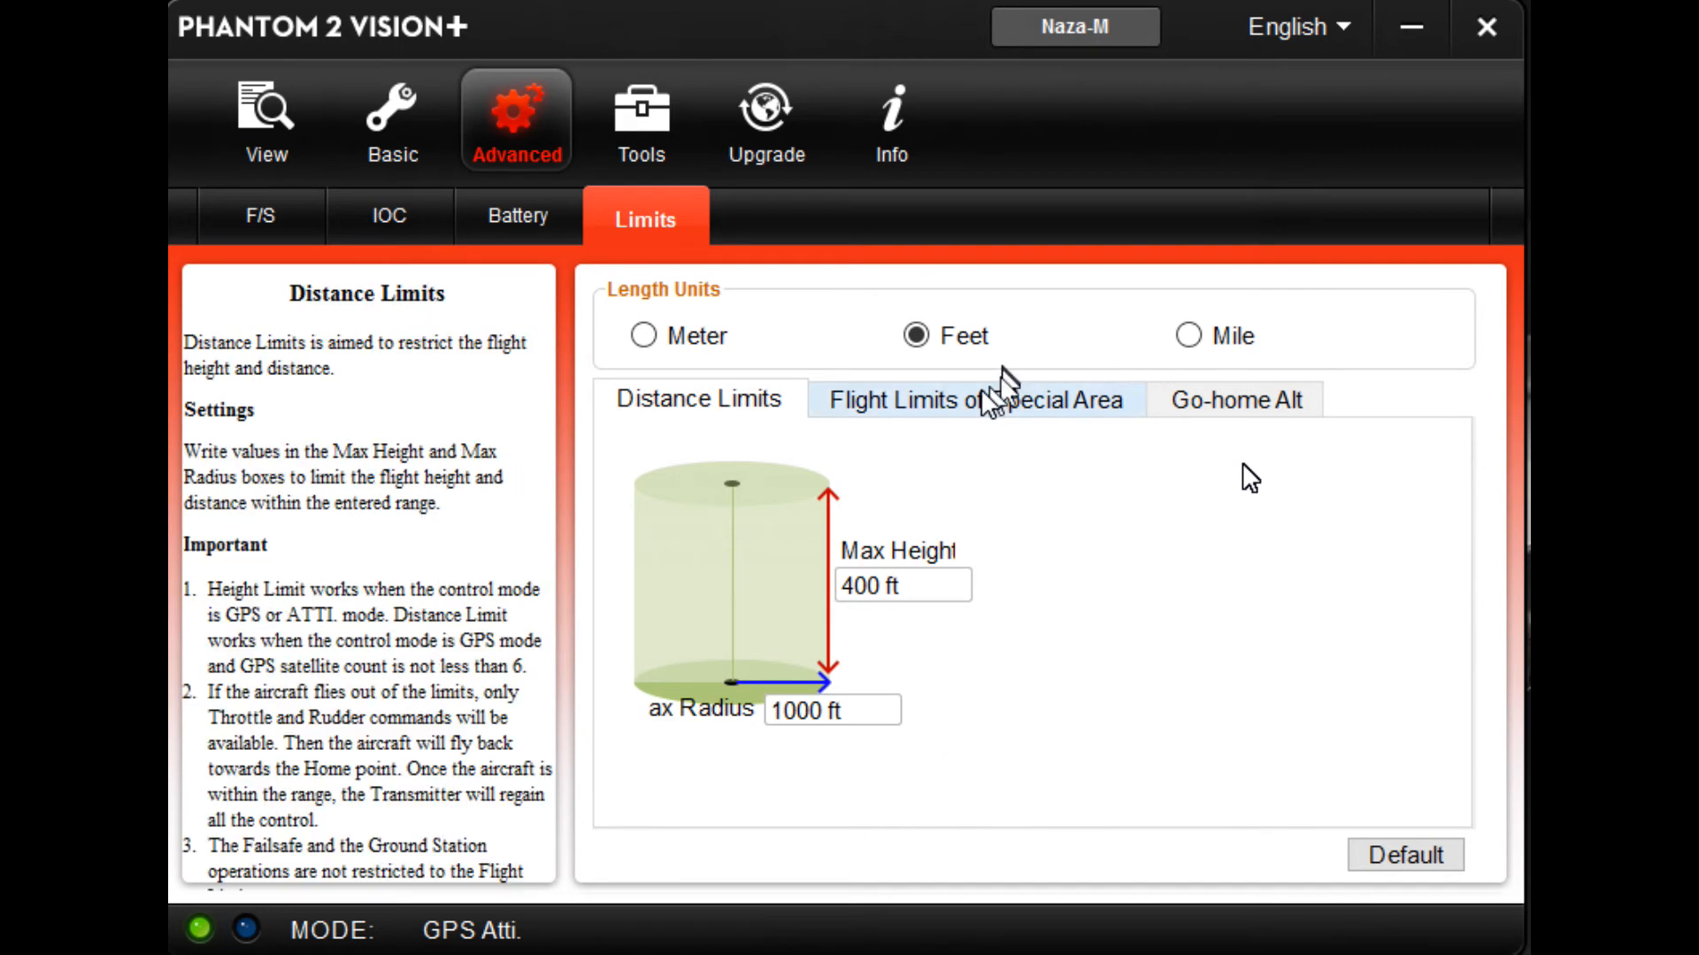
{"action": "left_click", "coordinate": [975, 400]}
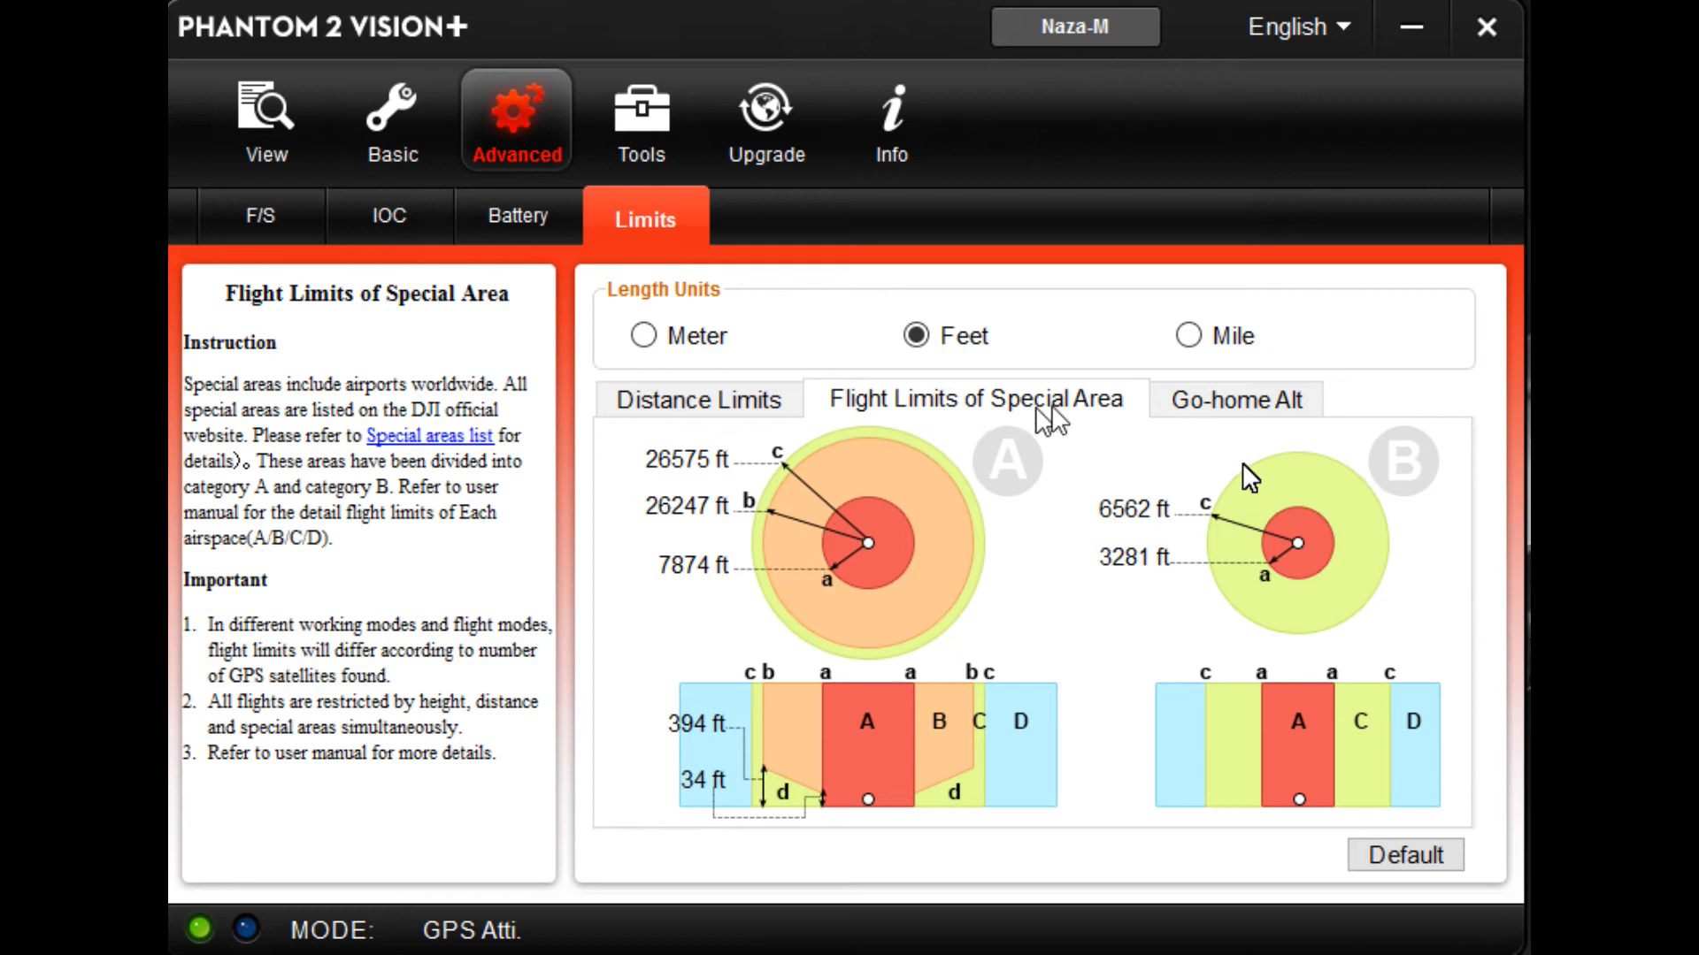
Step: Set the failsafe go-home altitude to 200 ft, down from 262 ft
{"action": "left_click", "coordinate": [1235, 400]}
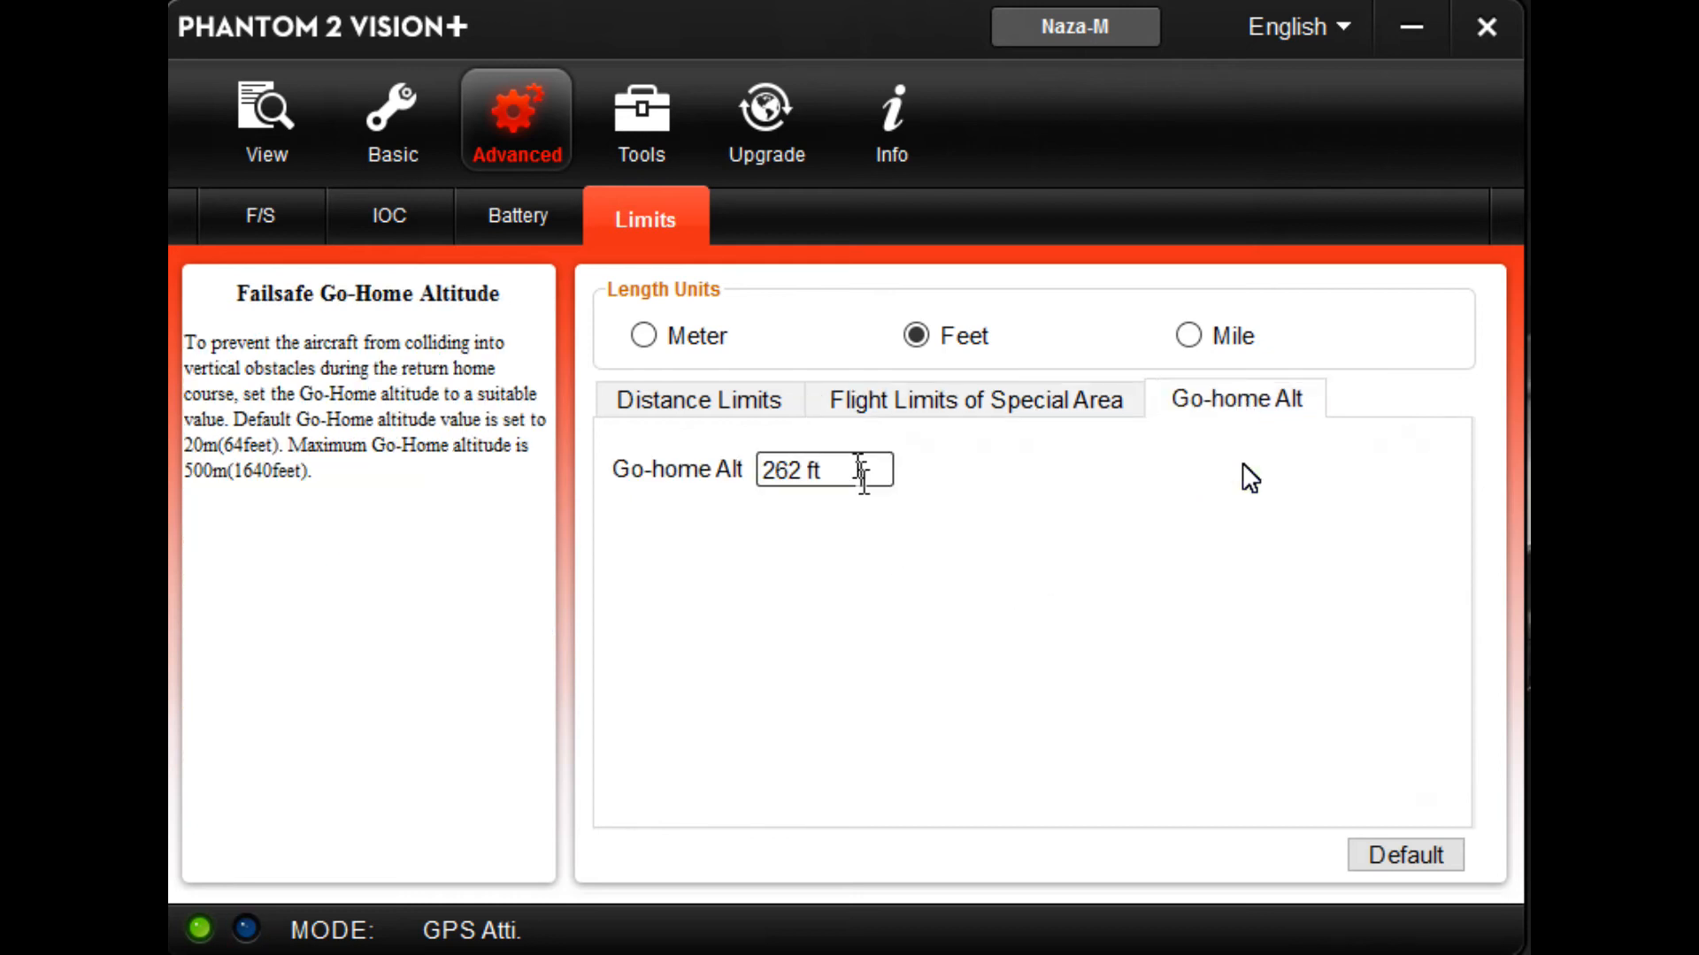
{"action": "type", "text": "200"}
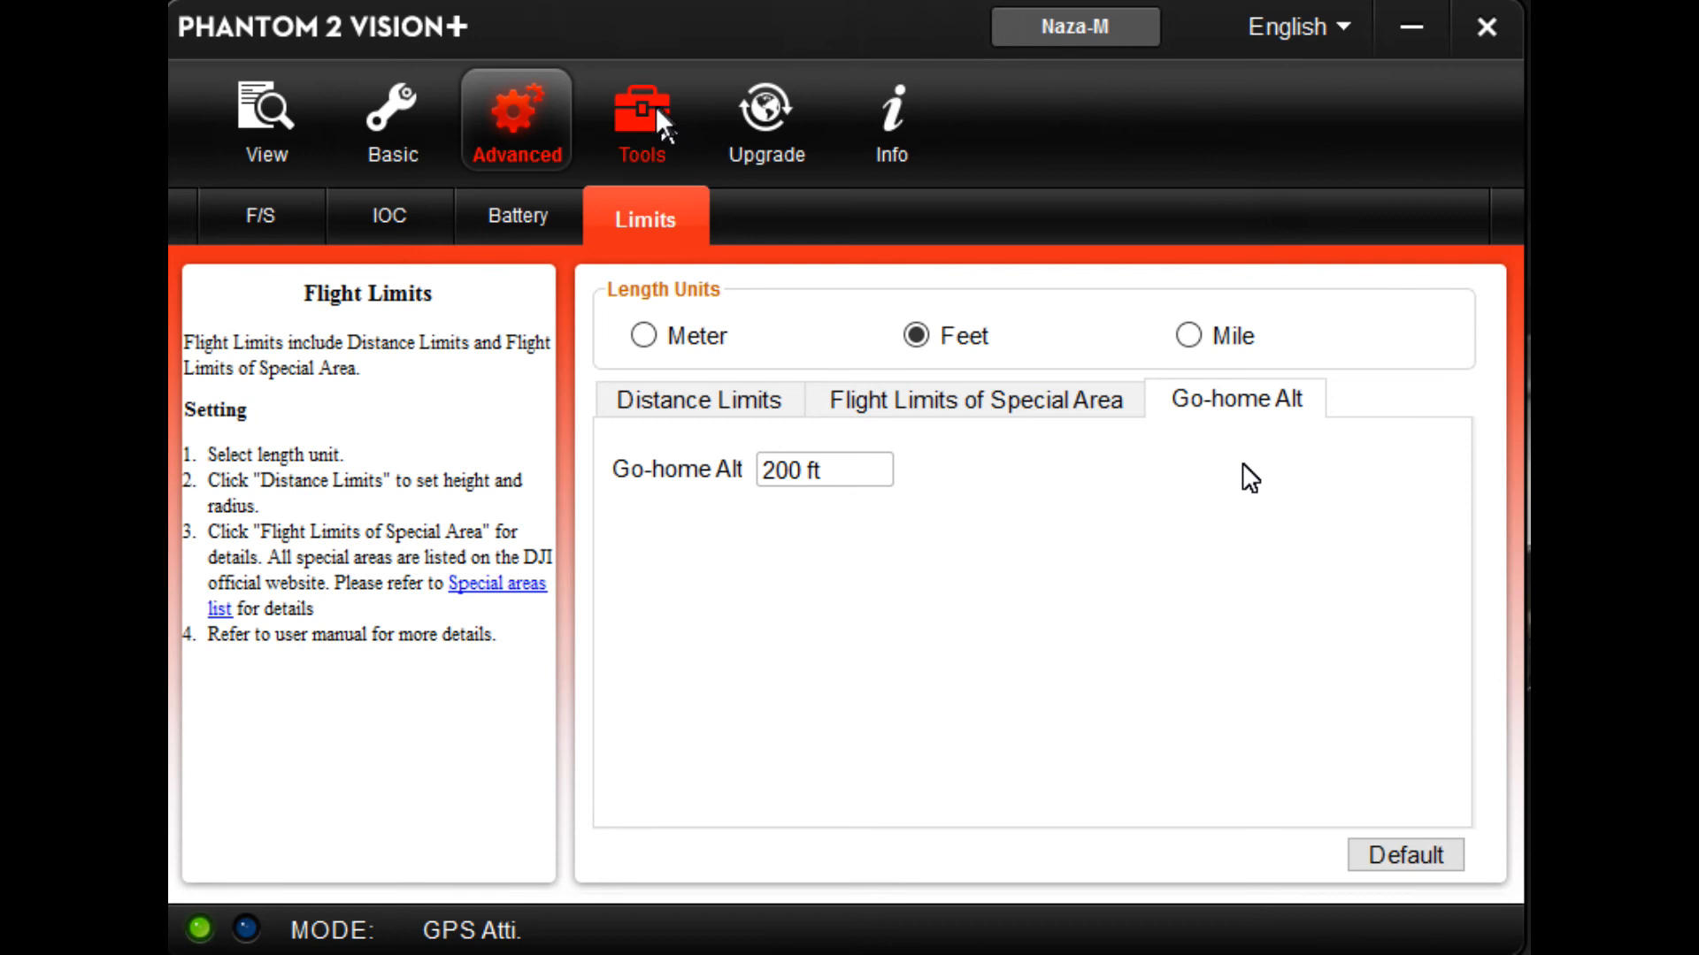
Step: Check the advanced IMU calibration readings, then show the firmware version list
{"action": "left_click", "coordinate": [643, 115]}
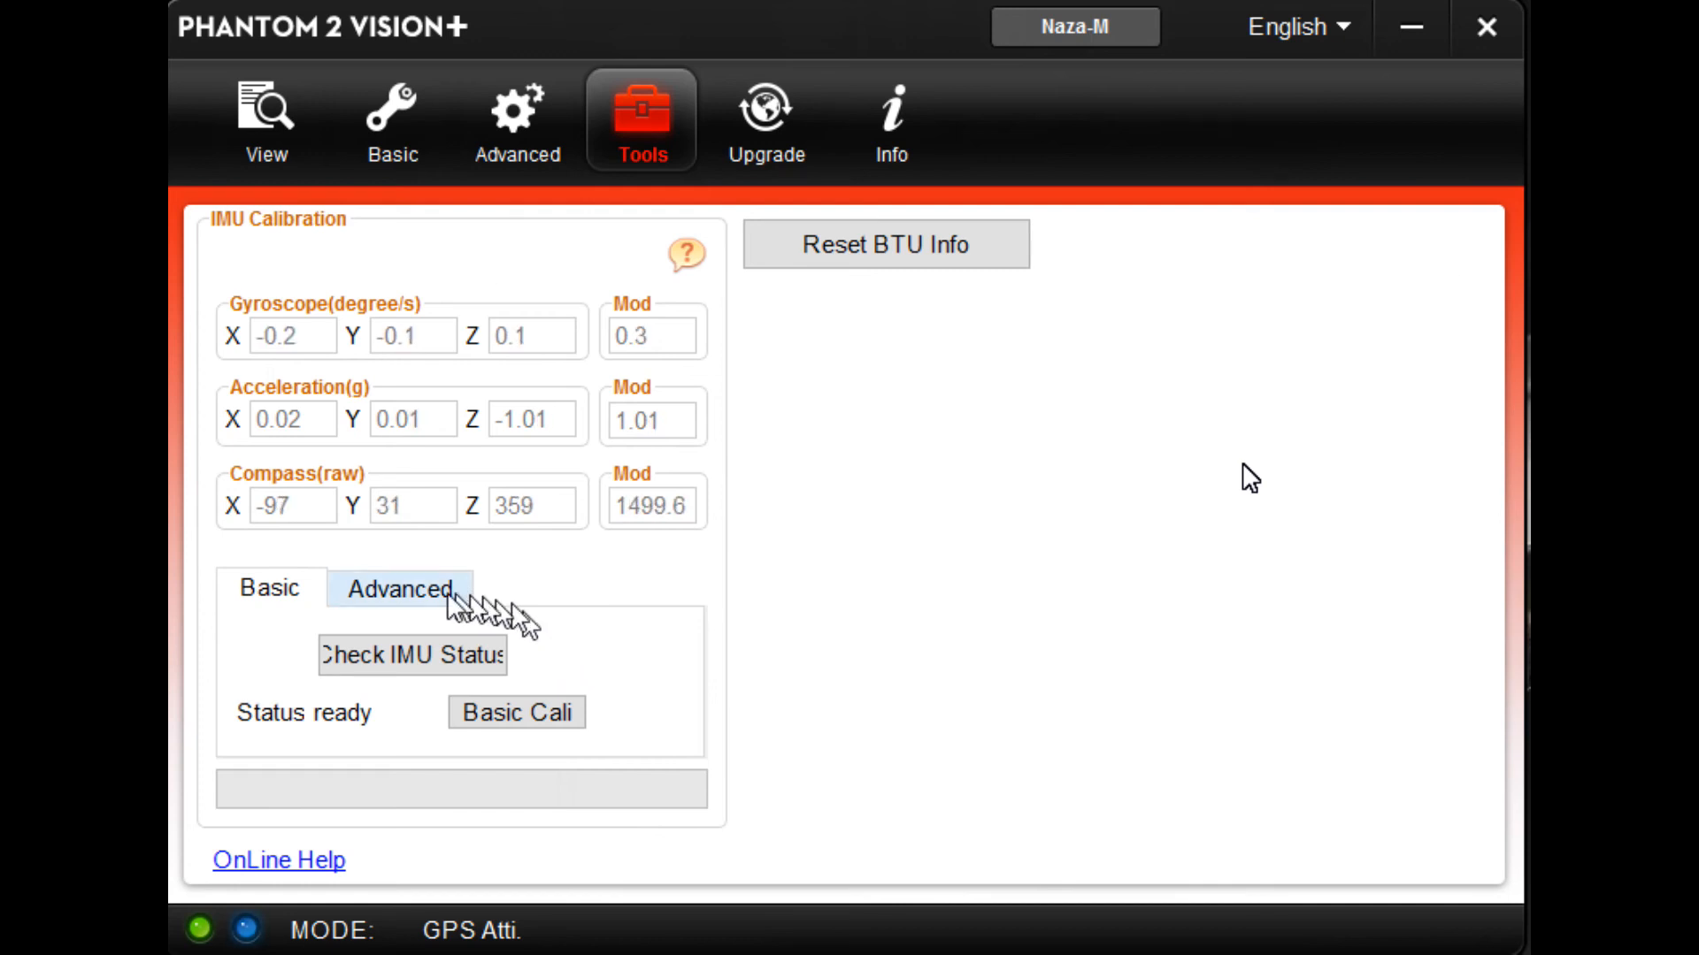
{"action": "left_click", "coordinate": [397, 589]}
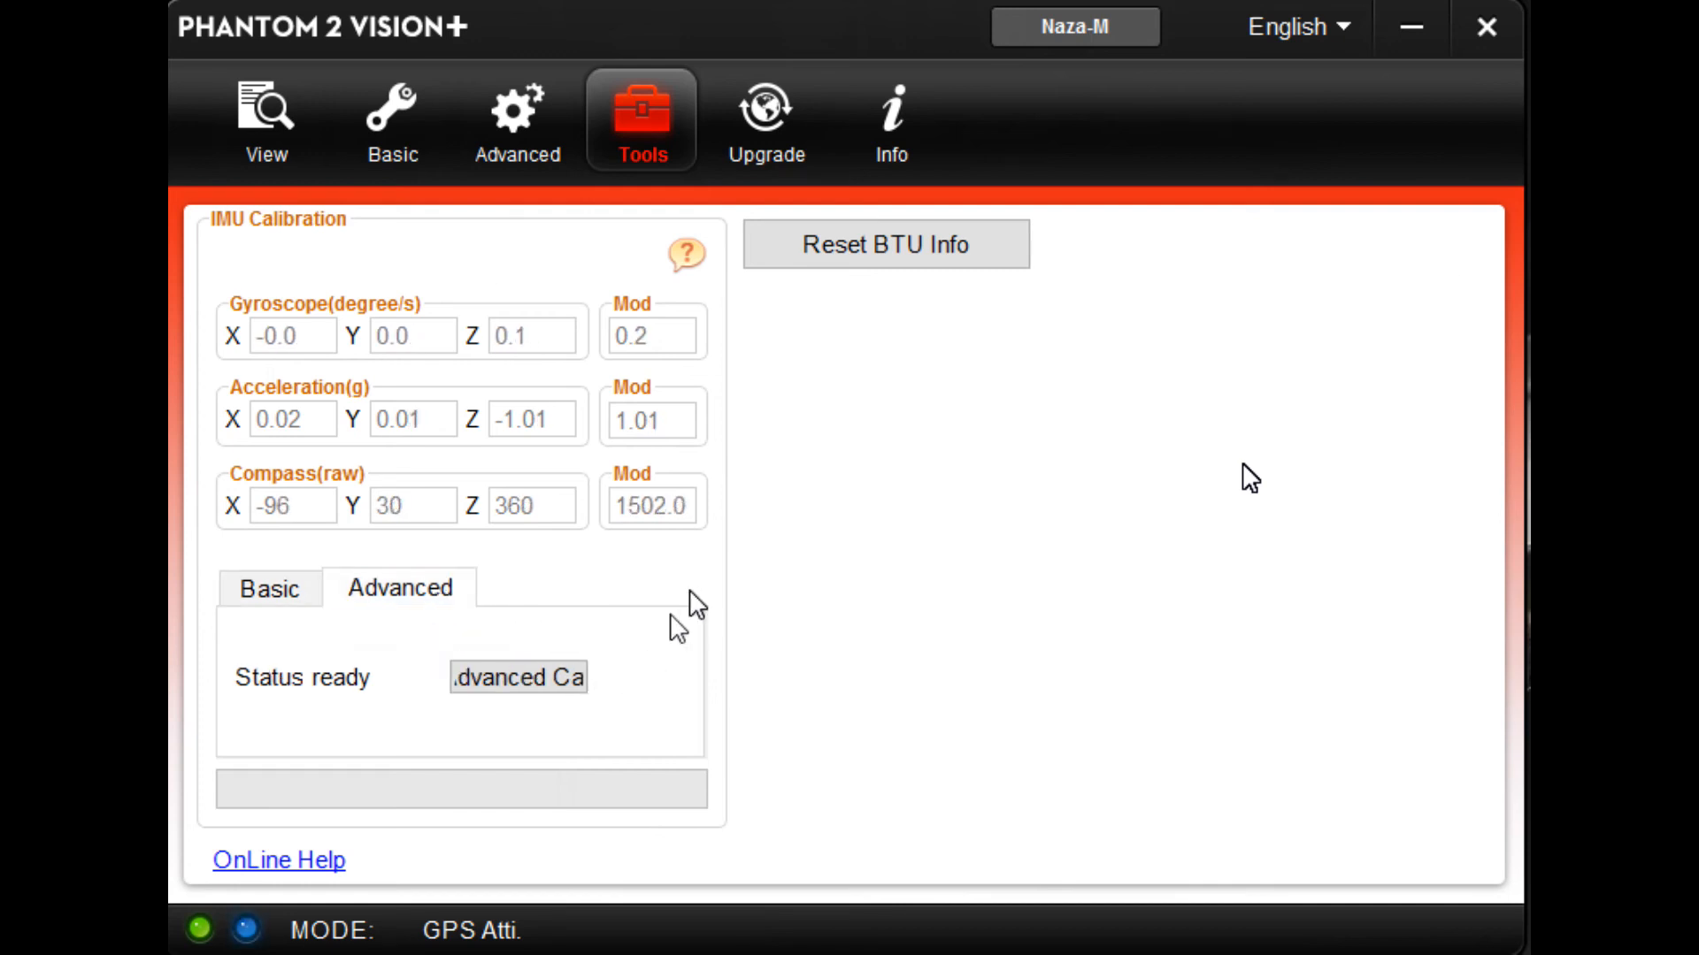
{"action": "left_click", "coordinate": [767, 120]}
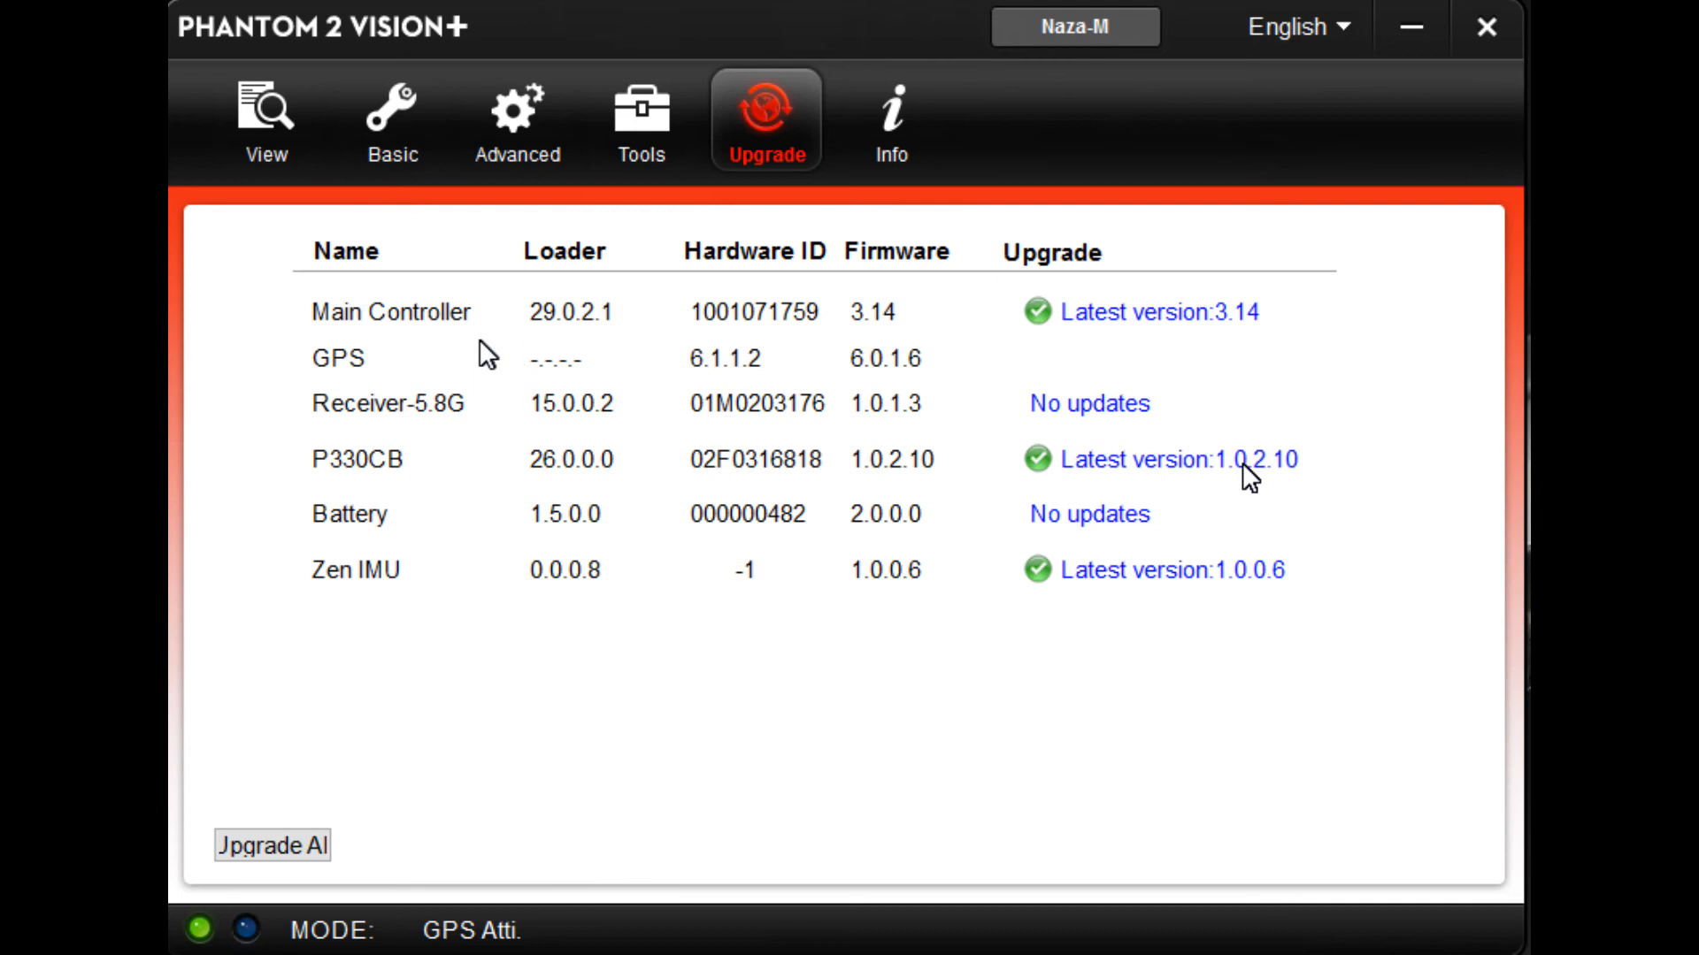
{"action": "mouse_move", "coordinate": [582, 800]}
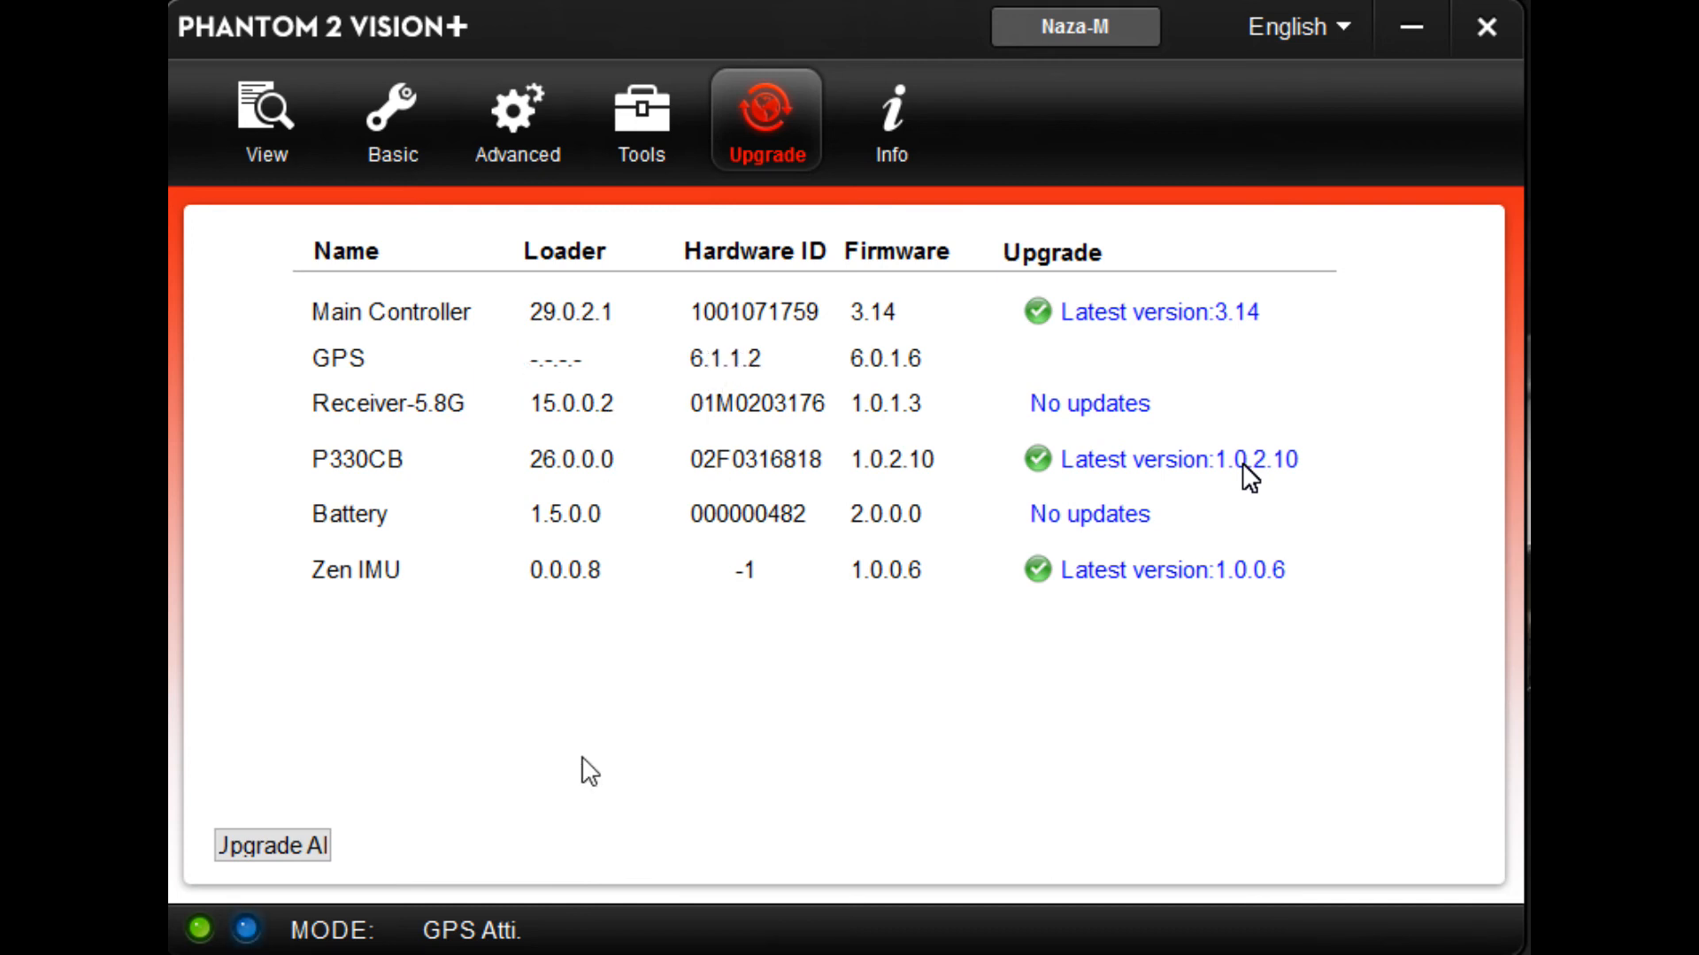
{"action": "mouse_move", "coordinate": [839, 617]}
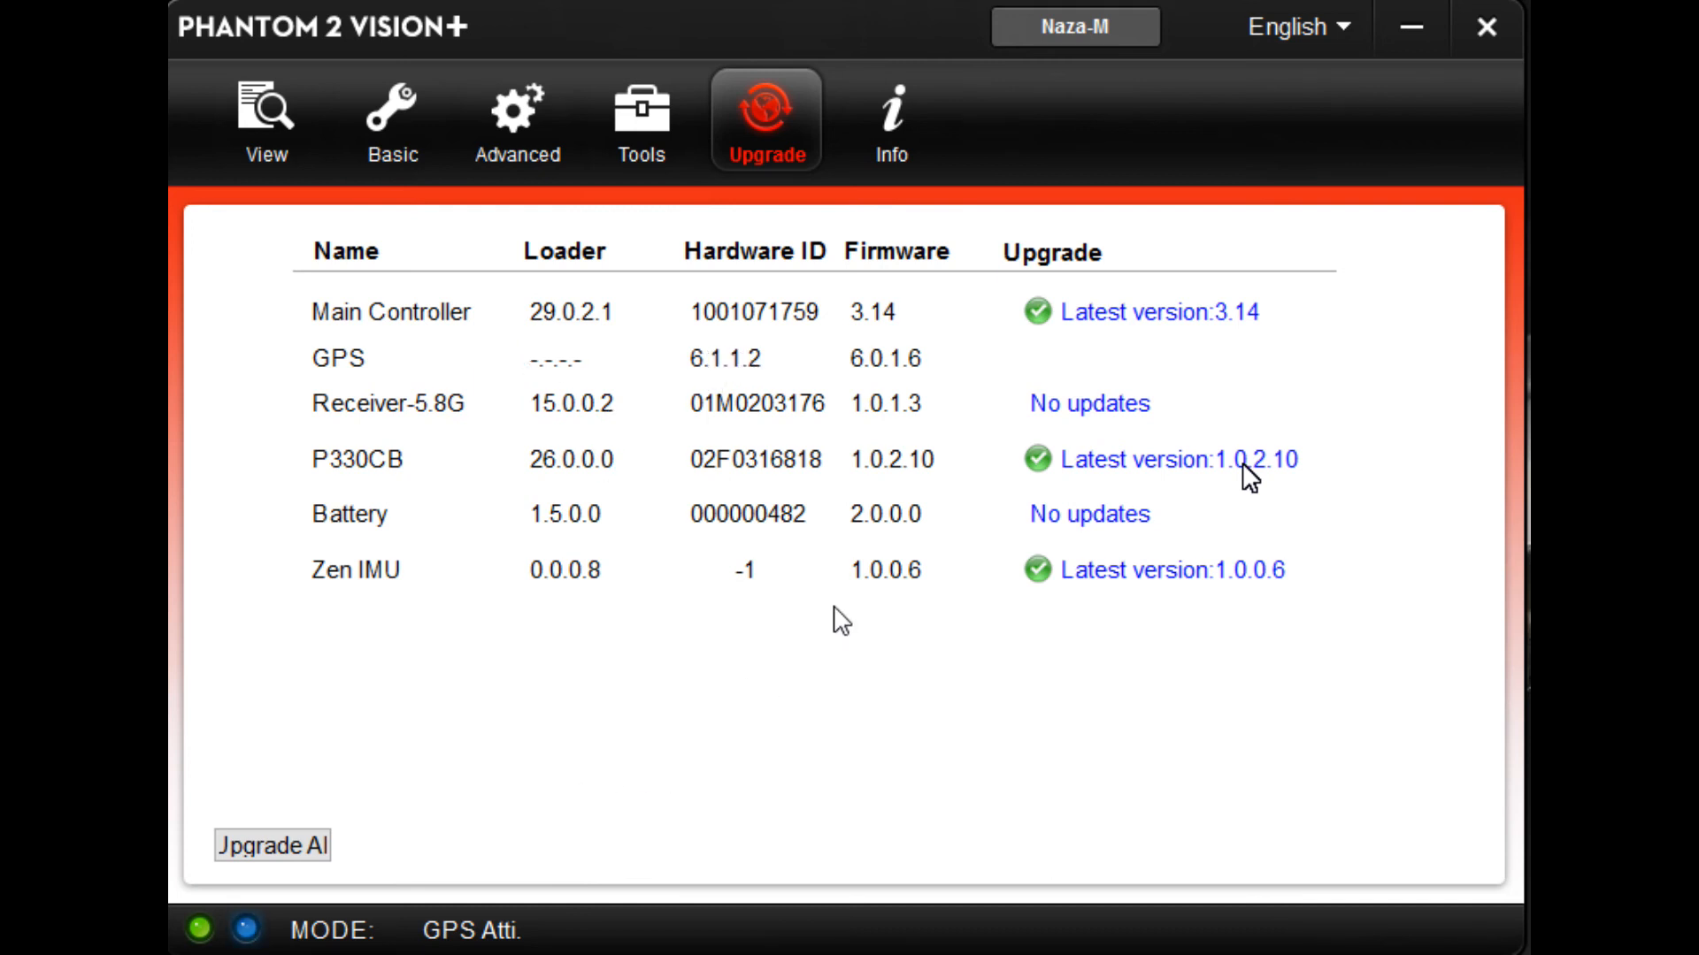
{"action": "mouse_move", "coordinate": [760, 587]}
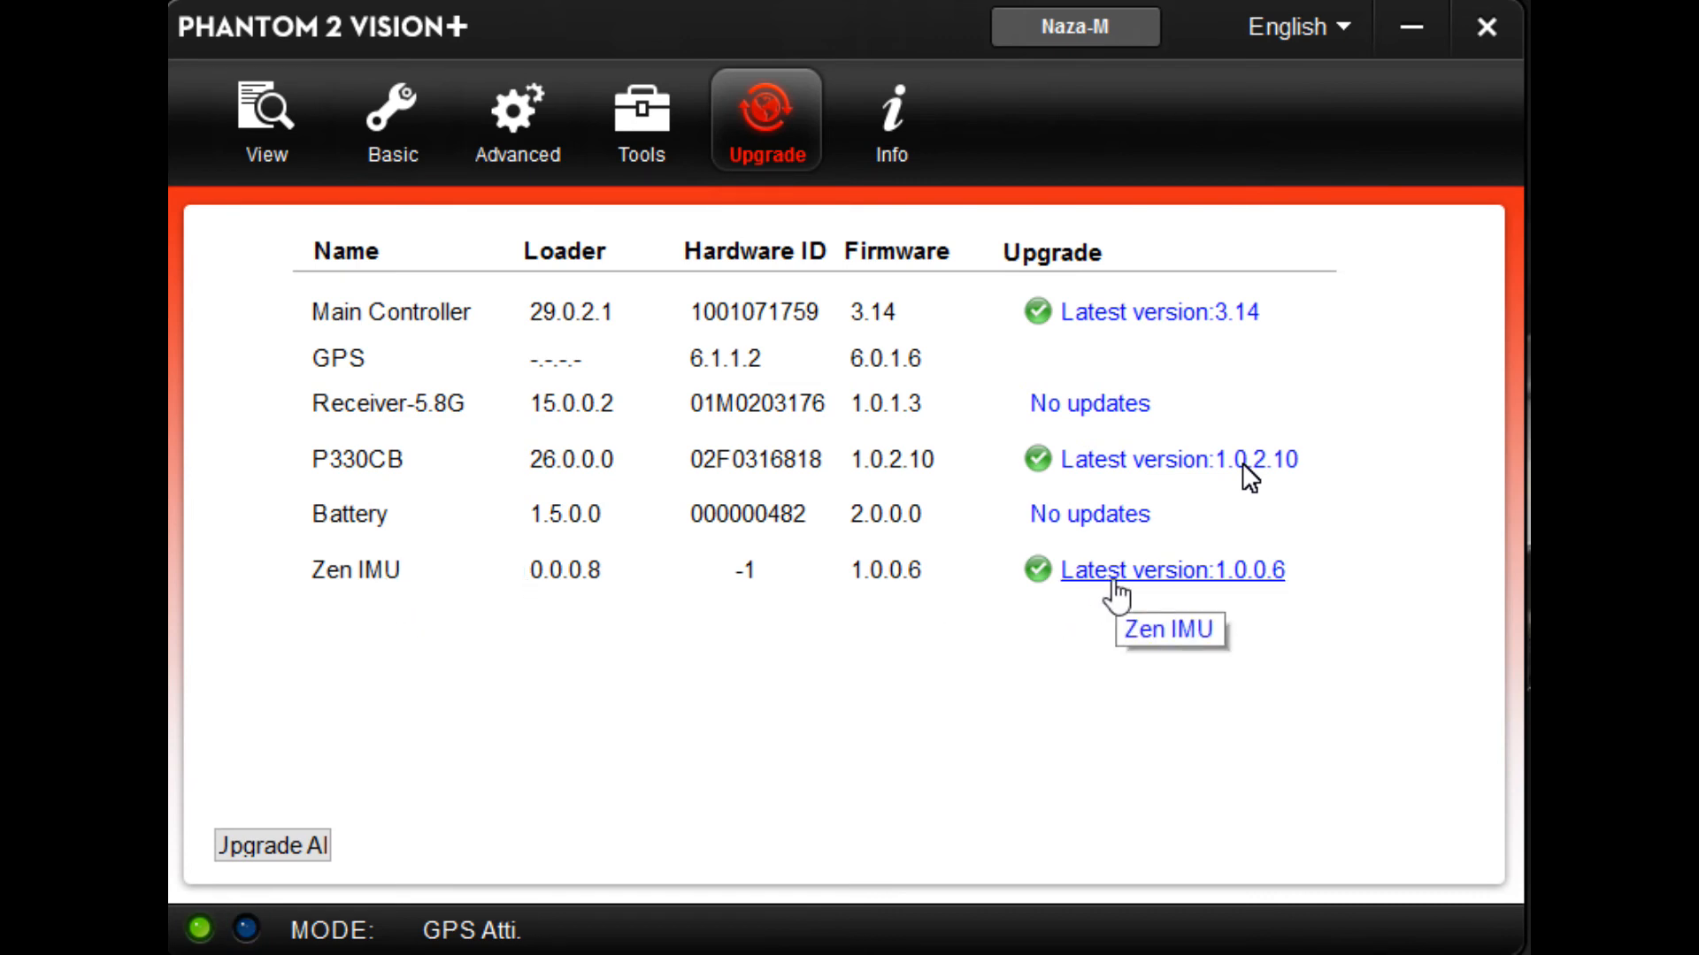
{"action": "mouse_move", "coordinate": [336, 584]}
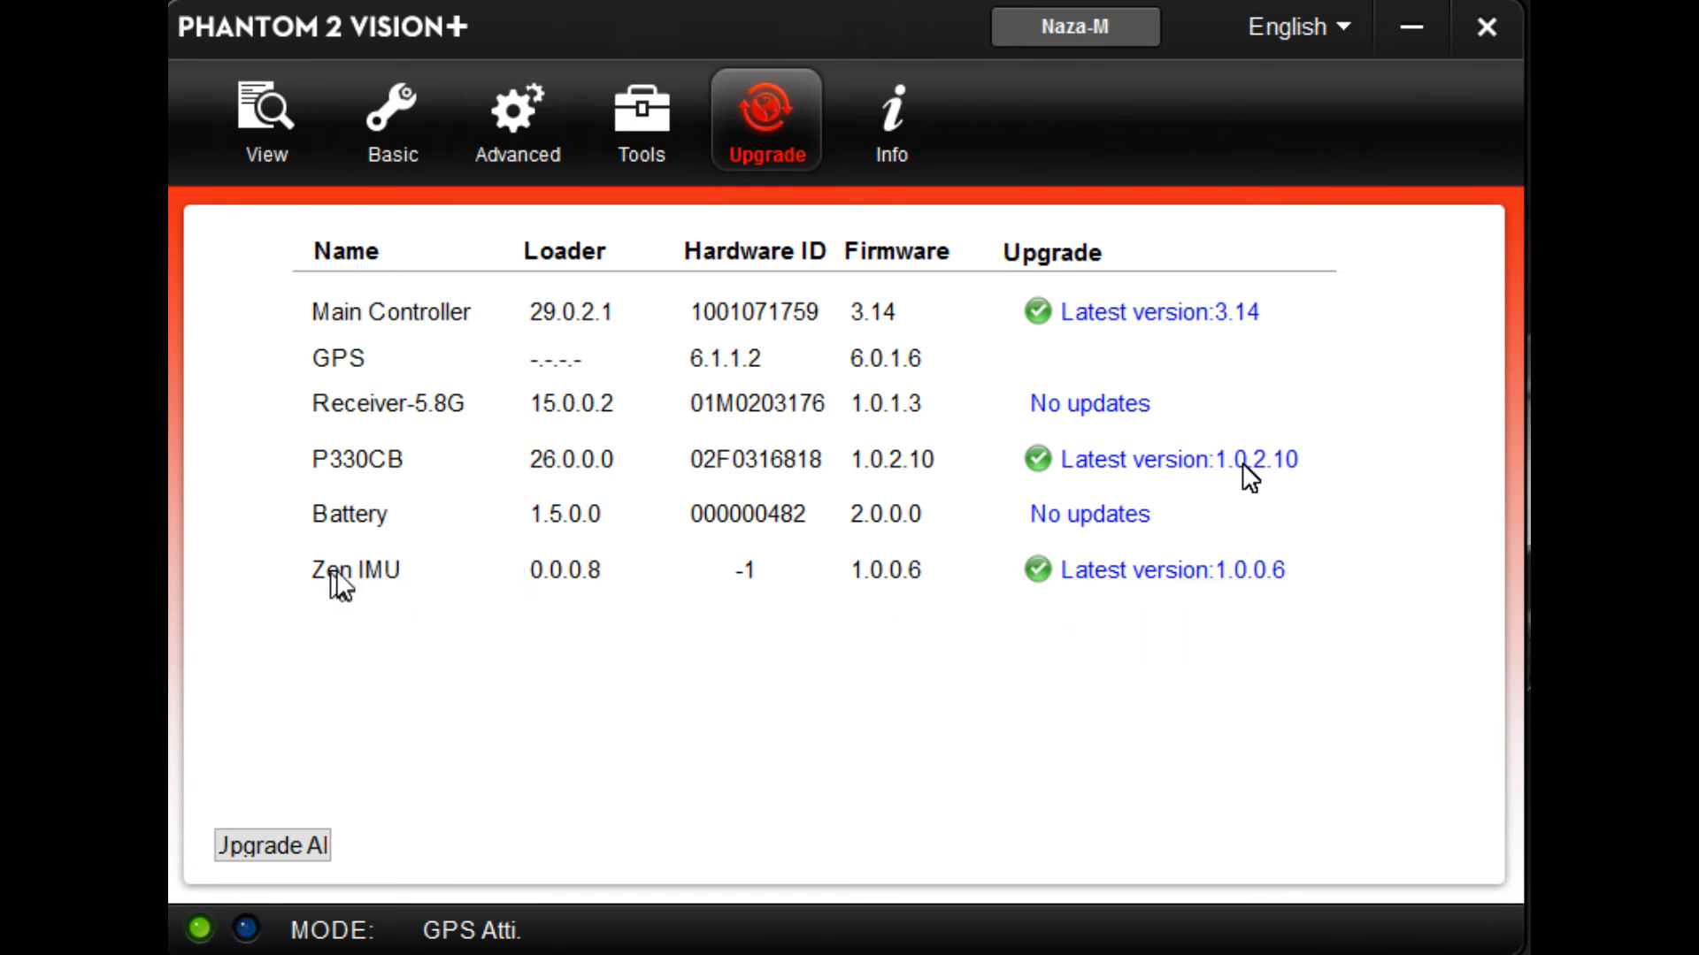
{"action": "mouse_move", "coordinate": [332, 457]}
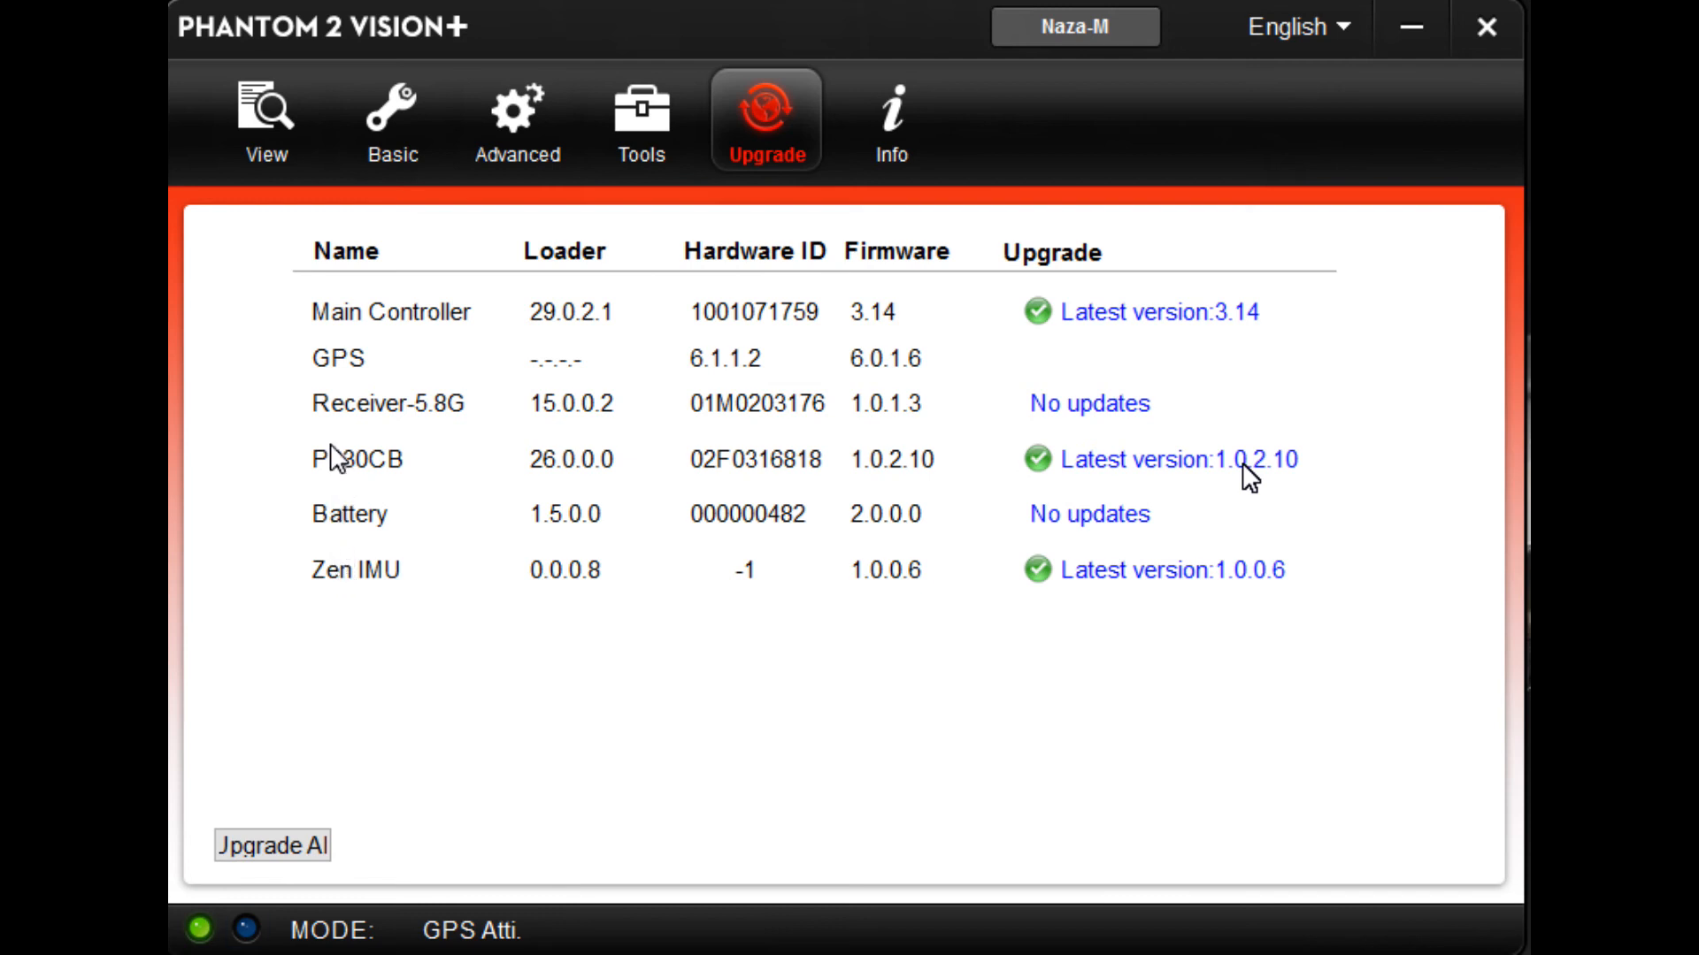
{"action": "mouse_move", "coordinate": [356, 416]}
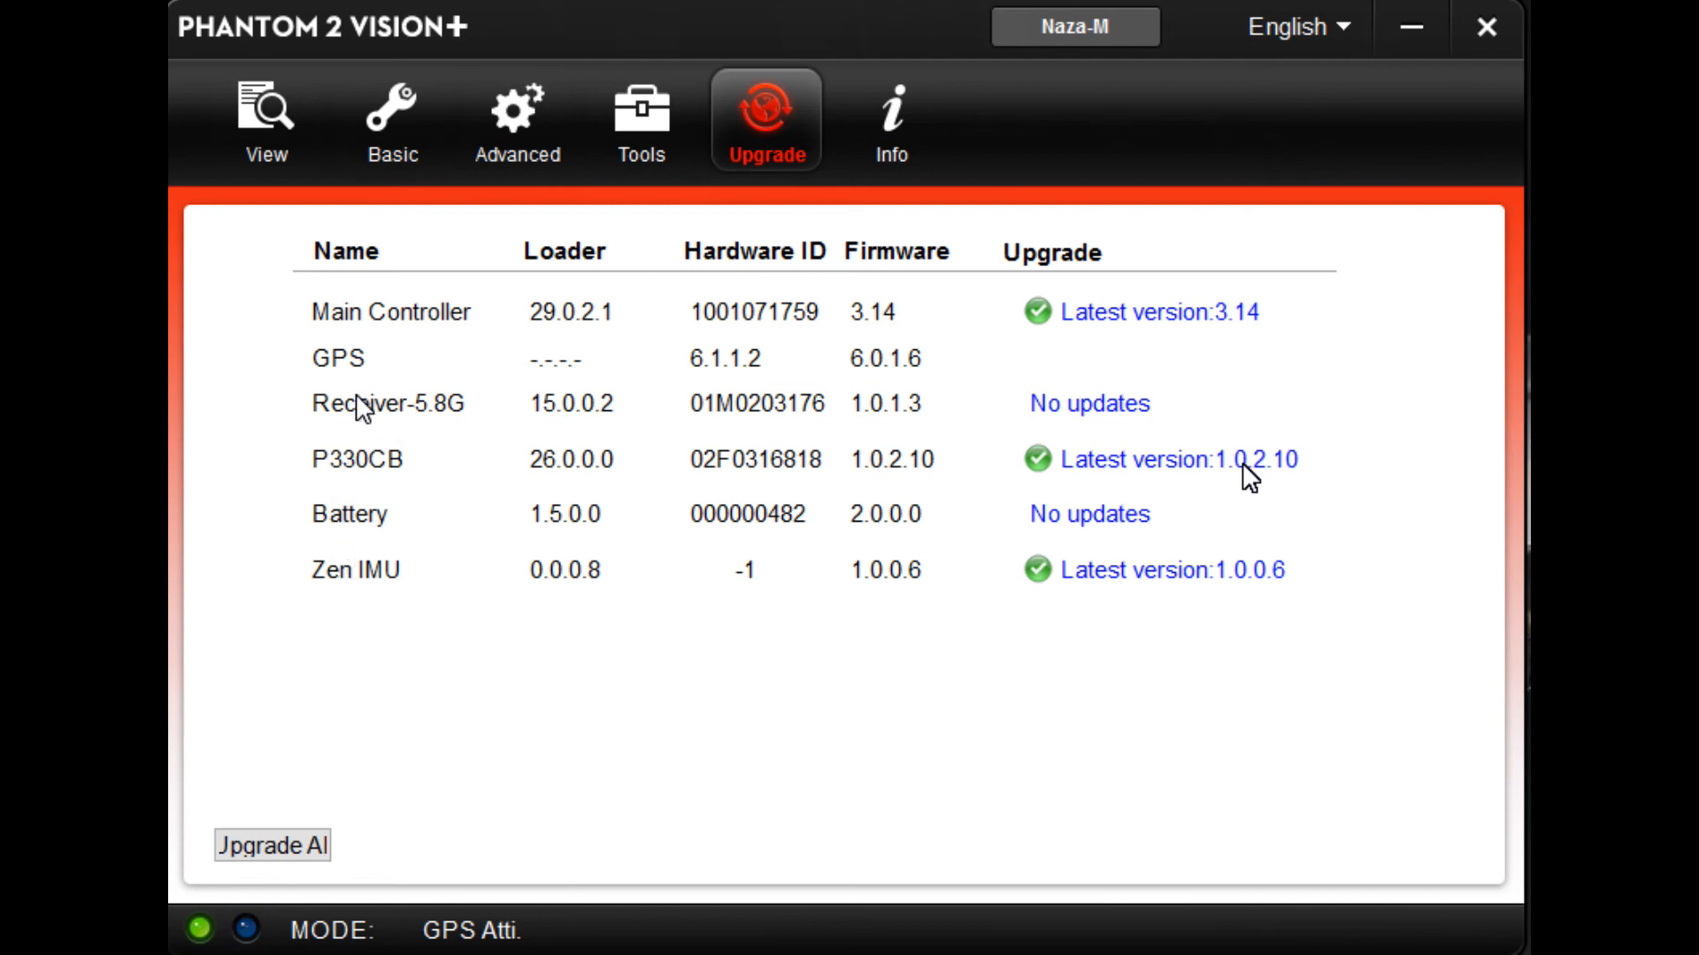
{"action": "mouse_move", "coordinate": [426, 430]}
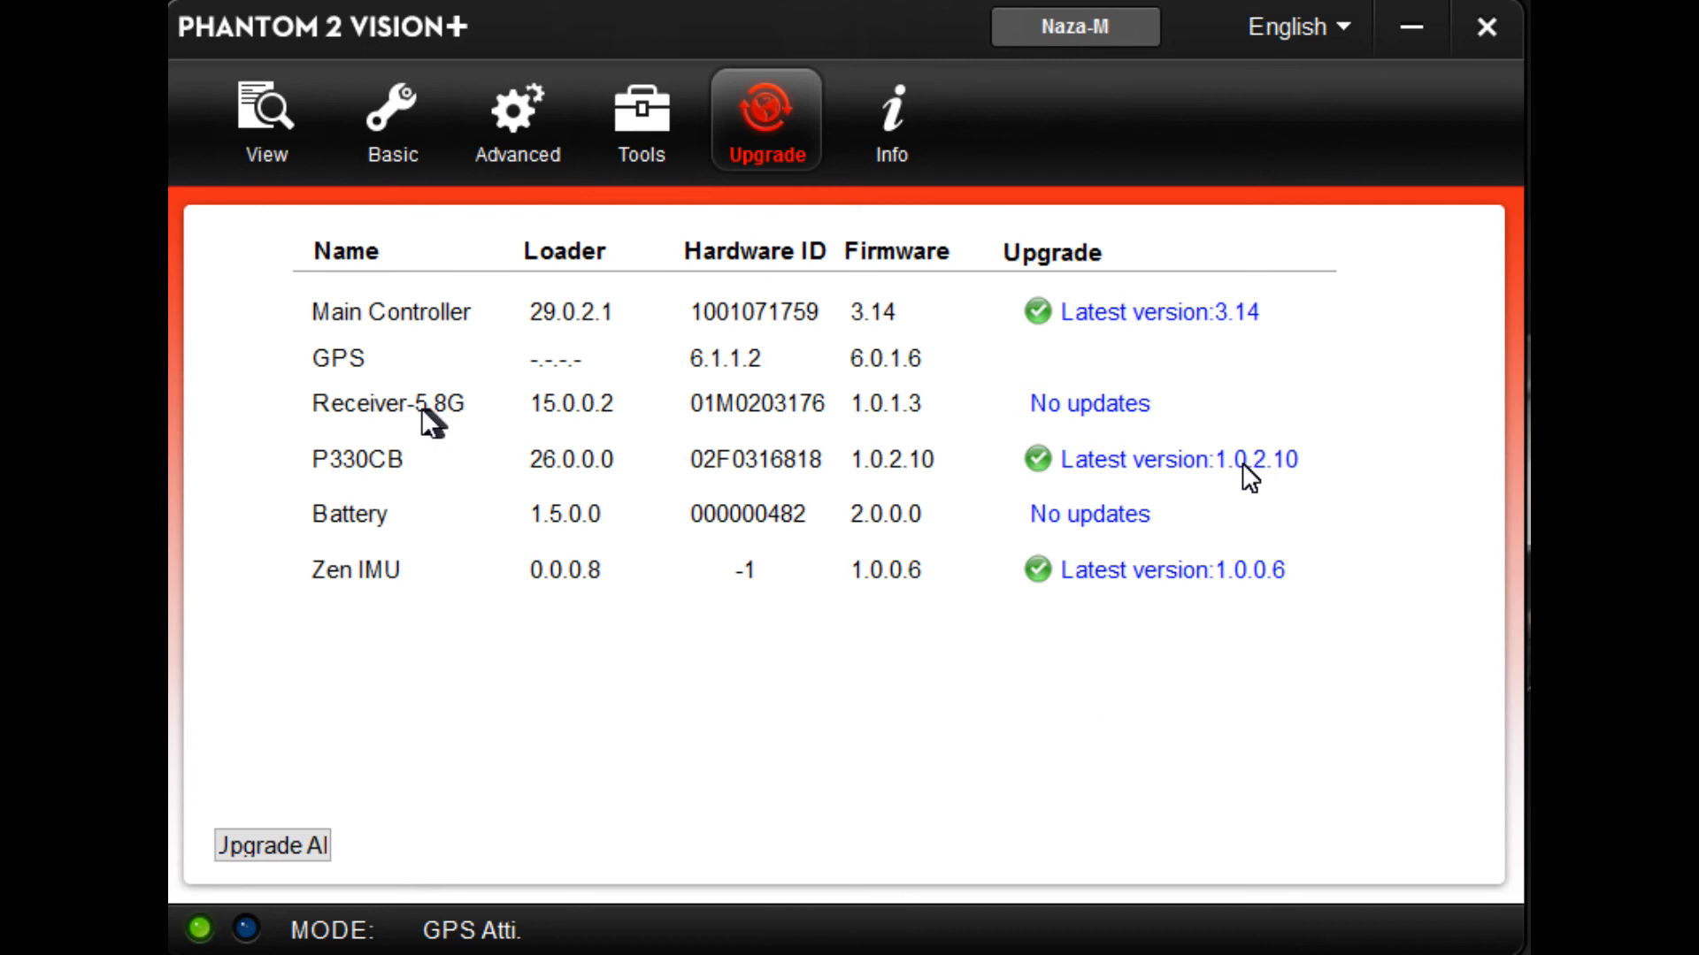
{"action": "mouse_move", "coordinate": [467, 432]}
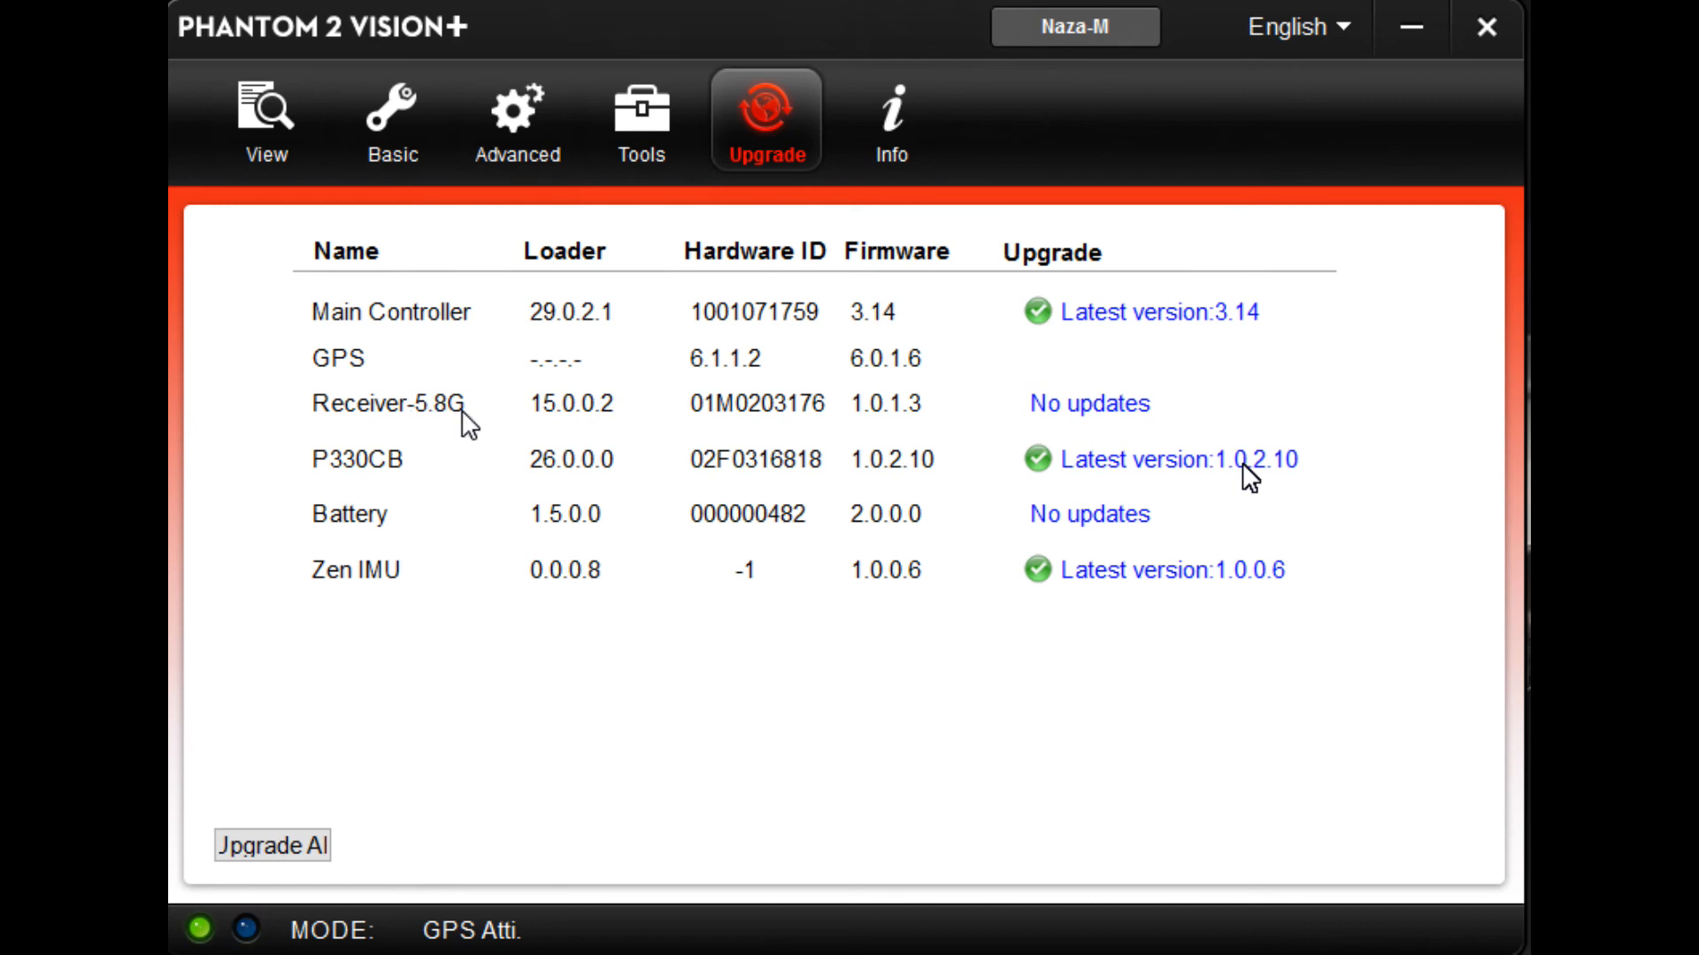
{"action": "mouse_move", "coordinate": [464, 446]}
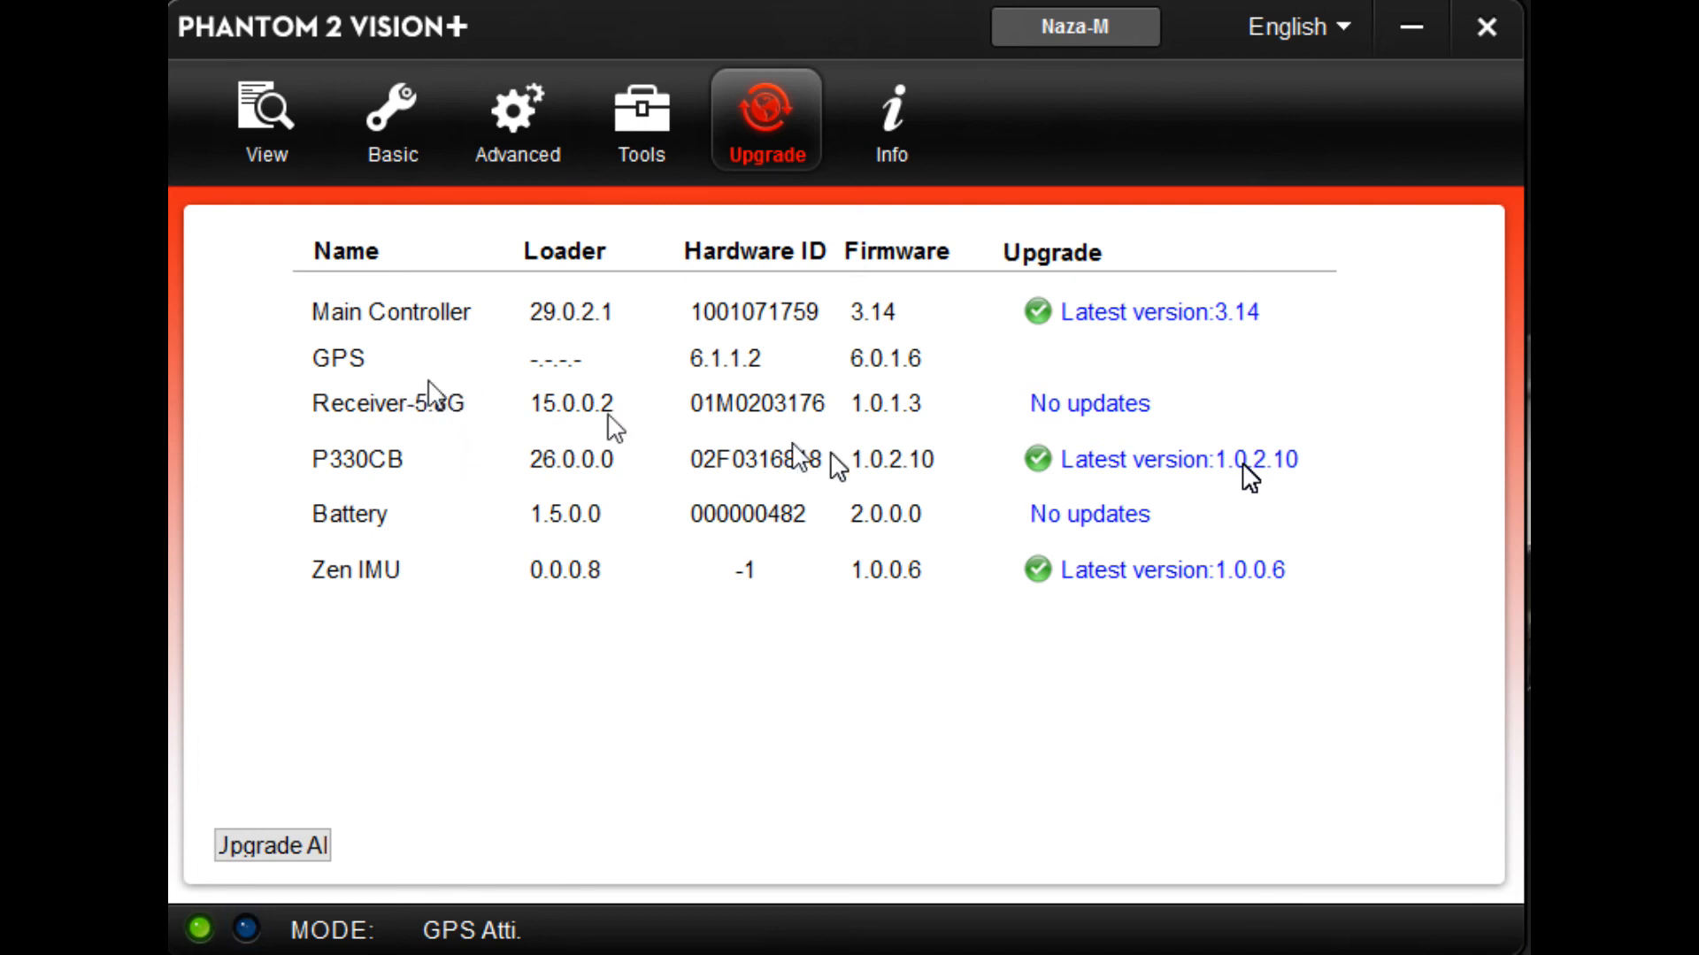
{"action": "mouse_move", "coordinate": [1074, 31]}
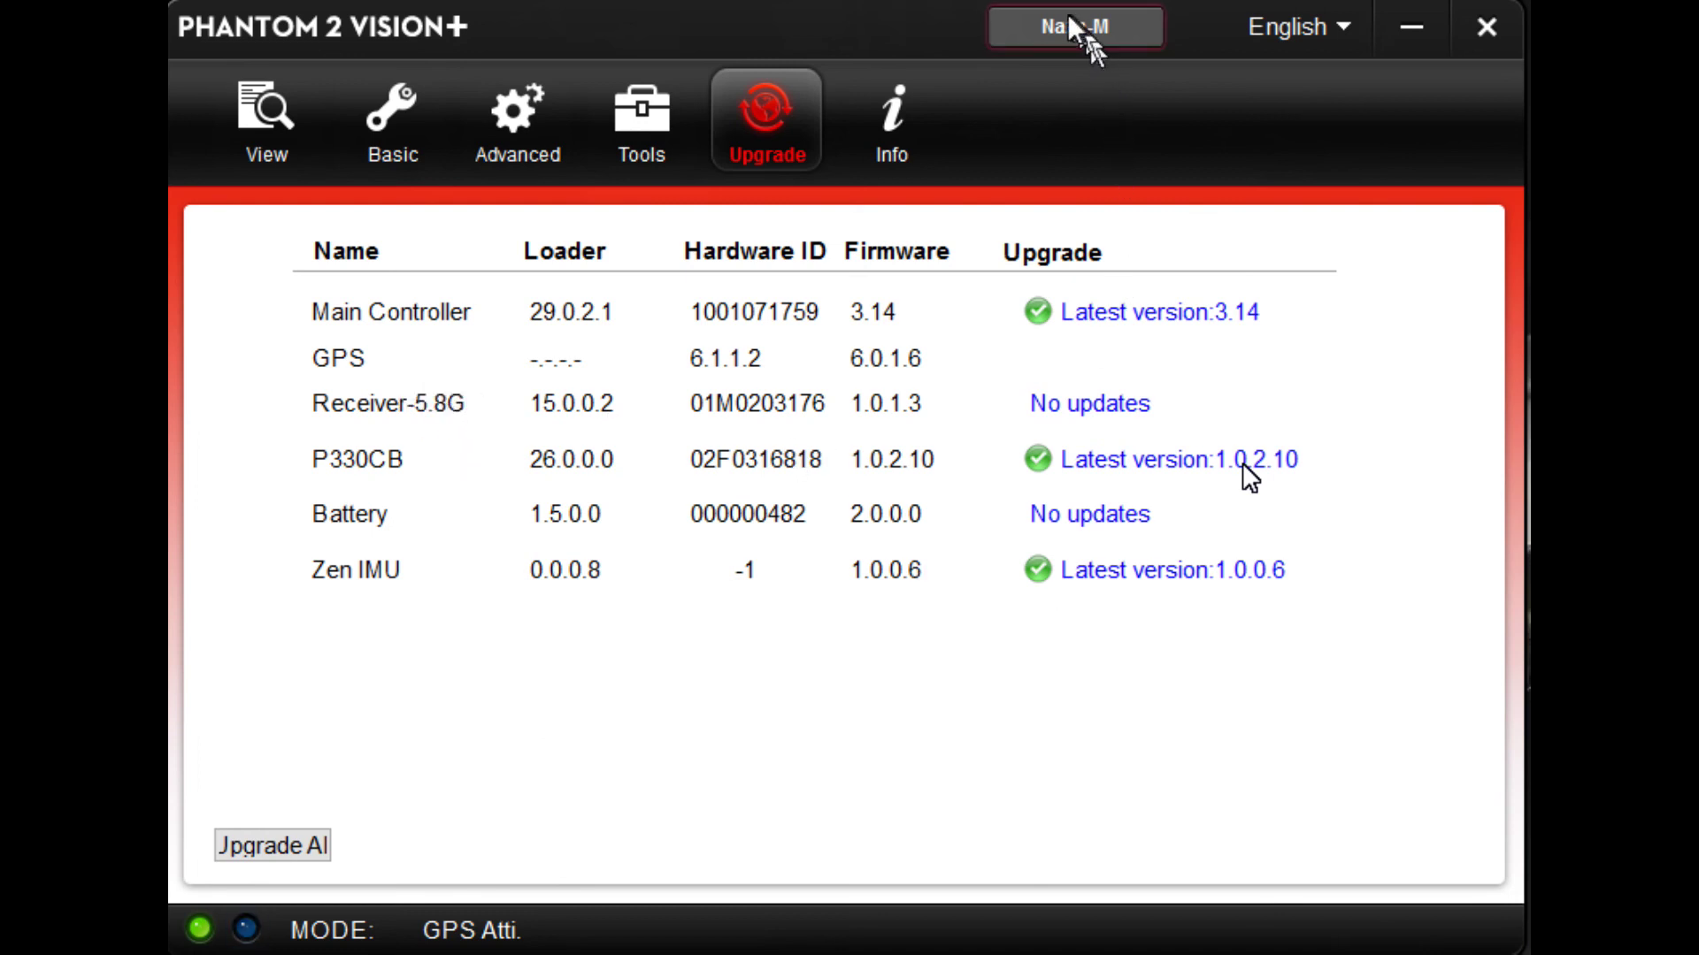
Step: Switch the controller to Phantom working mode, restoring all parameters to defaults
{"action": "left_click", "coordinate": [1079, 24]}
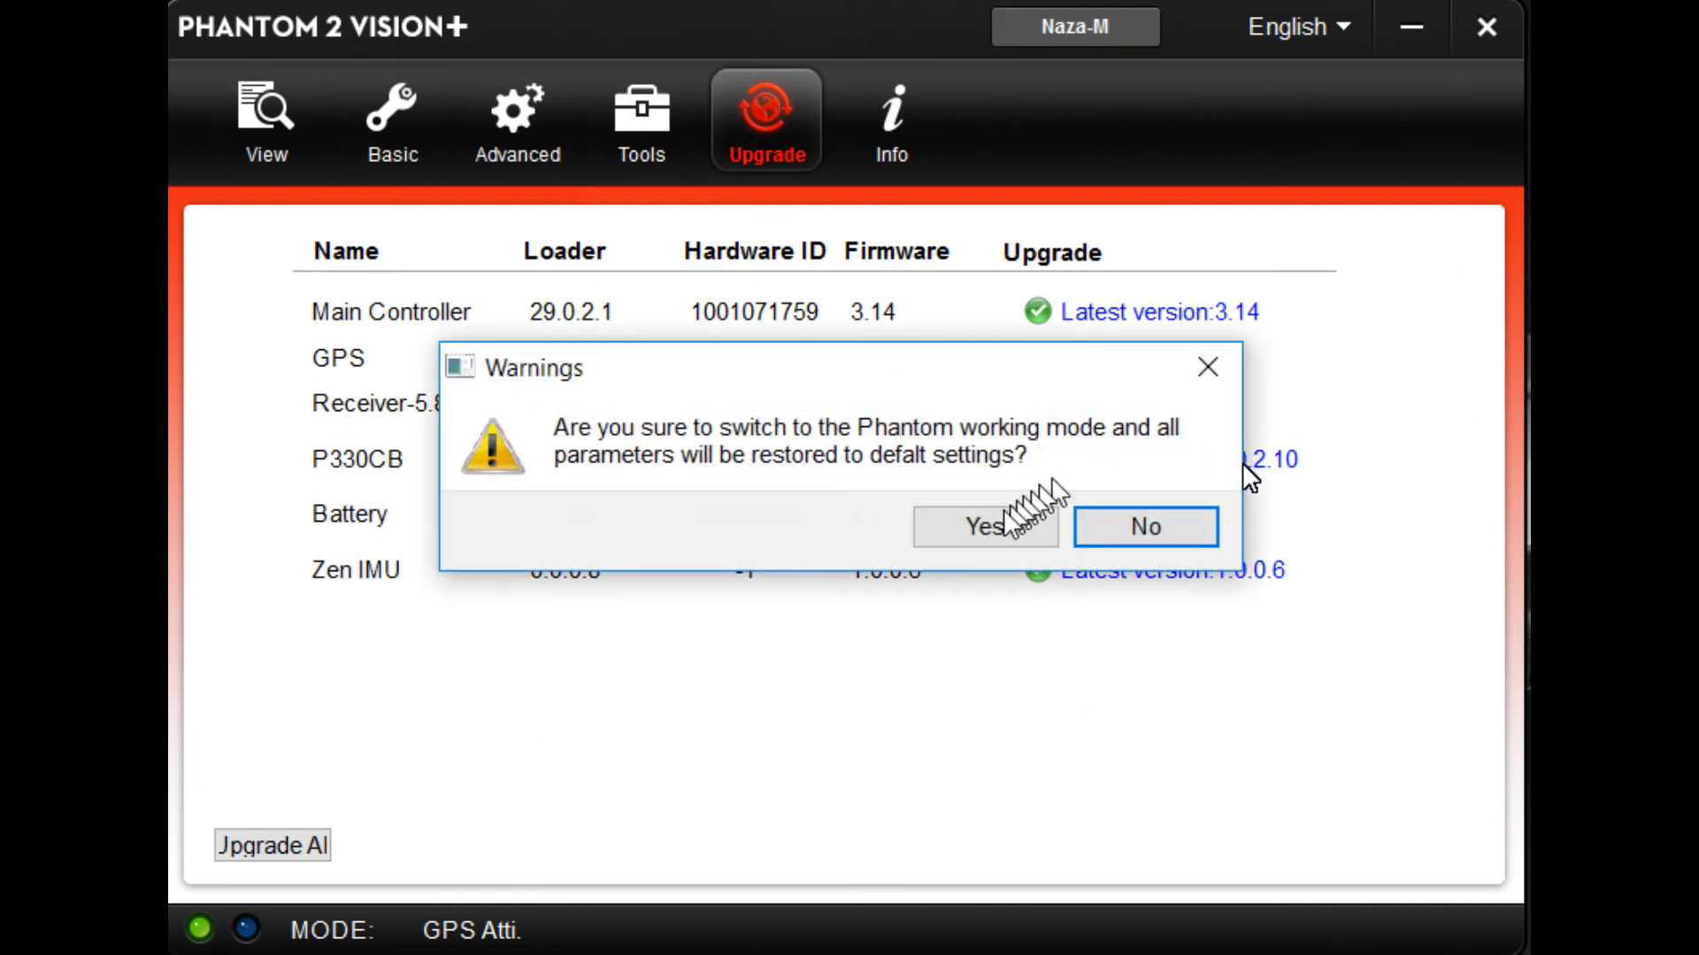
{"action": "left_click", "coordinate": [984, 525]}
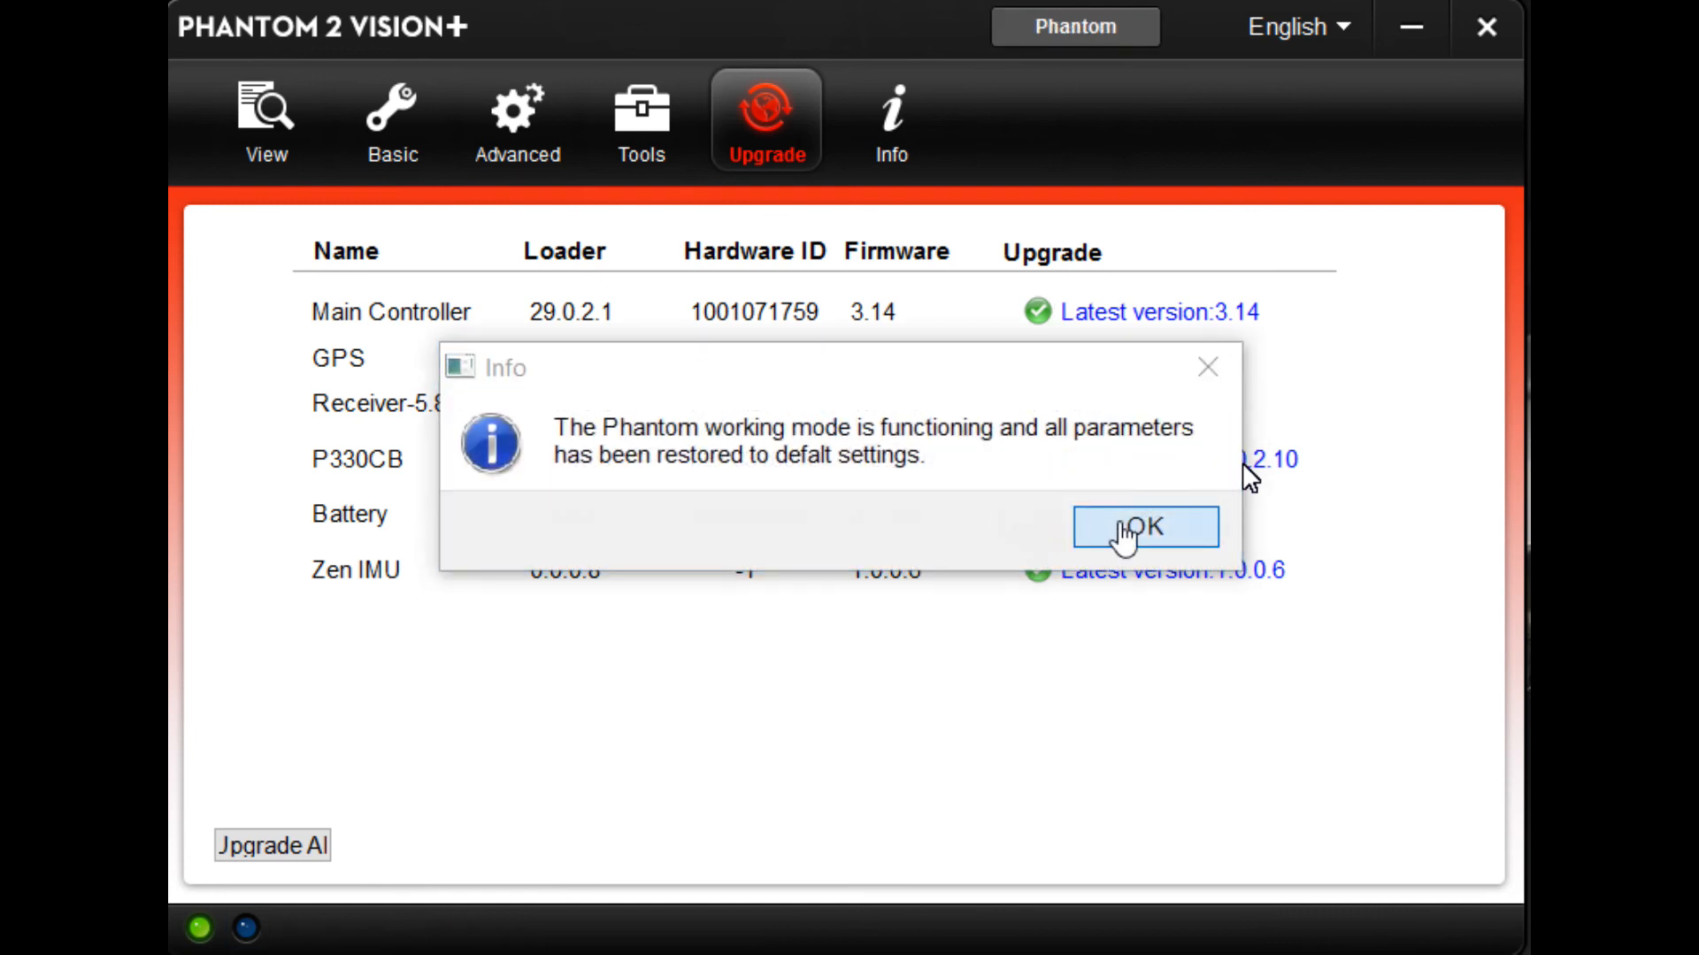
{"action": "left_click", "coordinate": [1143, 527]}
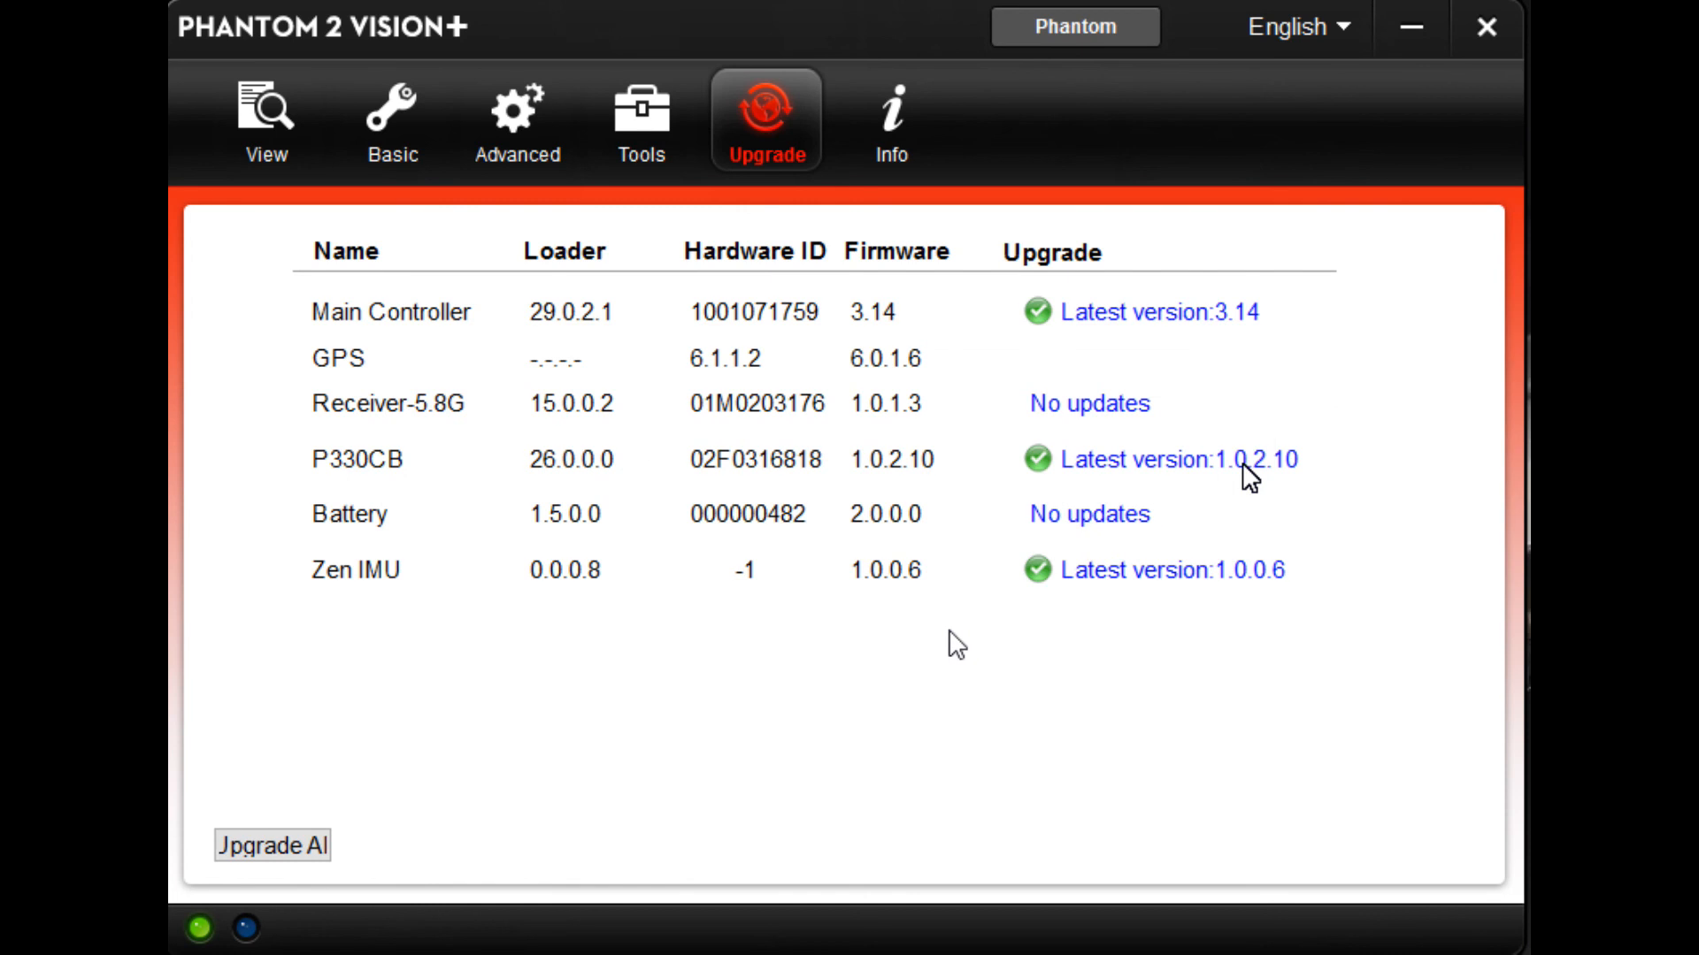
{"action": "mouse_move", "coordinate": [1087, 166]}
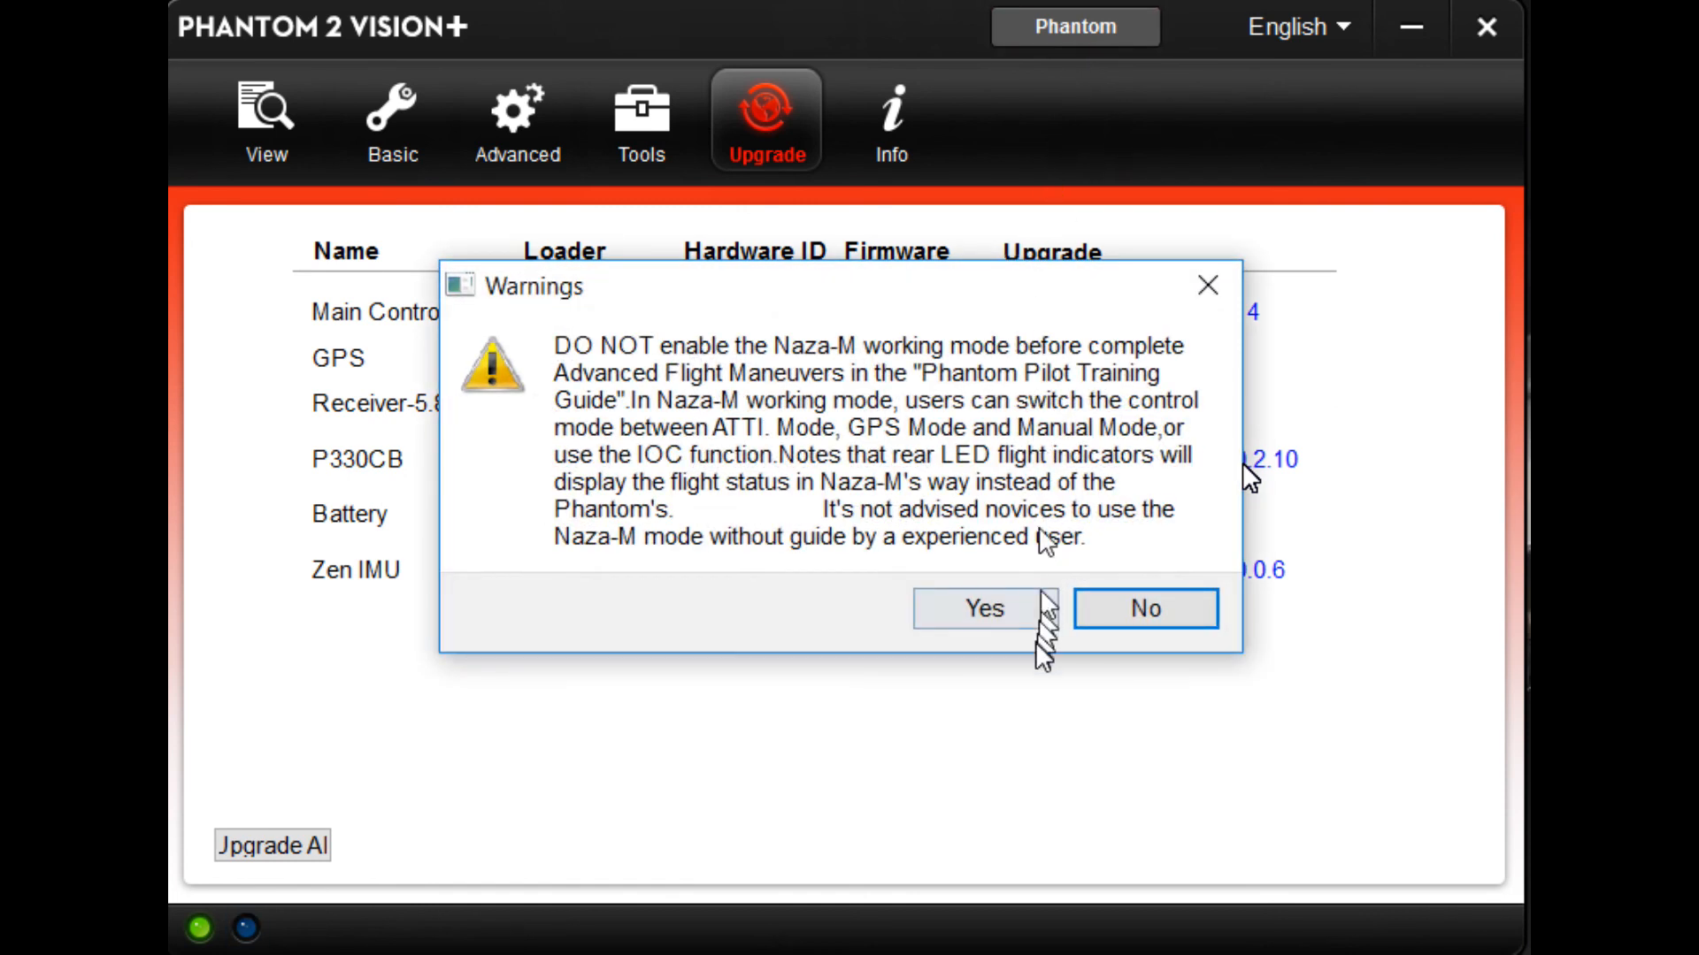
Step: Switch back to Naza-M working mode, accepting the warning and confirmation
{"action": "left_click", "coordinate": [983, 608]}
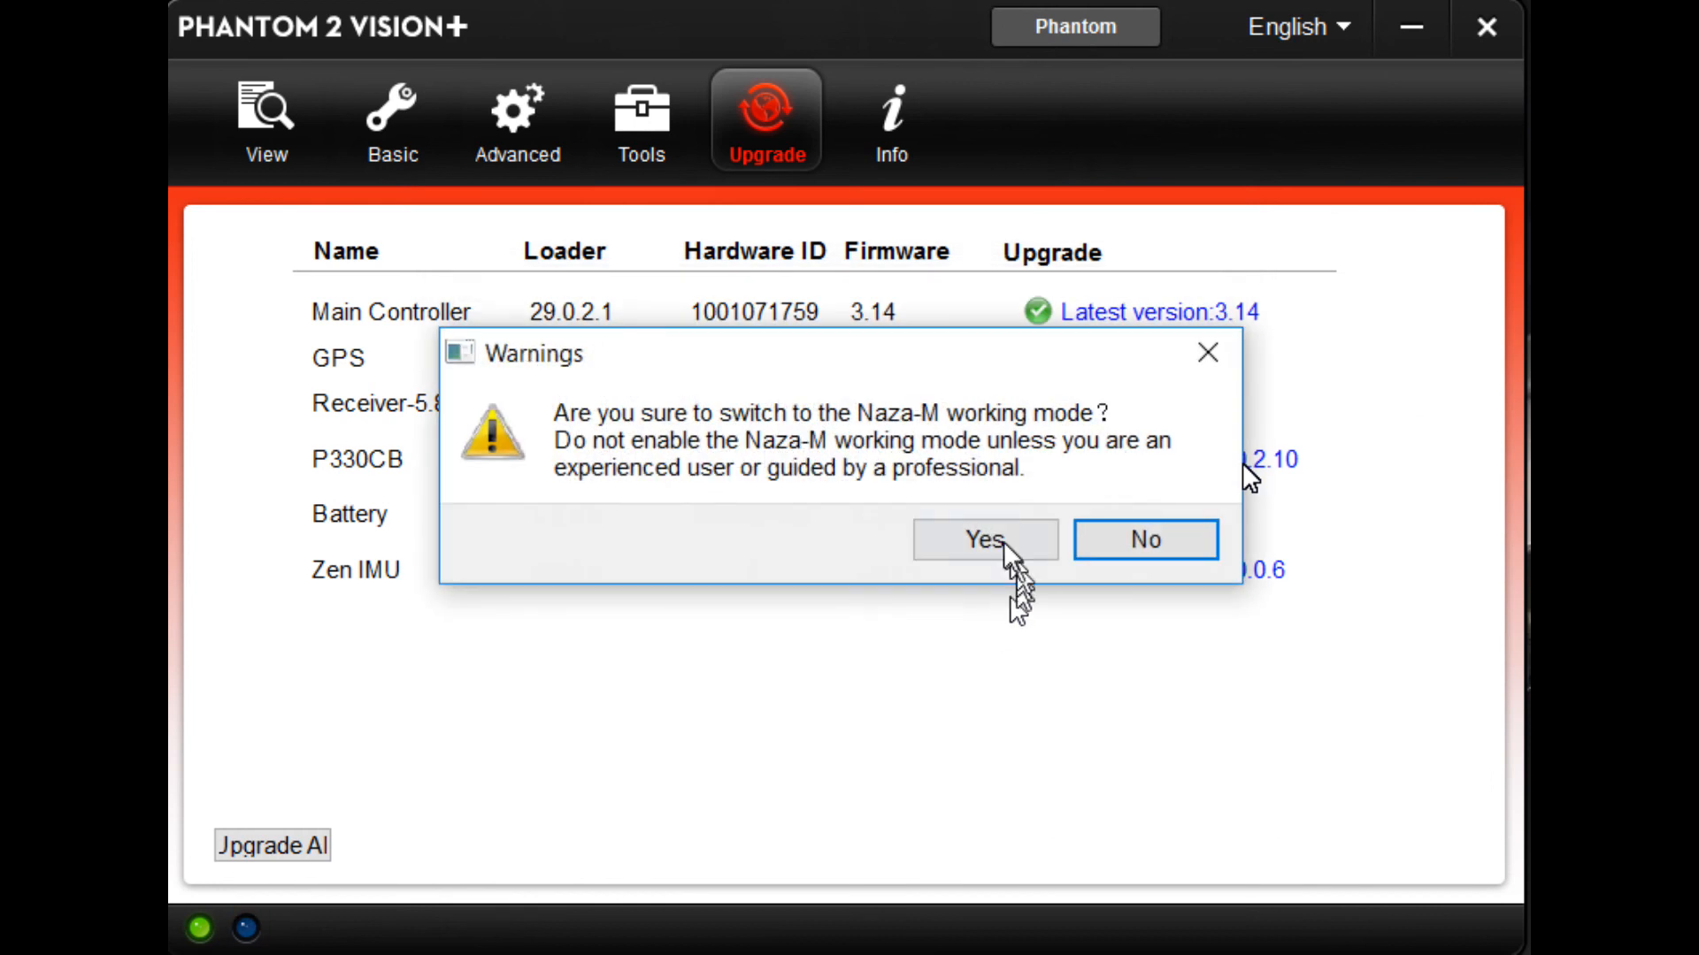
{"action": "left_click", "coordinate": [984, 540]}
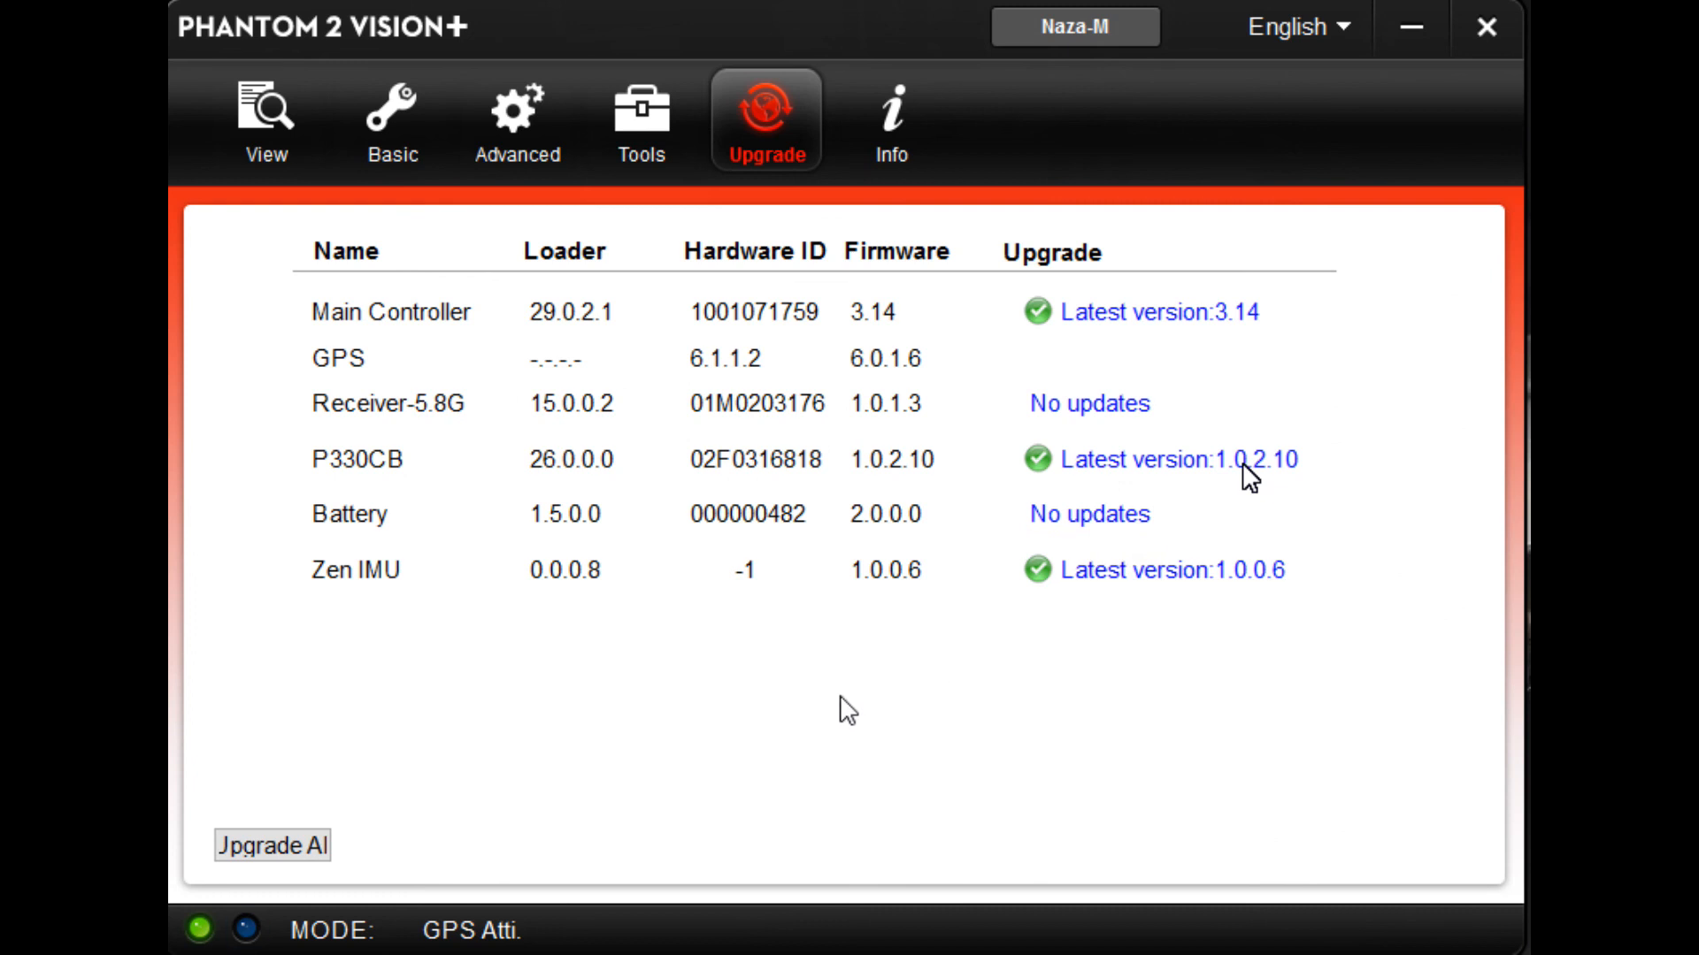
{"action": "mouse_move", "coordinate": [868, 742]}
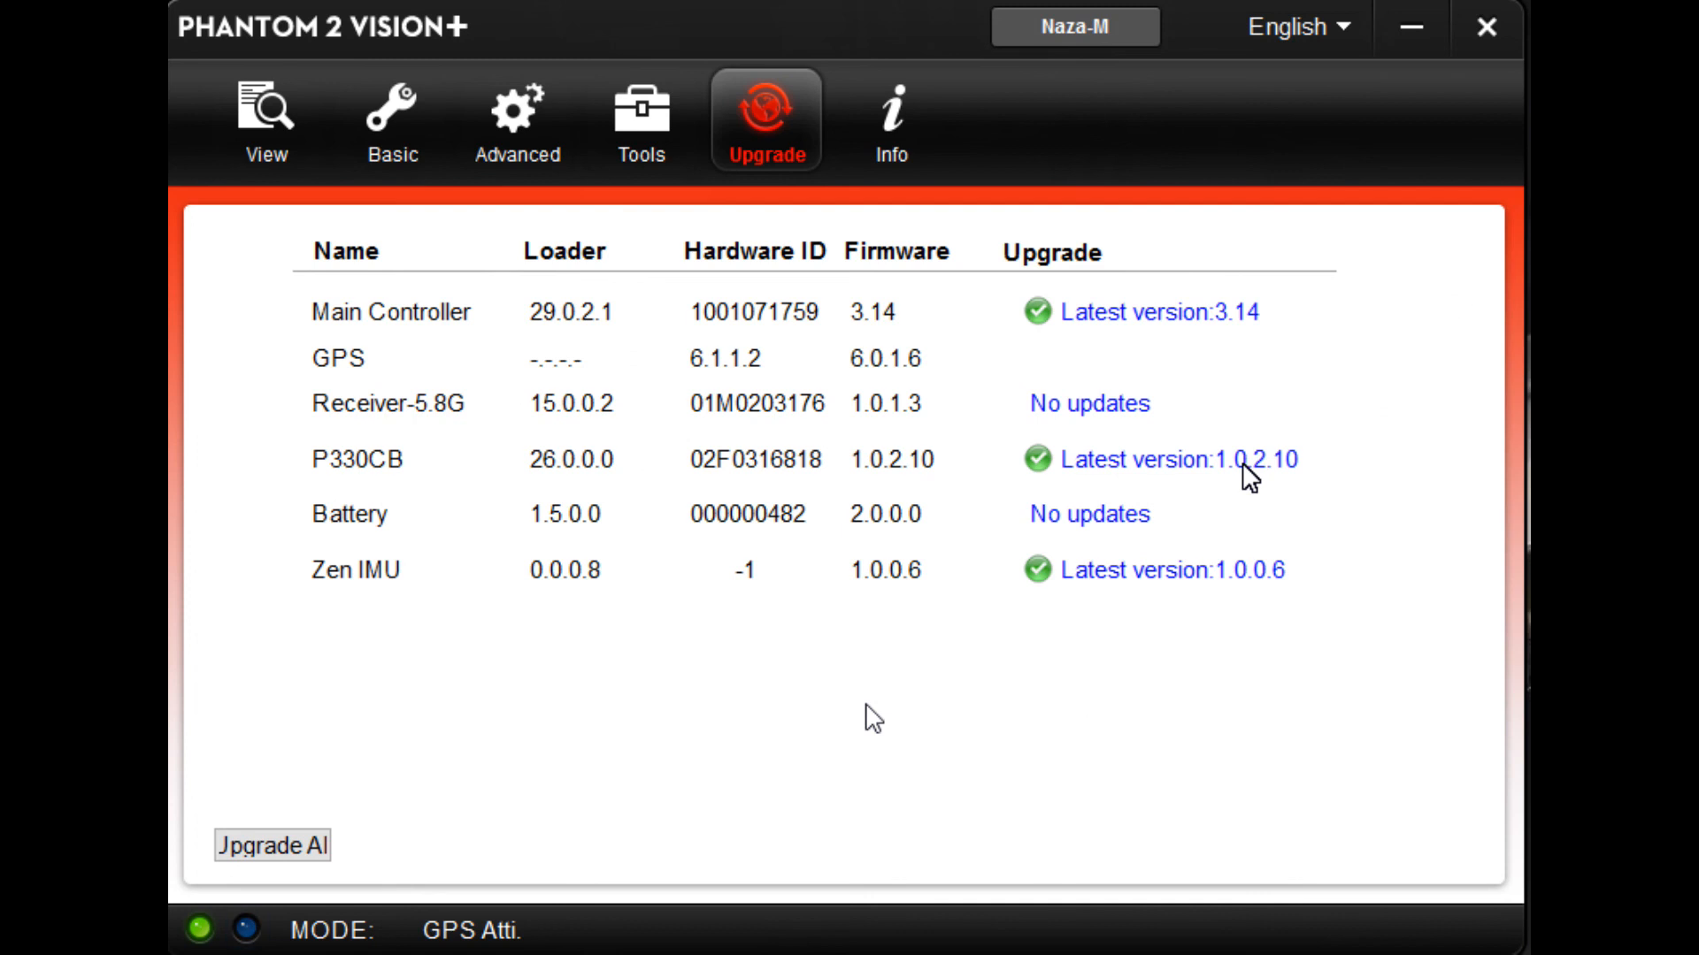
{"action": "mouse_move", "coordinate": [1302, 200]}
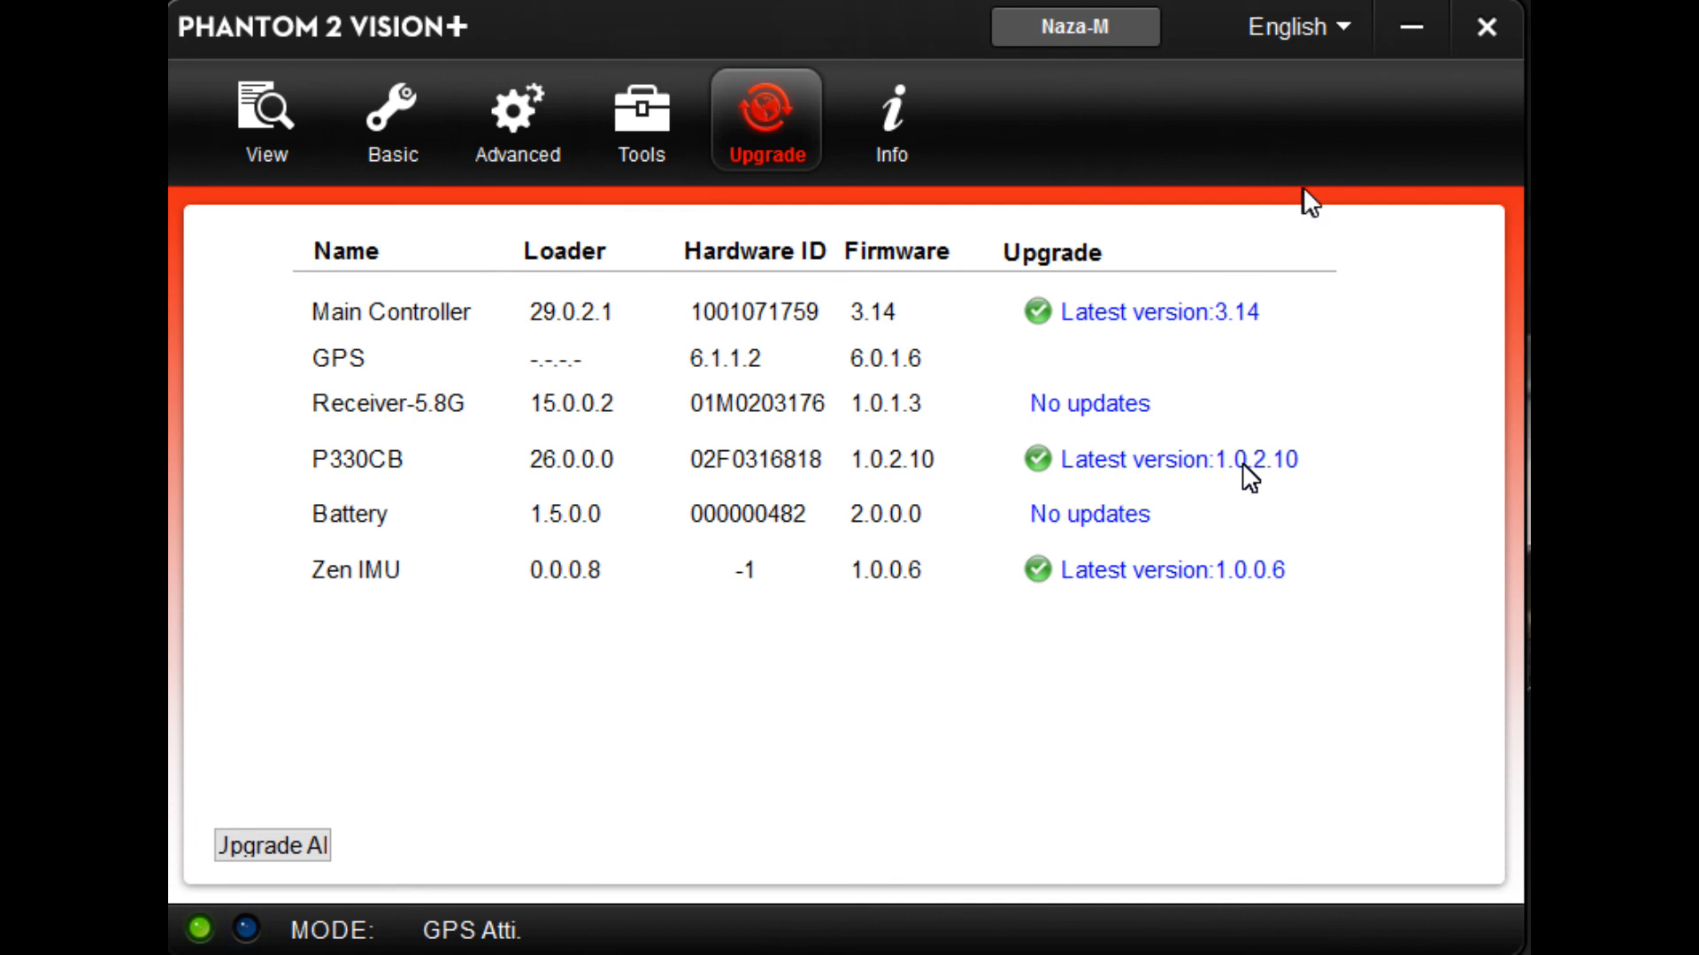
{"action": "mouse_move", "coordinate": [1484, 28]}
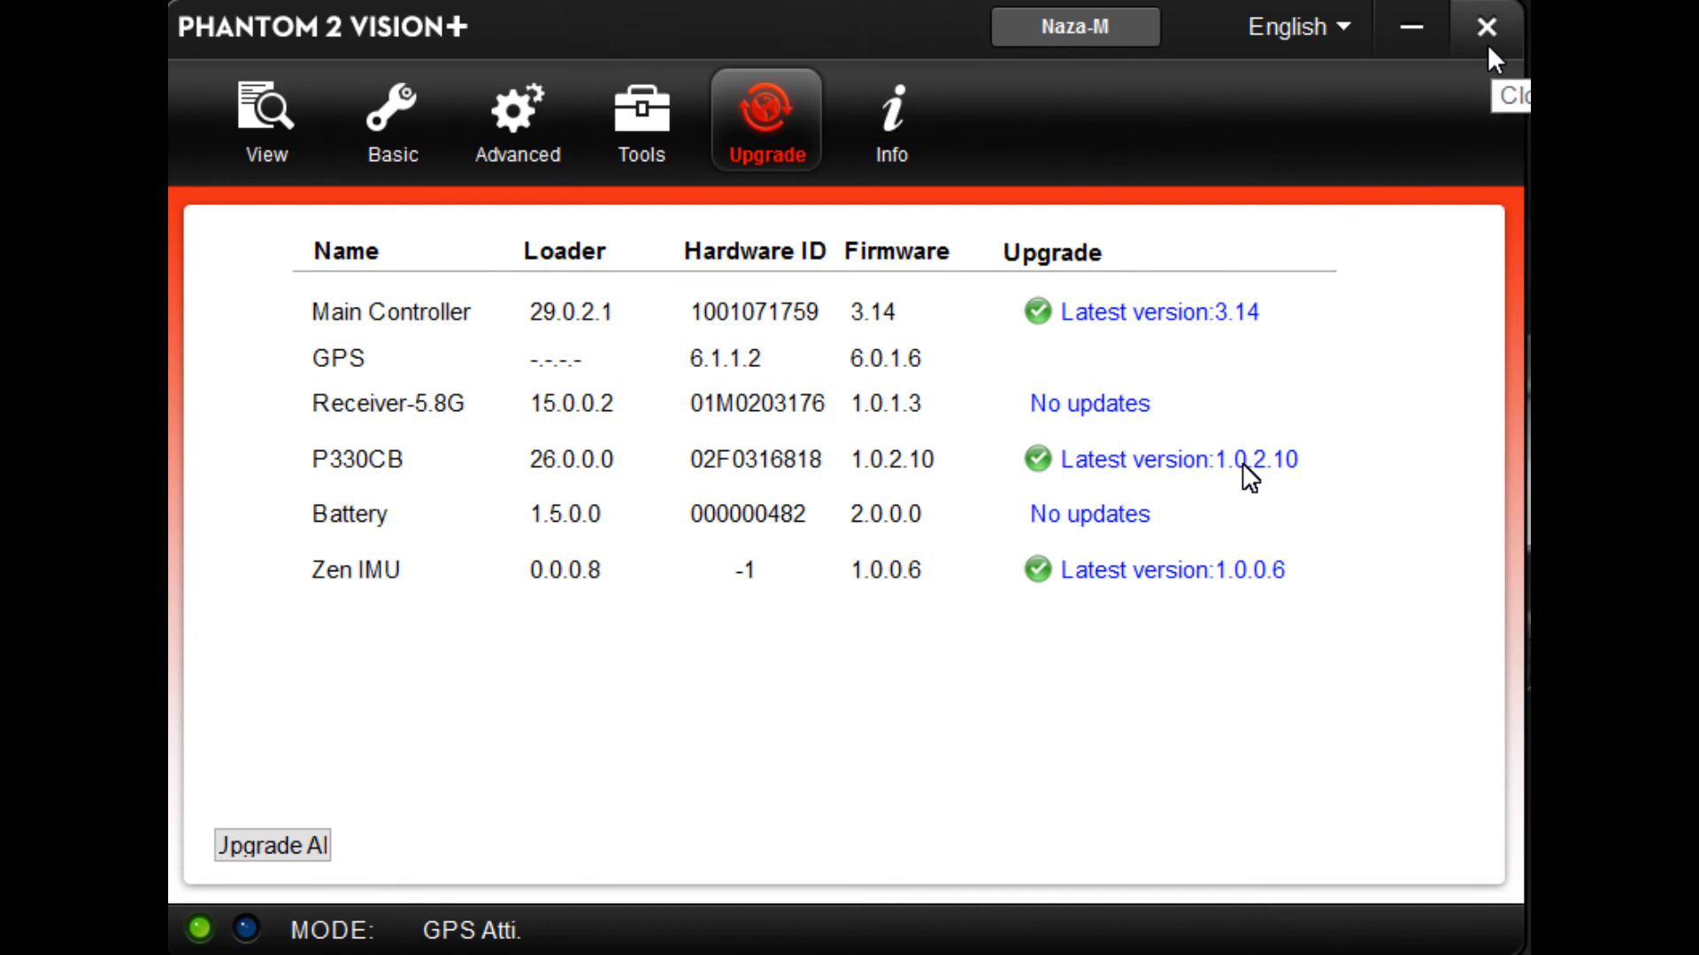